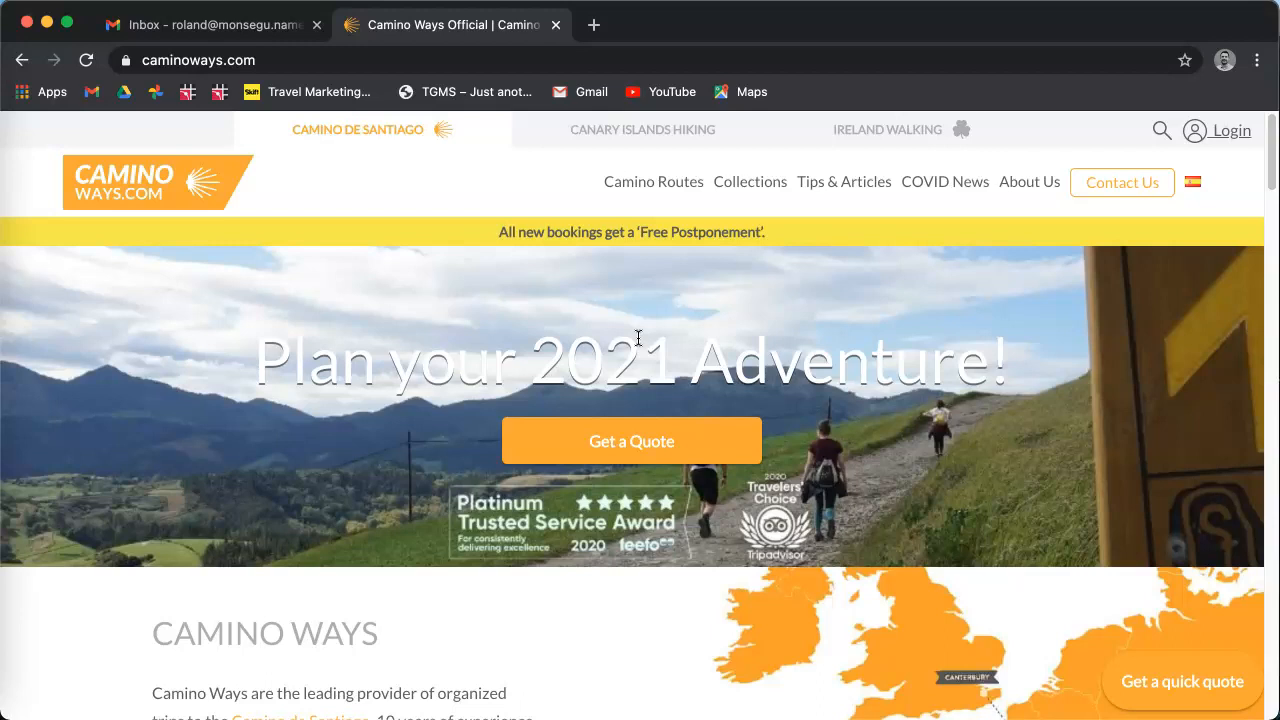
mouse_move(598, 336)
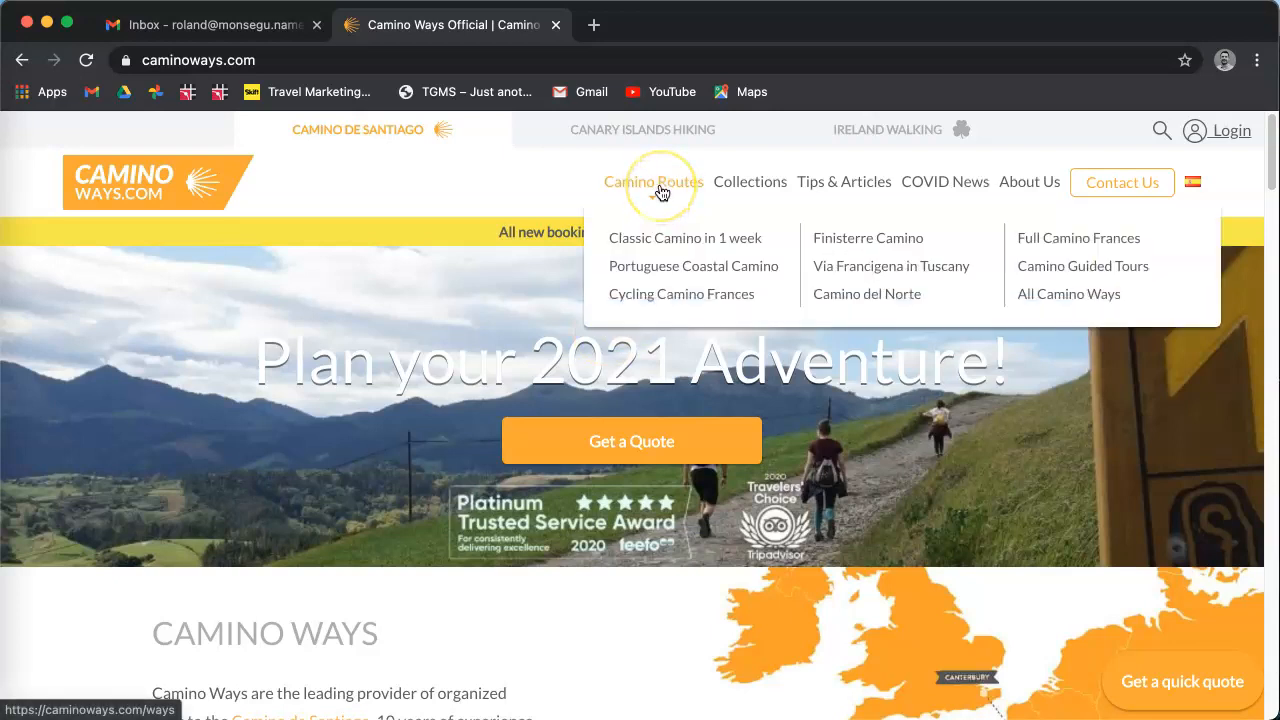
mouse_move(740, 190)
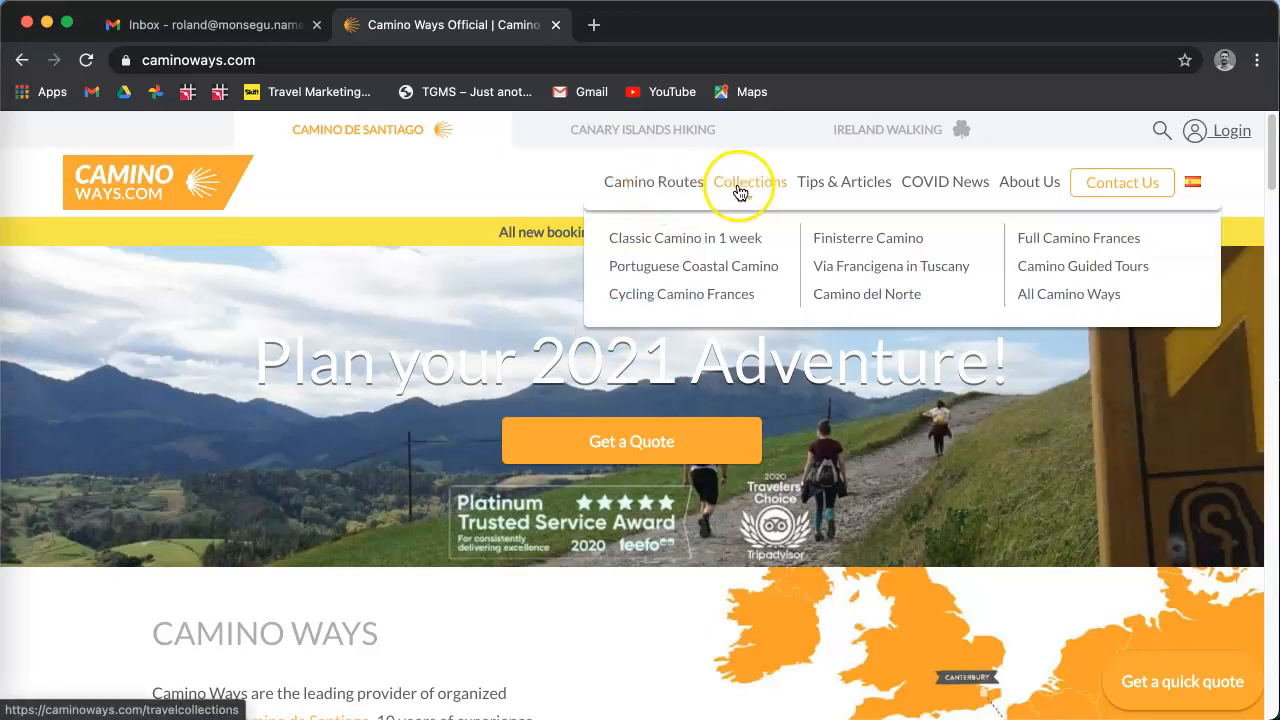
Step: Scroll the home page down until the Top 5 Camino Routes cards come into view
scroll(down, 3)
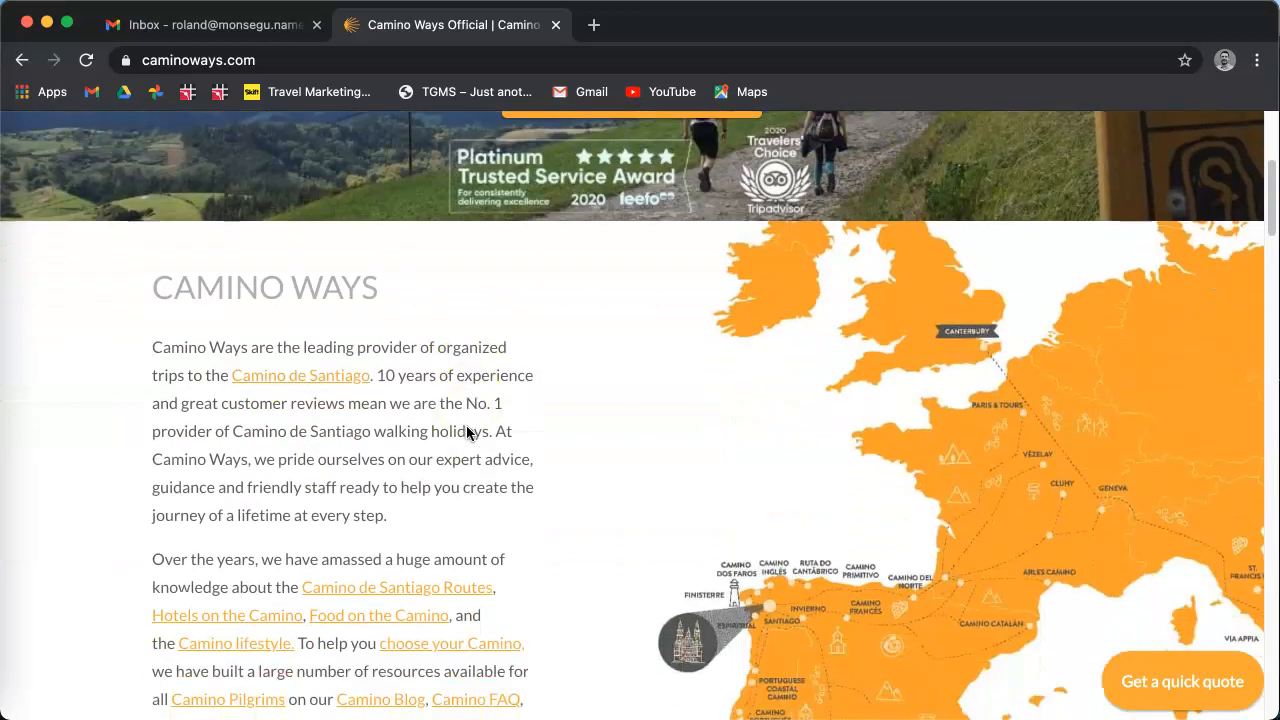
scroll(down, 3)
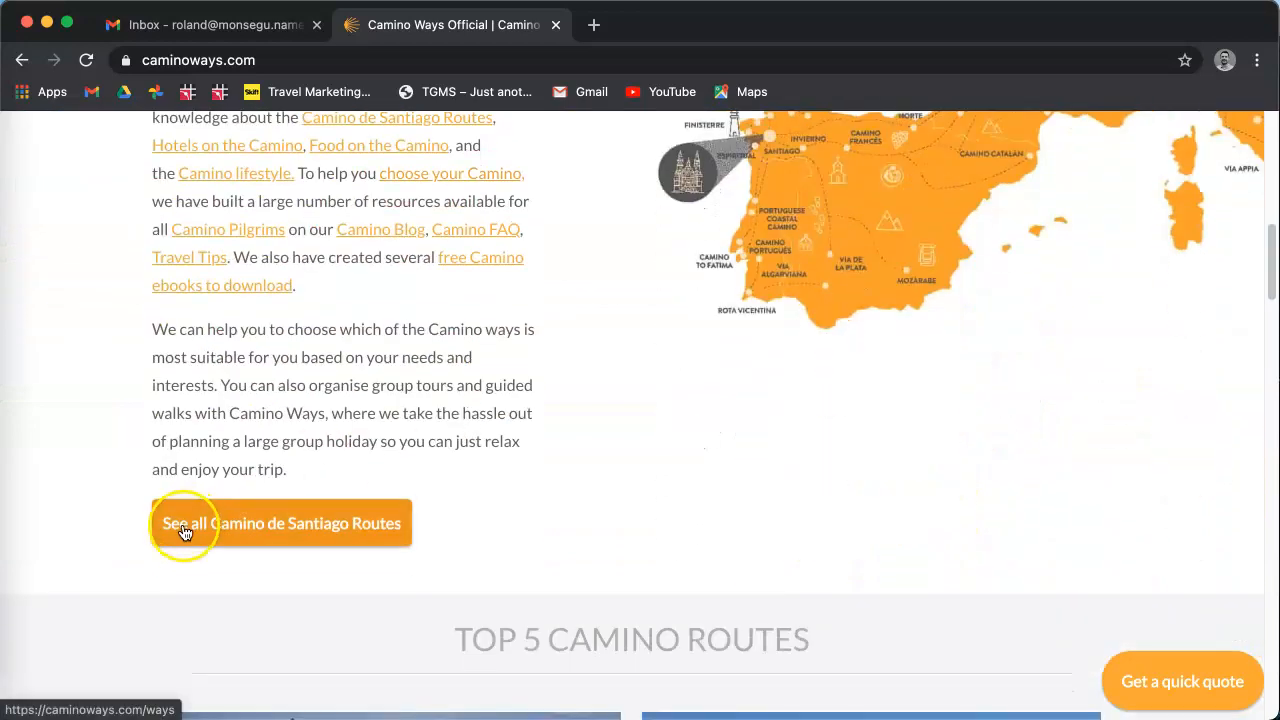
mouse_move(360, 528)
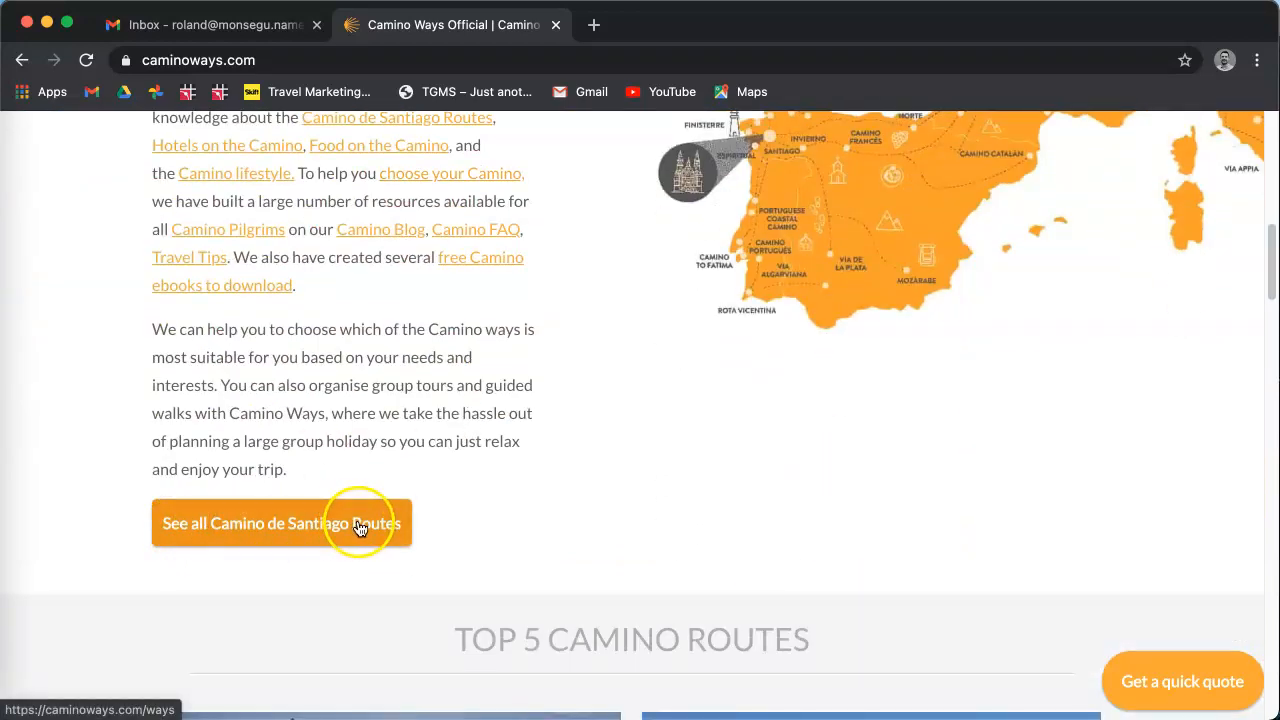
scroll(down, 3)
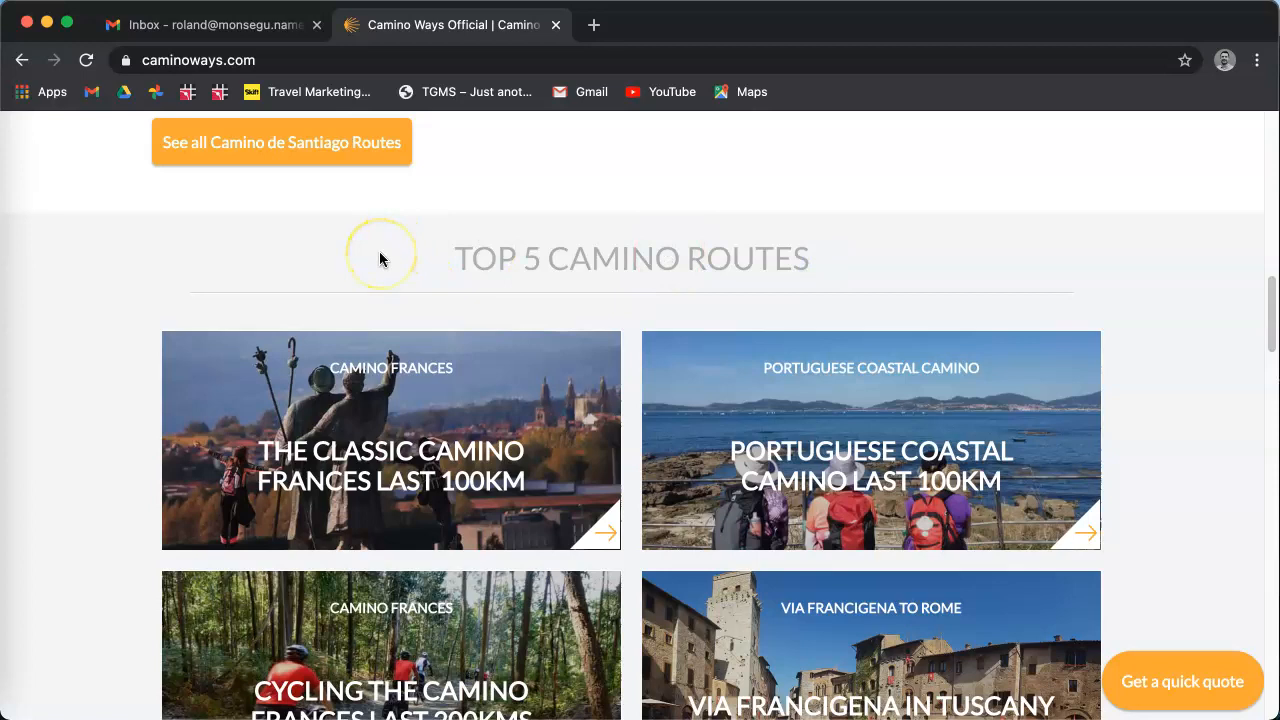
mouse_move(424, 482)
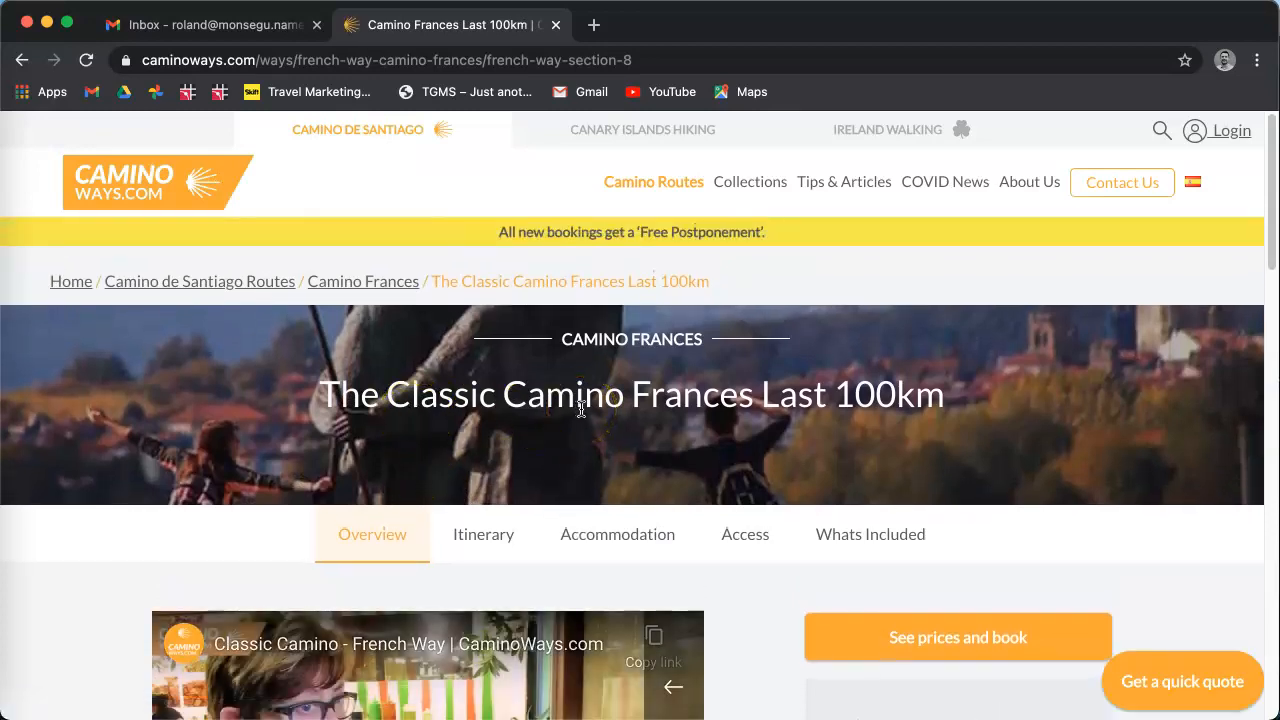
Step: View The Classic Camino Frances Last 100km itinerary, then go to See prices and book
scroll(down, 3)
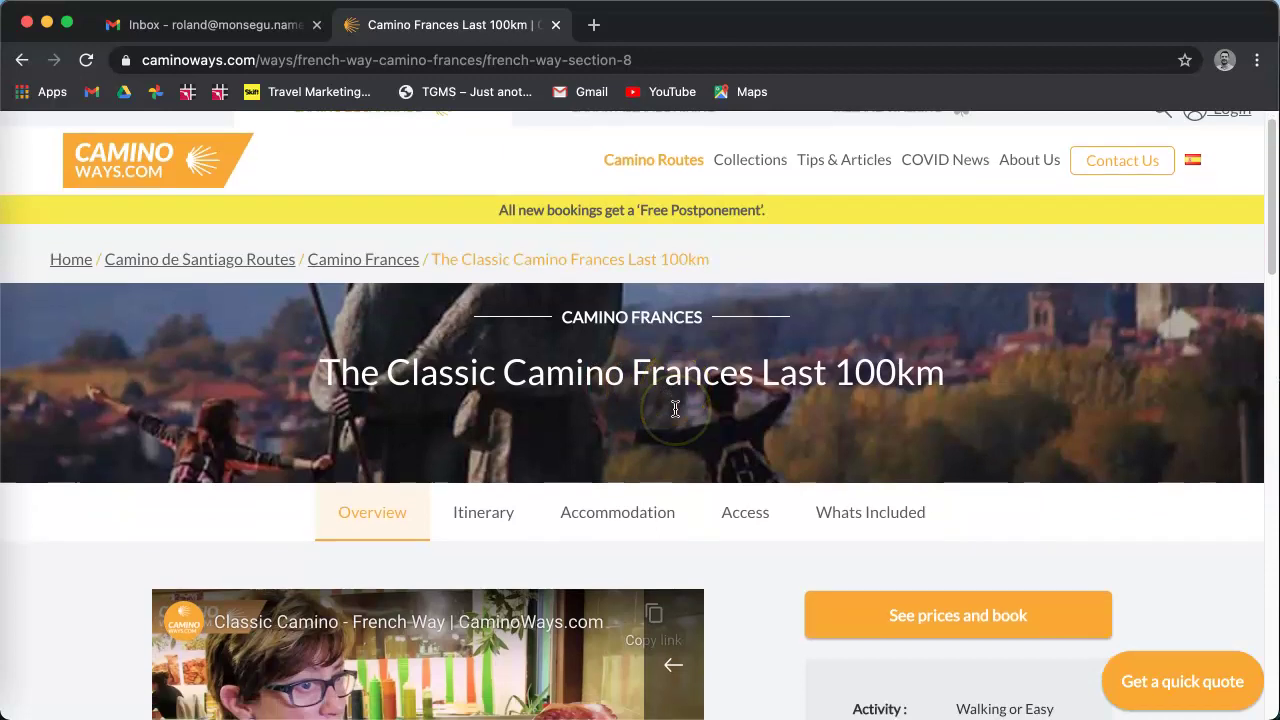
scroll(down, 3)
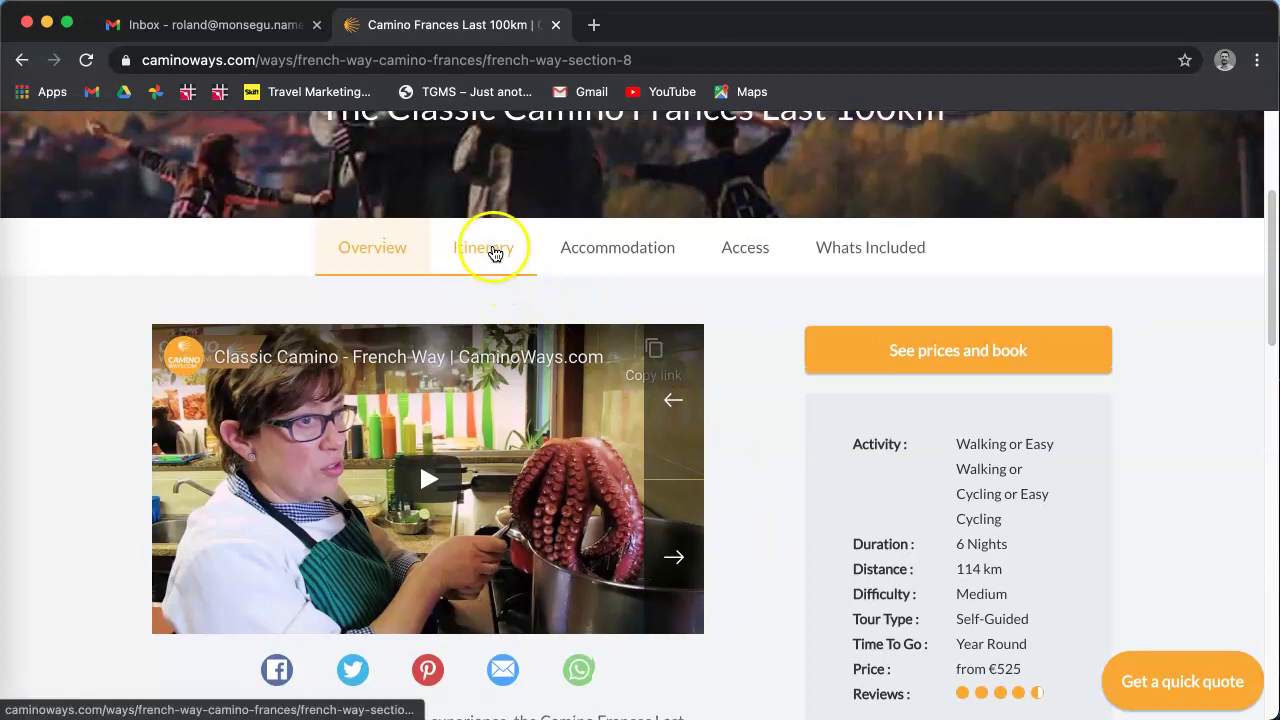
click(616, 248)
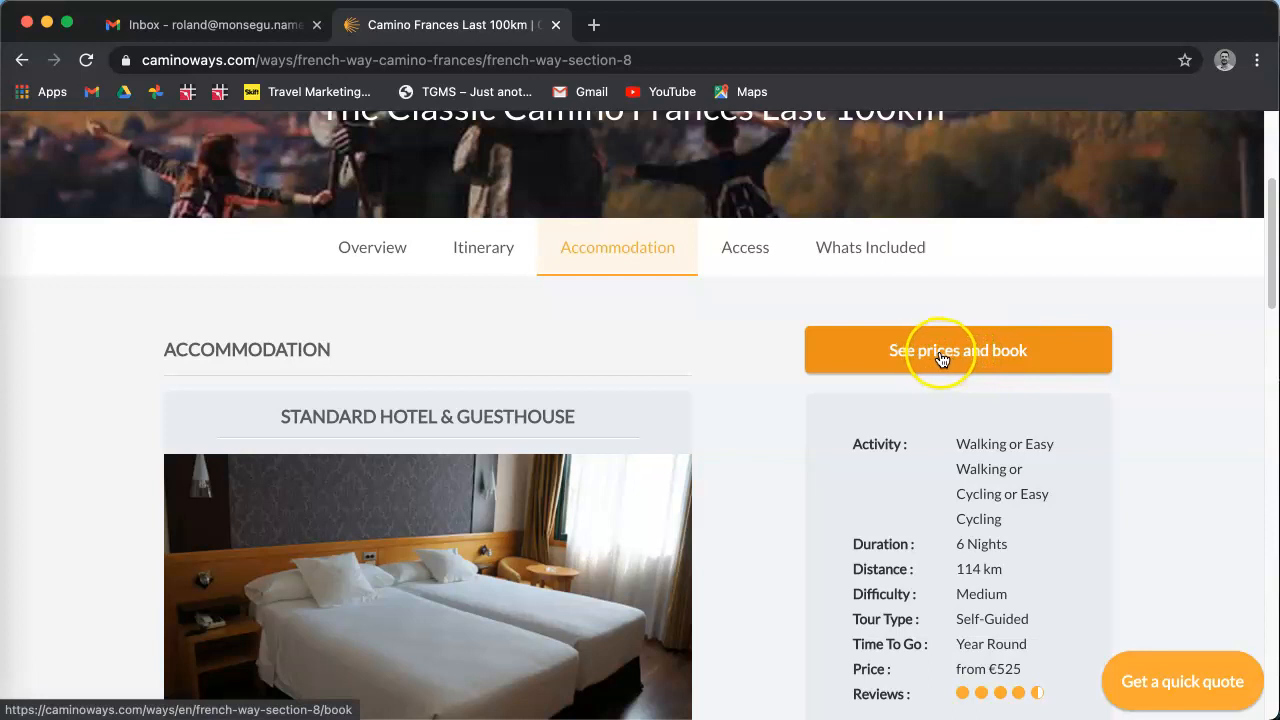
click(942, 350)
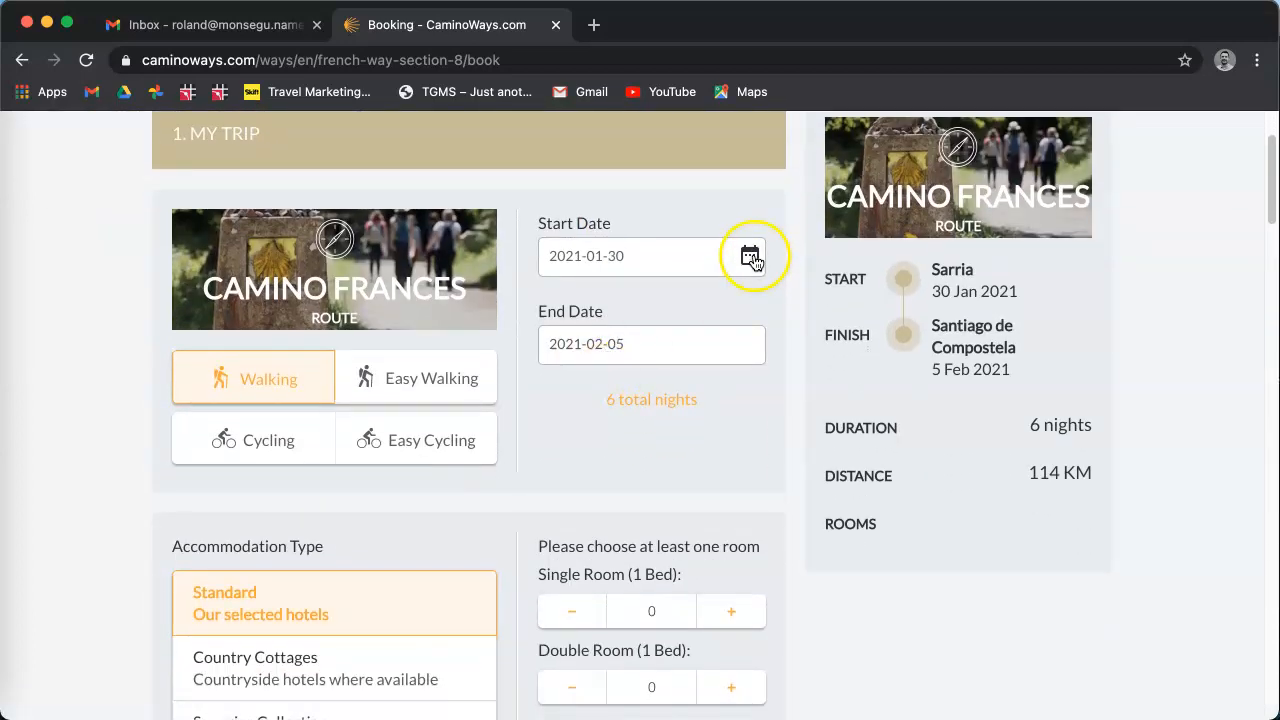
Step: Choose 1 May 2021 as the trip start date from the Start Date calendar
click(752, 256)
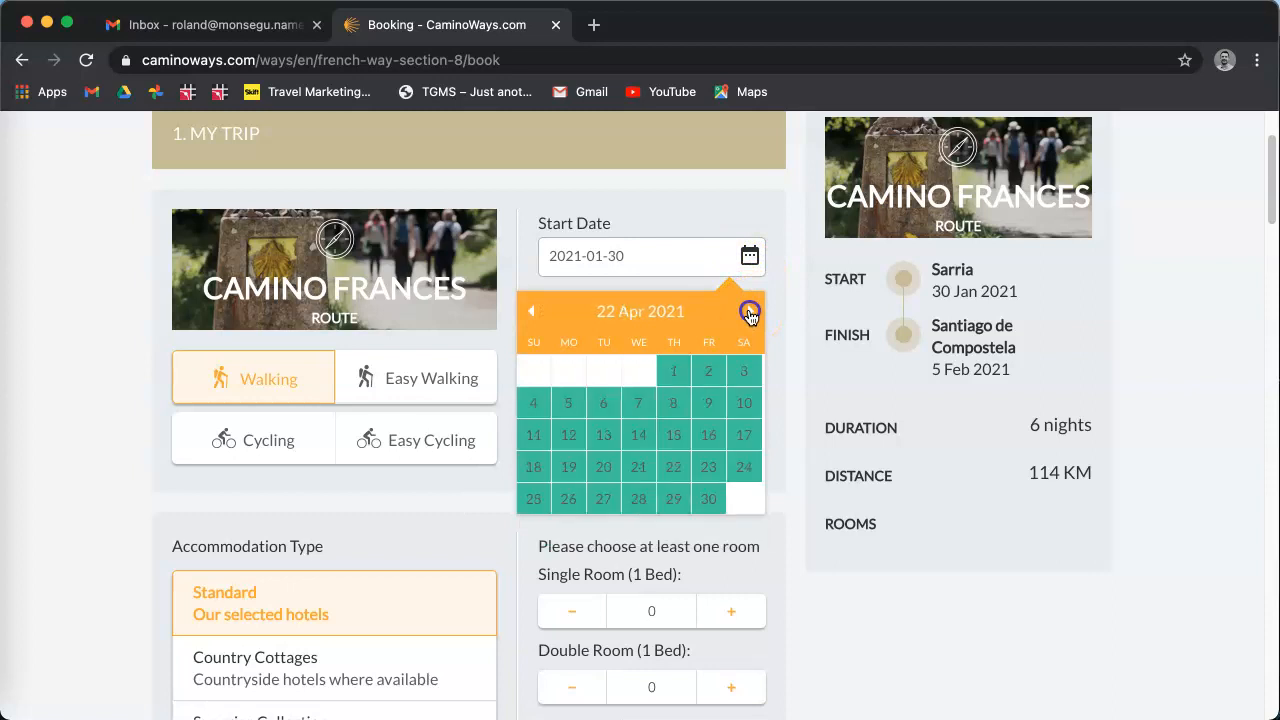
click(750, 312)
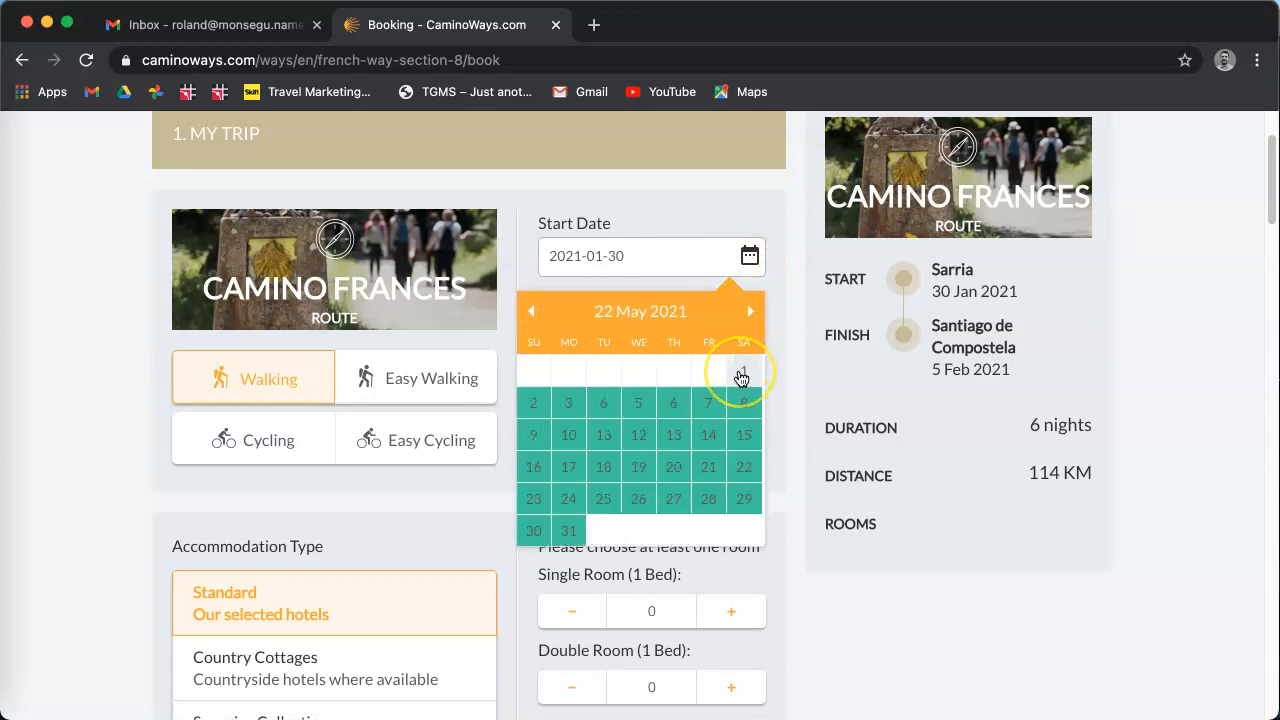
click(744, 372)
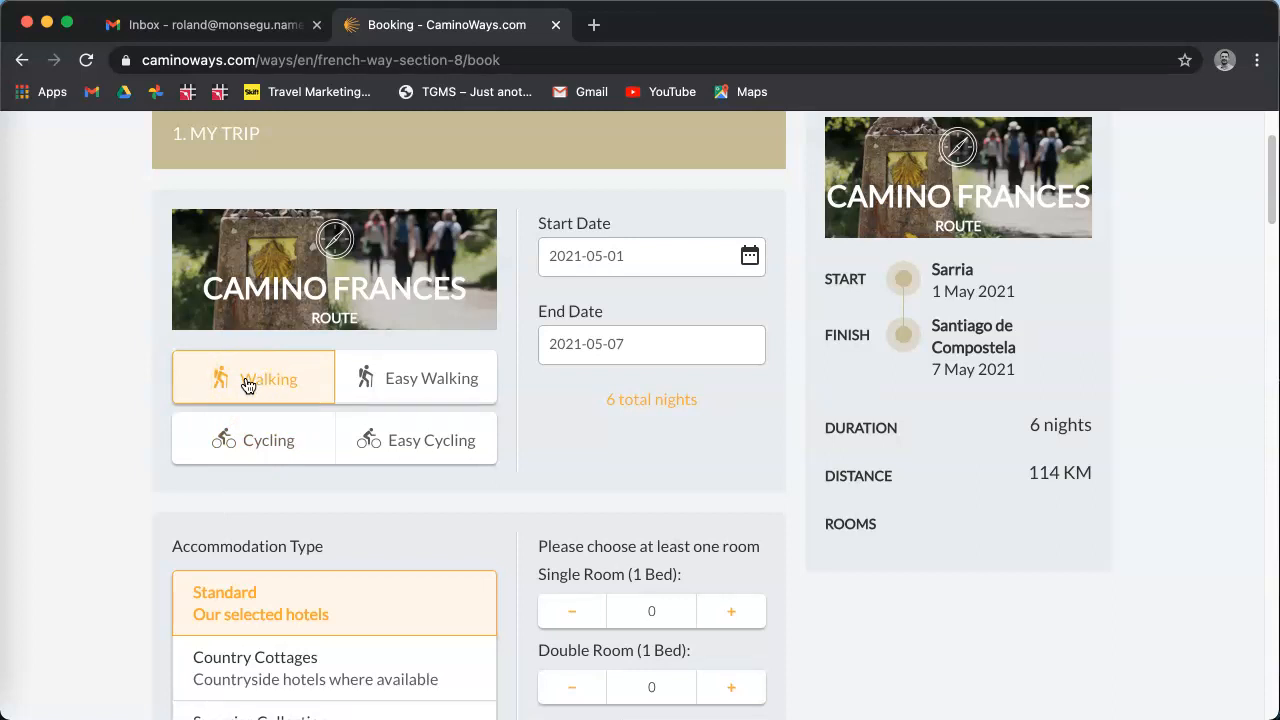
mouse_move(428, 384)
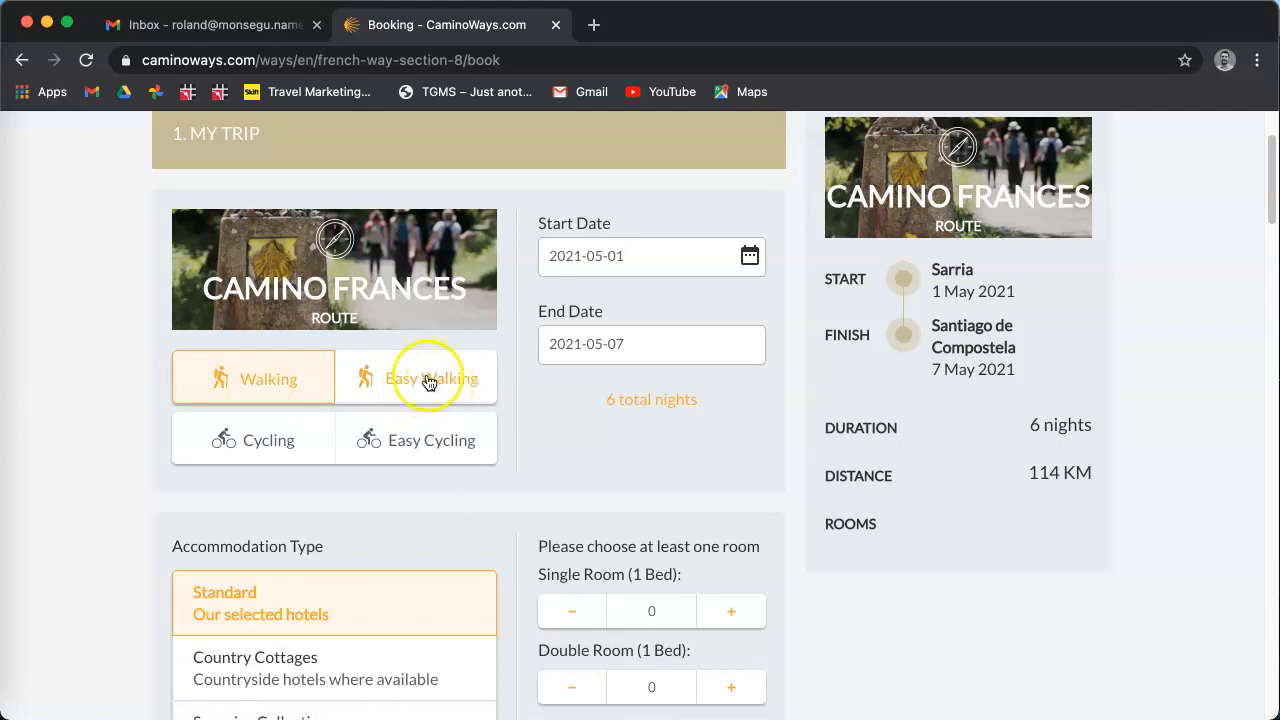
mouse_move(416, 380)
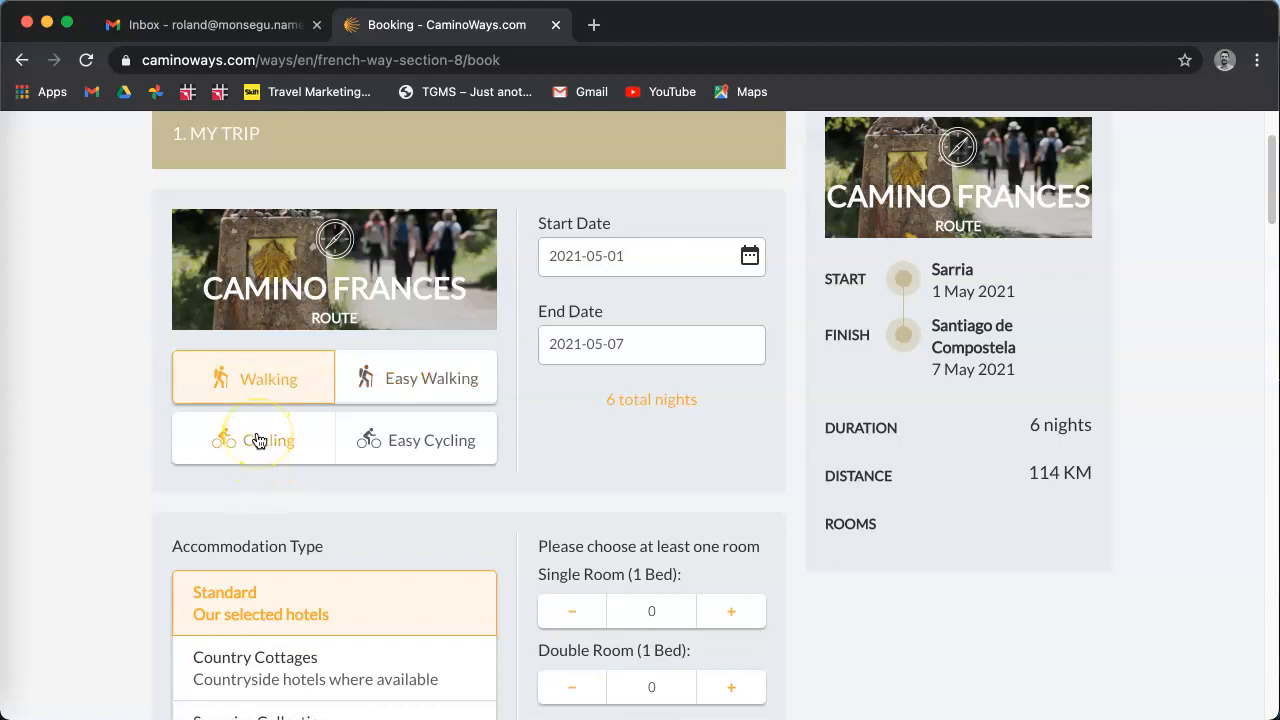
mouse_move(432, 456)
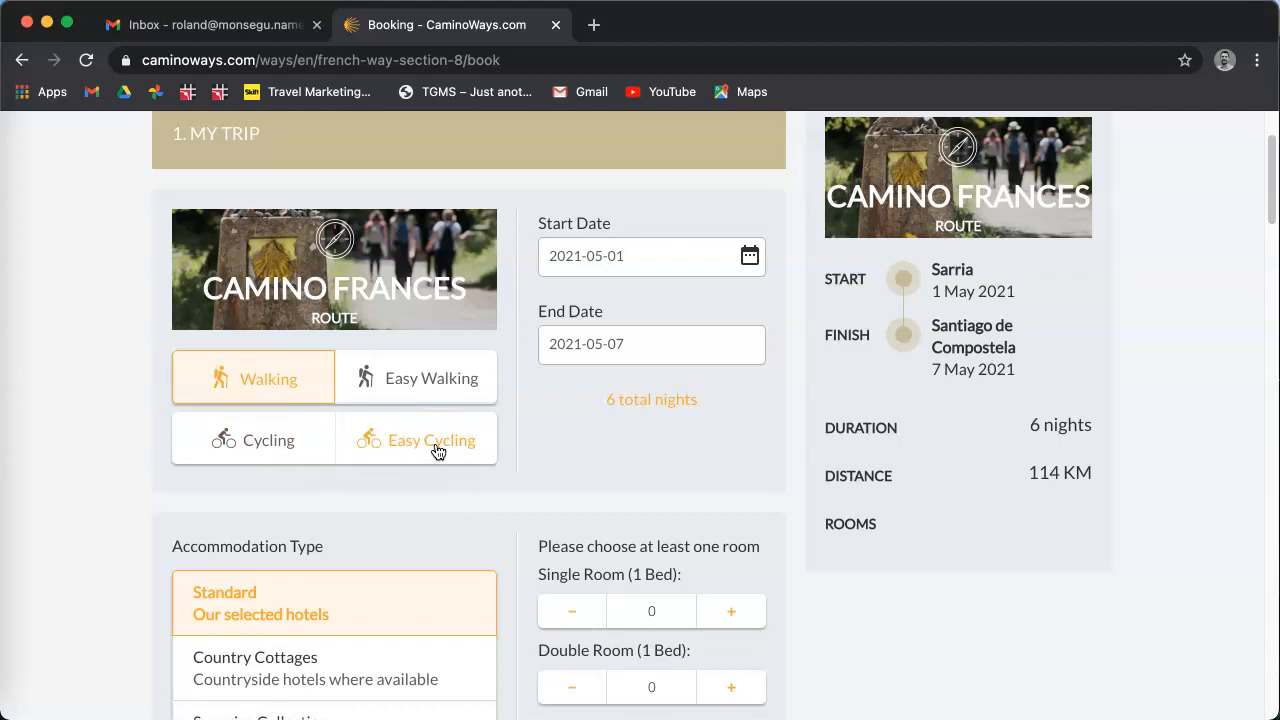
mouse_move(532, 450)
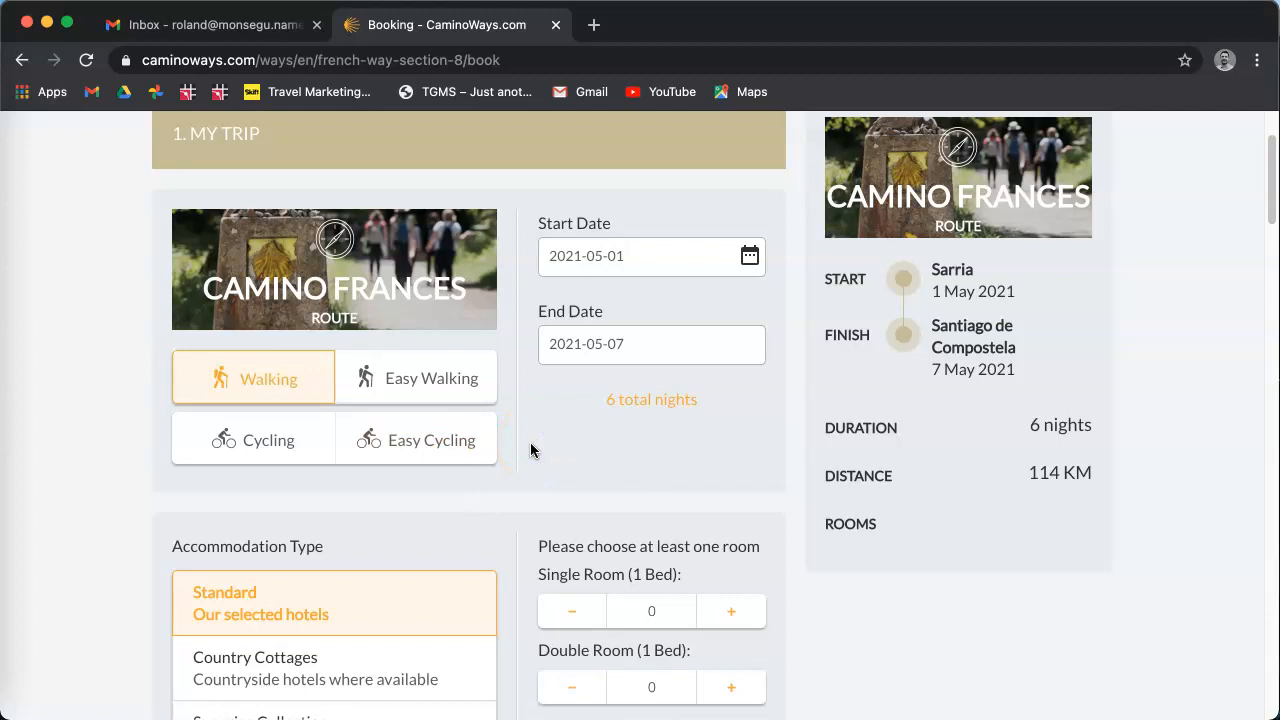
Step: Under Accommodation Type, add one Double Room (1 Bed) for two passengers
scroll(down, 3)
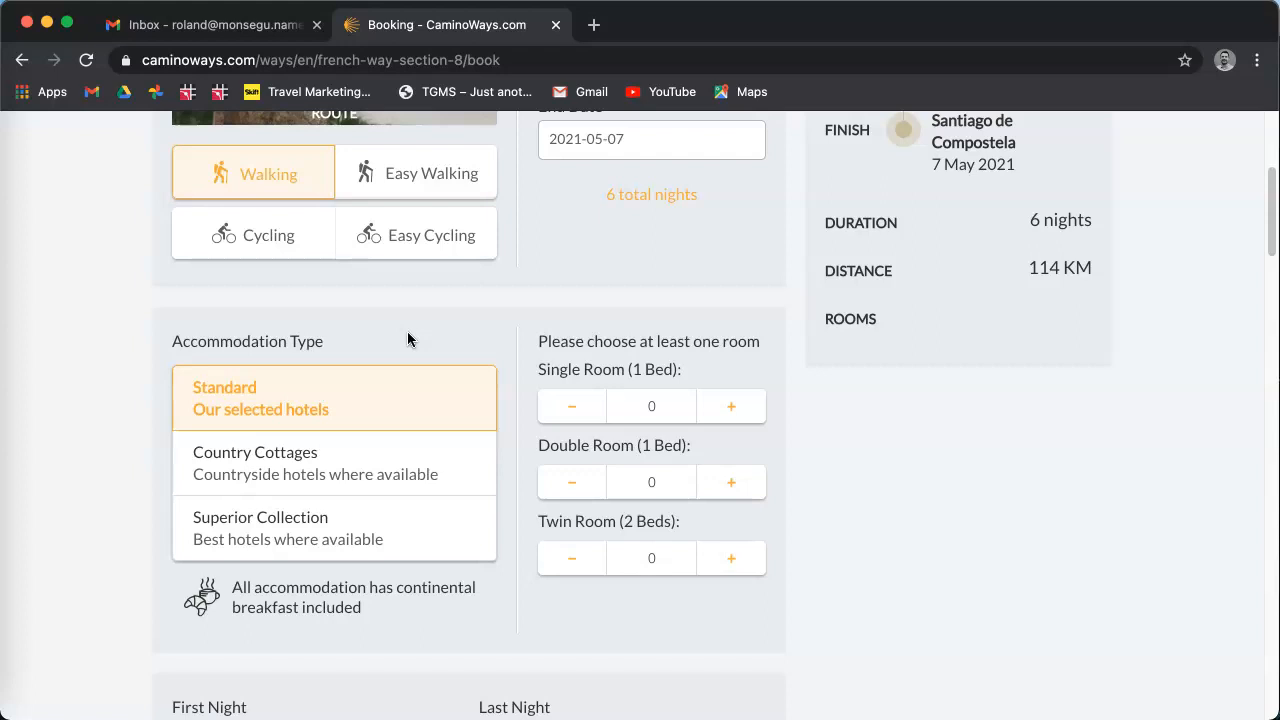
scroll(down, 3)
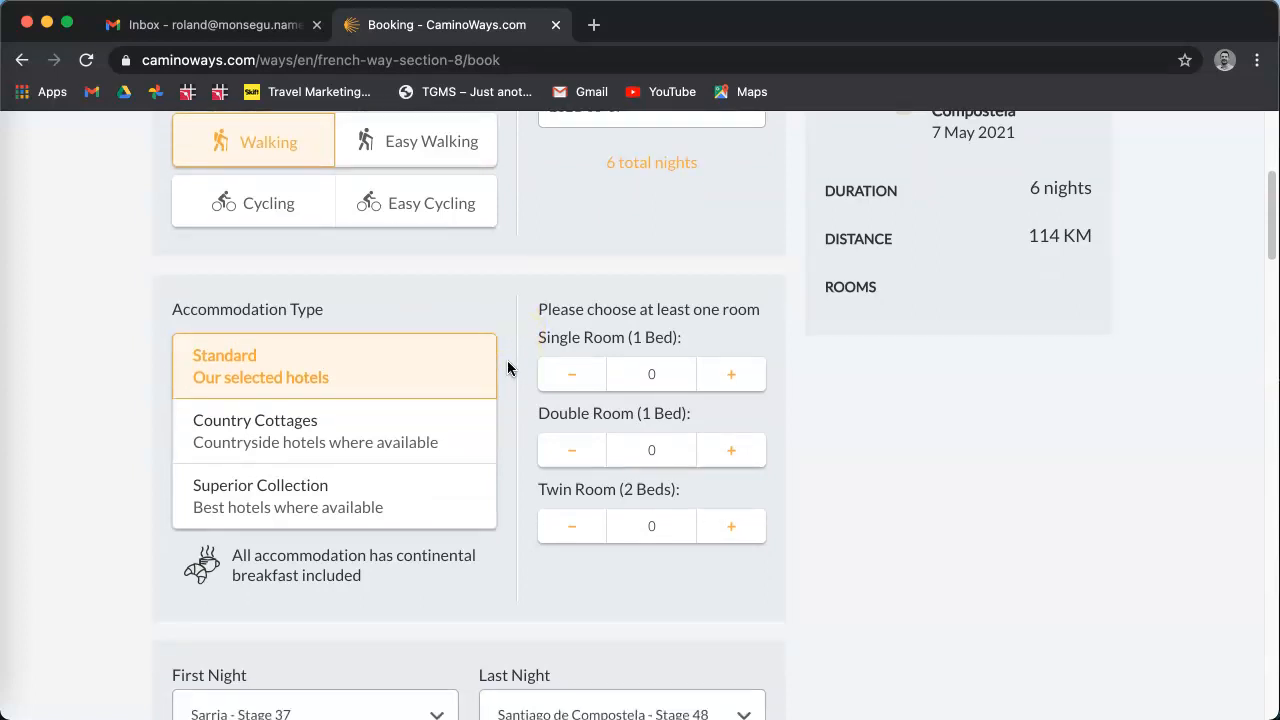
scroll(down, 3)
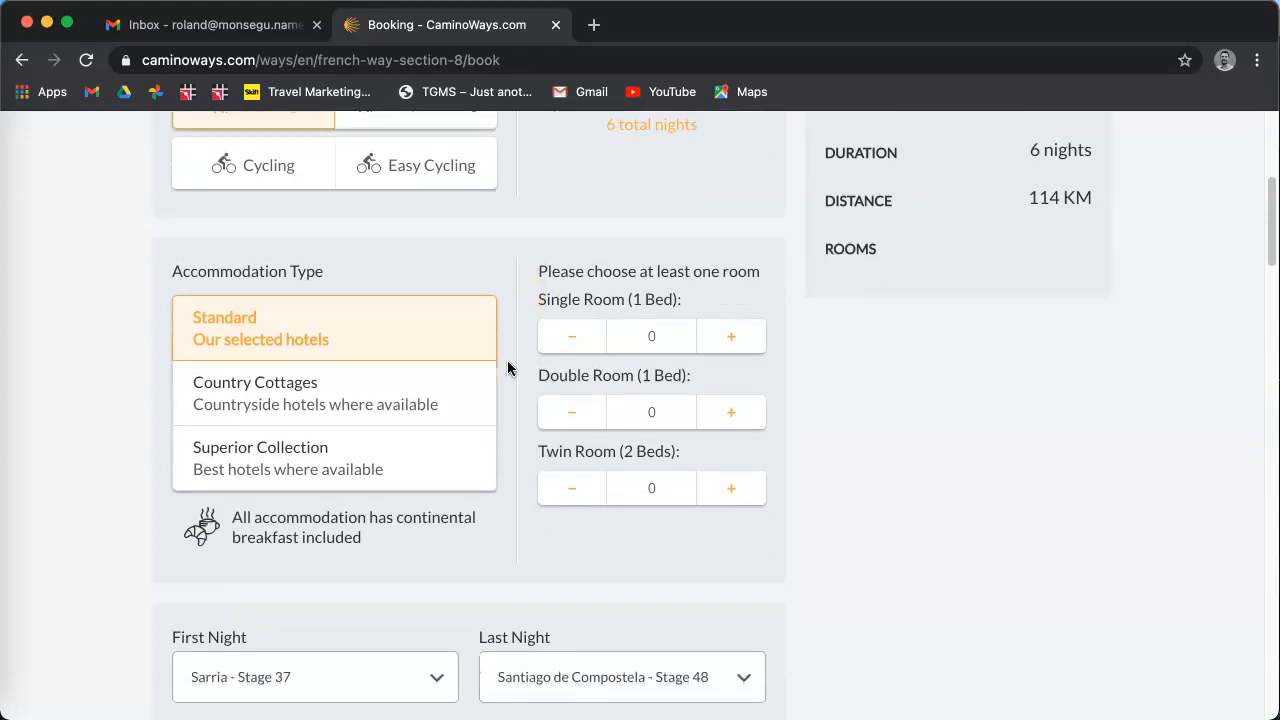
scroll(down, 3)
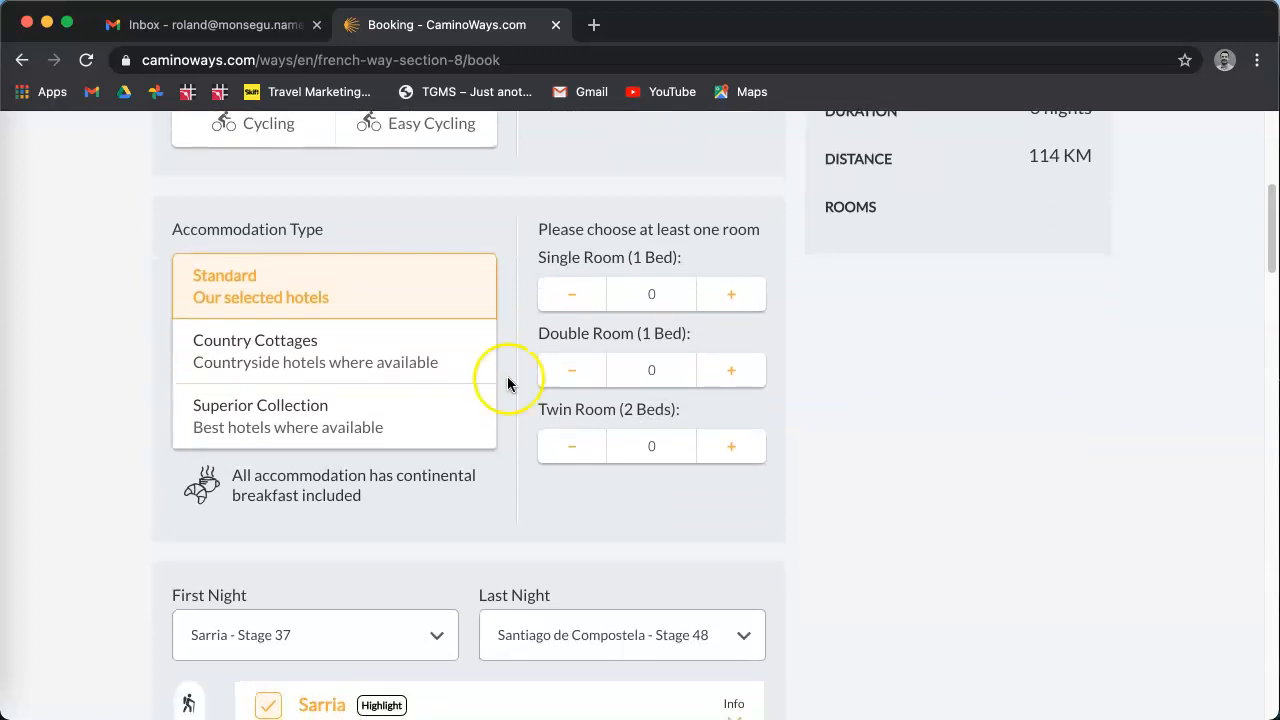
mouse_move(510, 436)
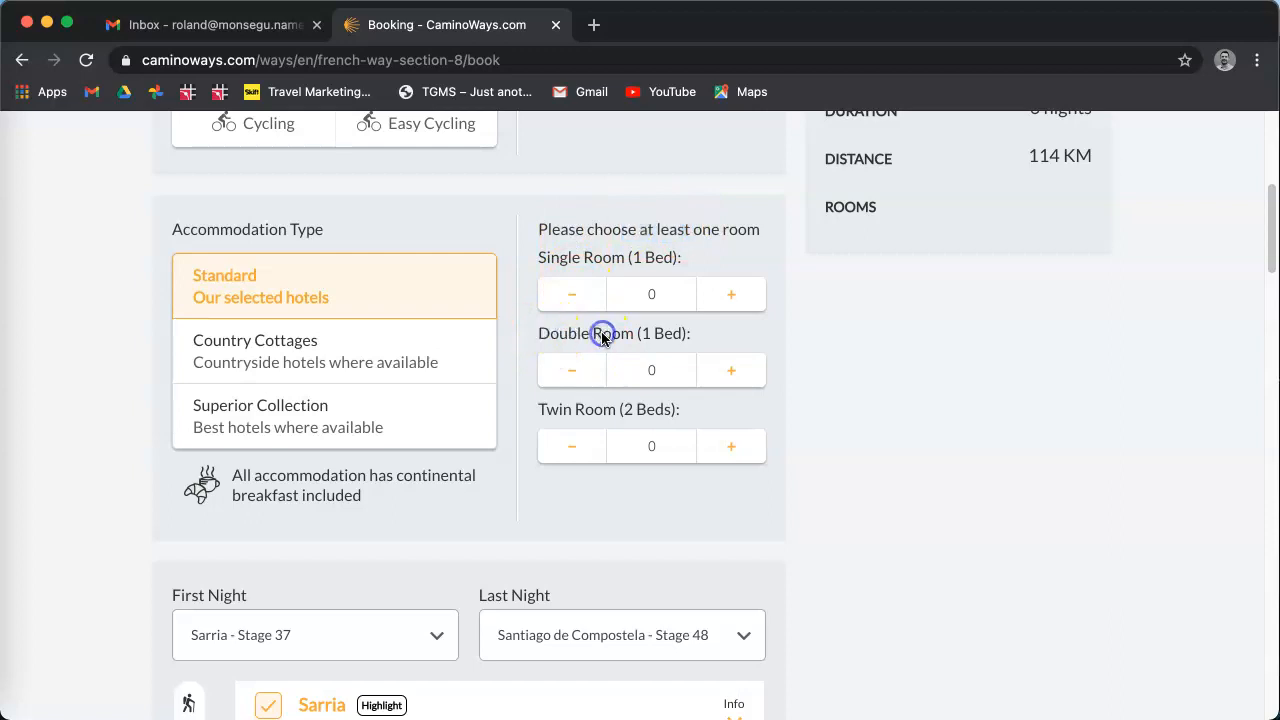
click(732, 342)
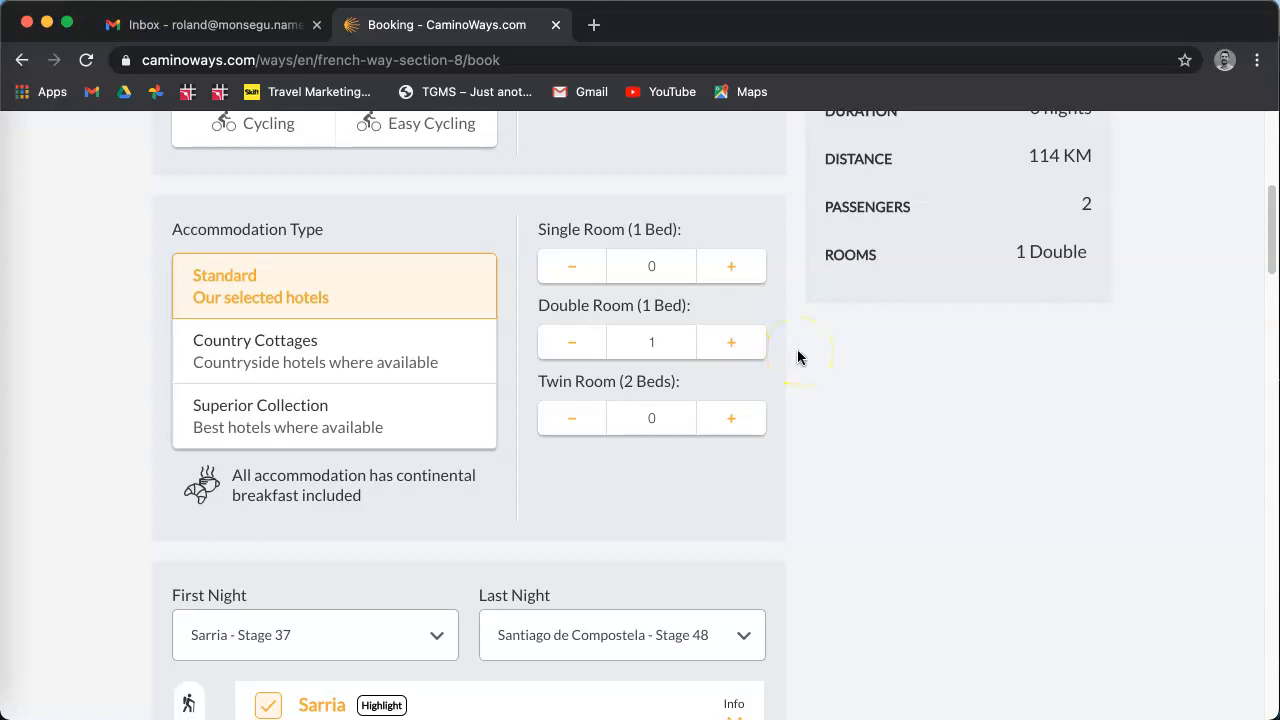
scroll(down, 3)
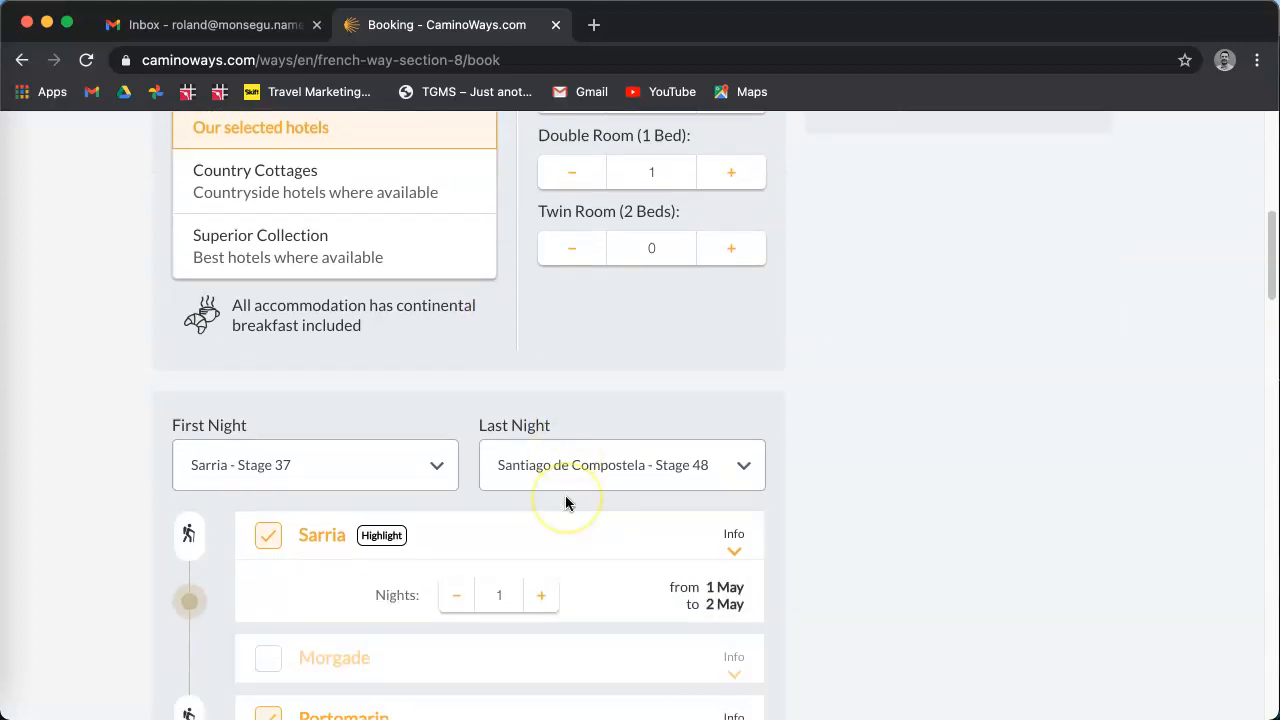
scroll(down, 3)
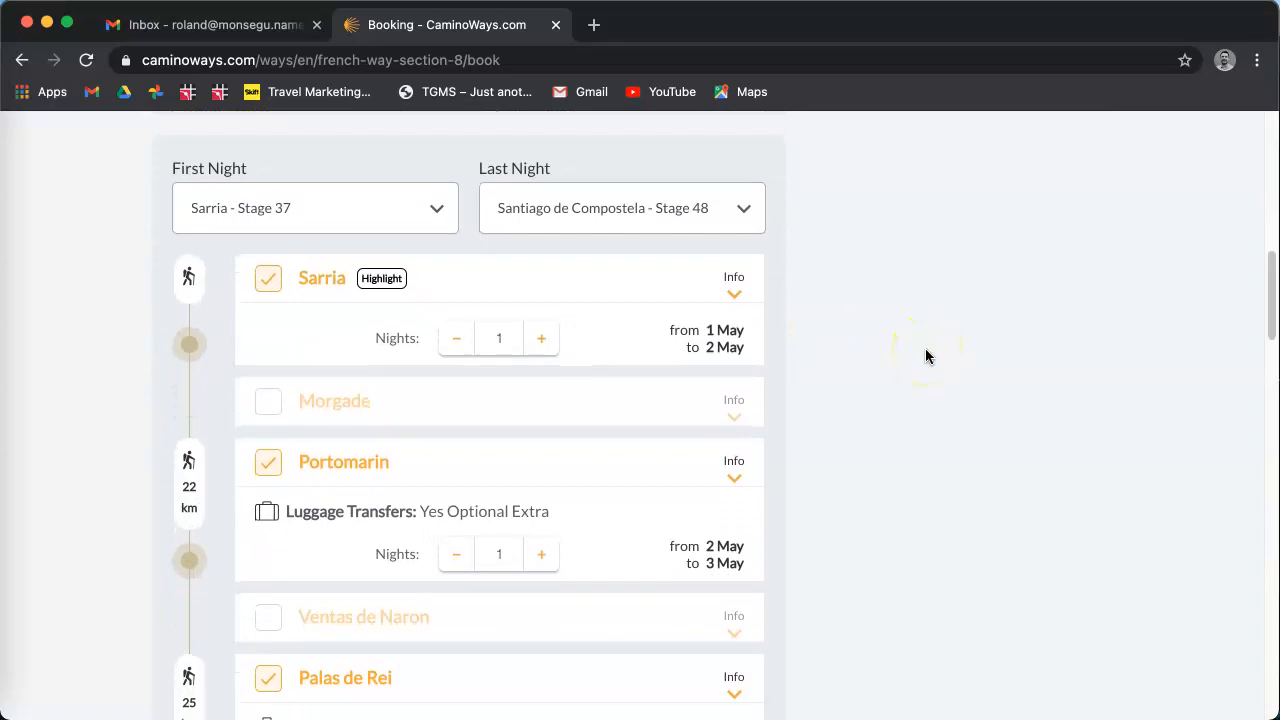
mouse_move(108, 258)
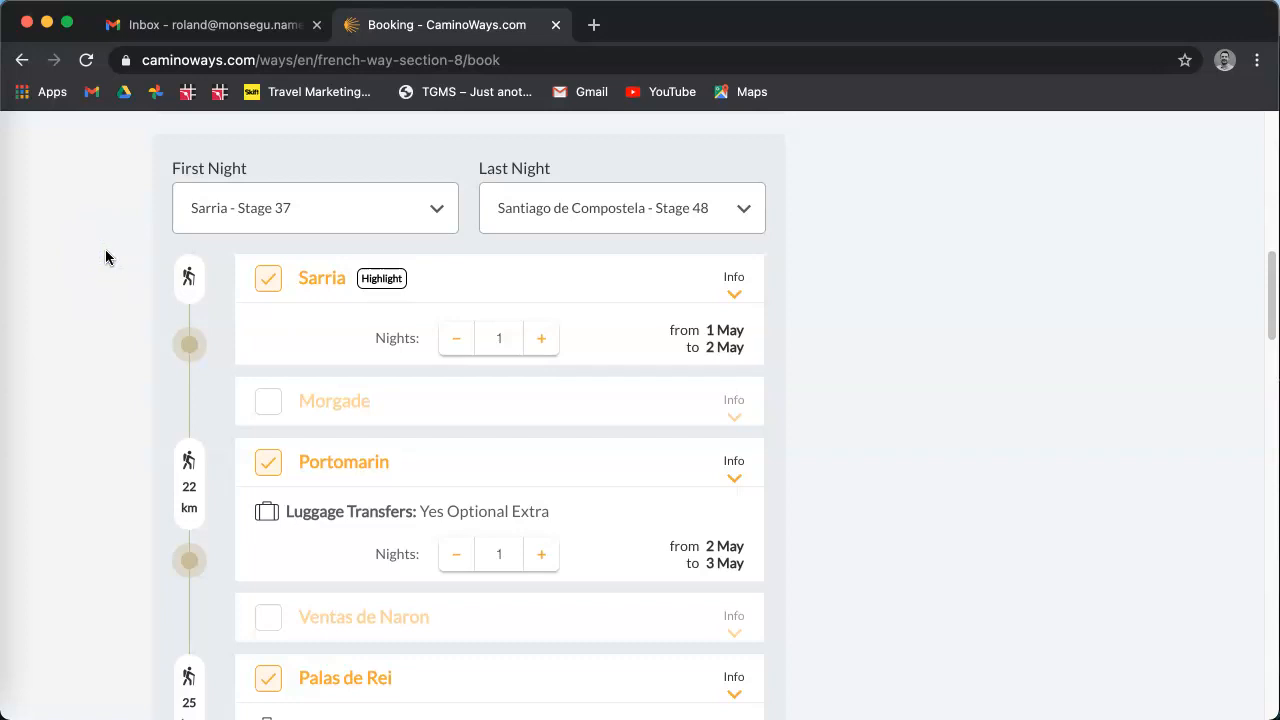
click(302, 210)
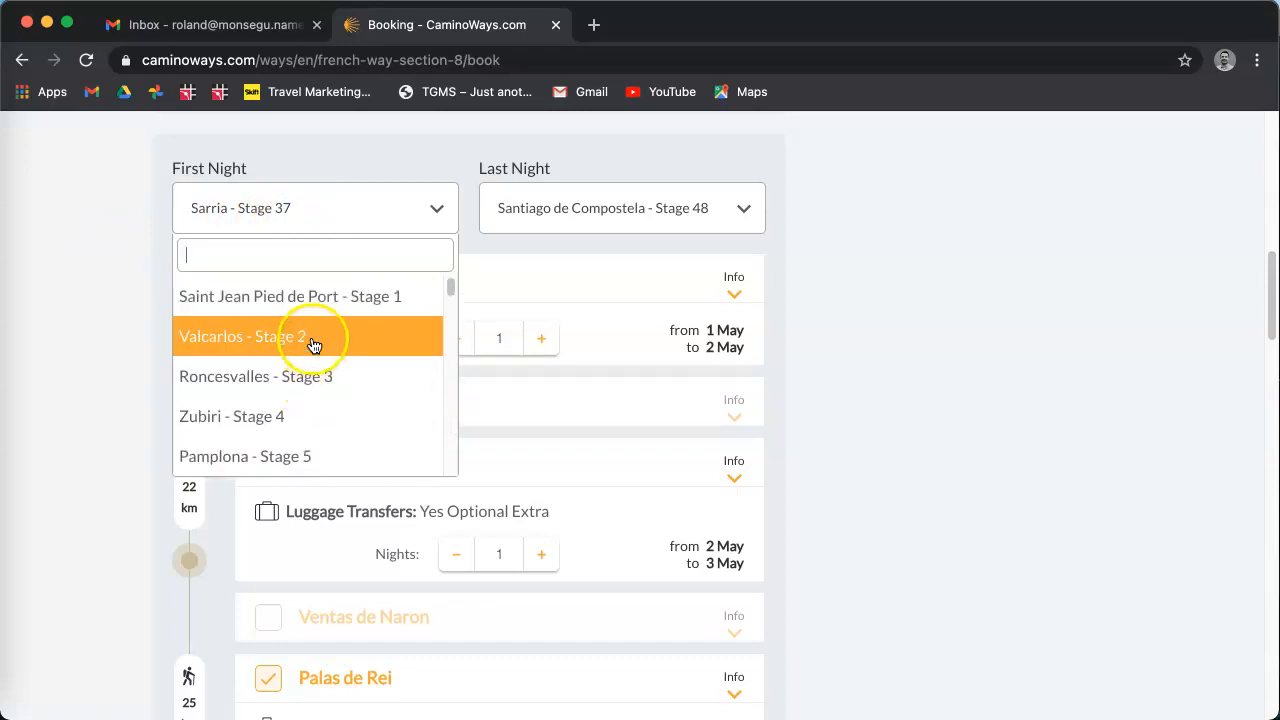
mouse_move(352, 304)
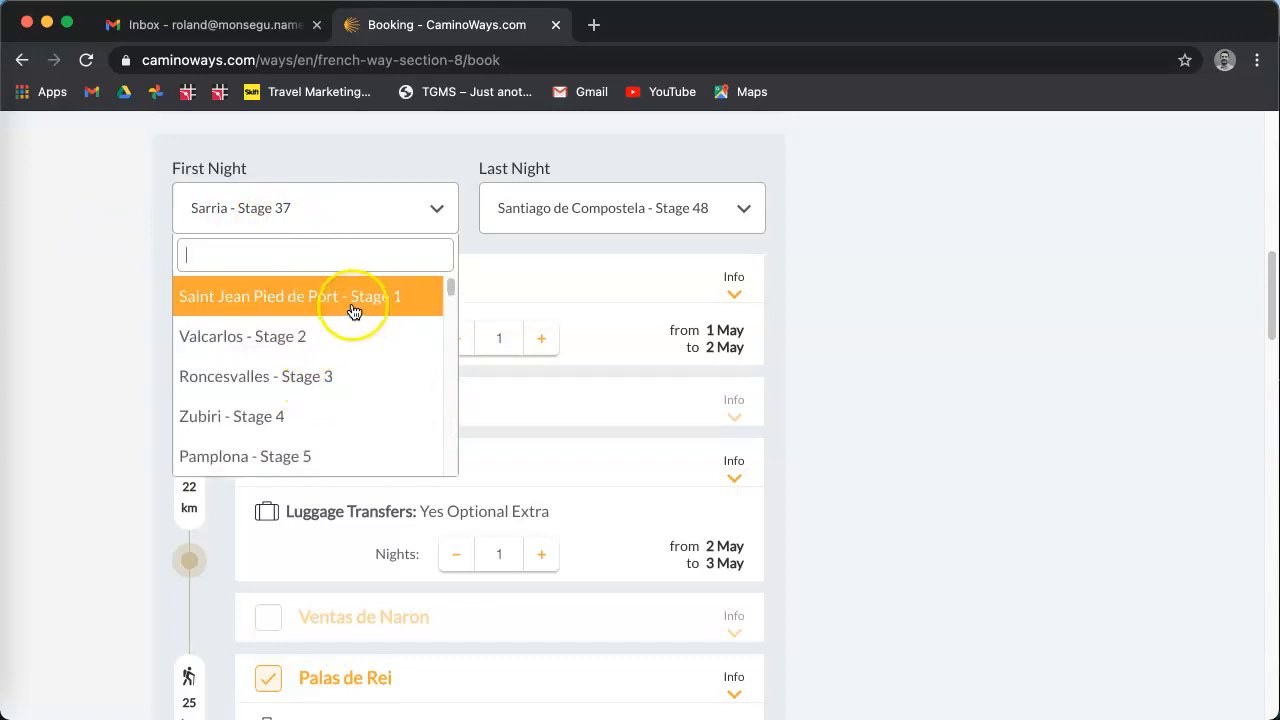
scroll(down, 3)
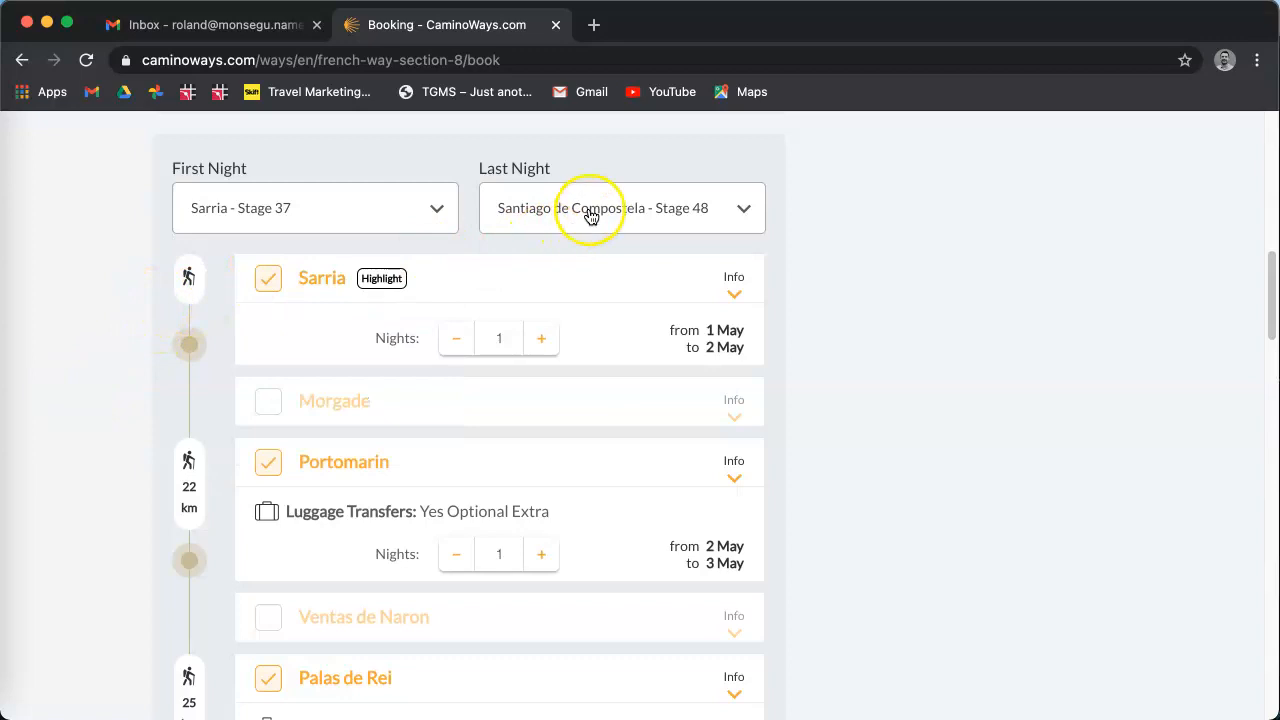
mouse_move(612, 212)
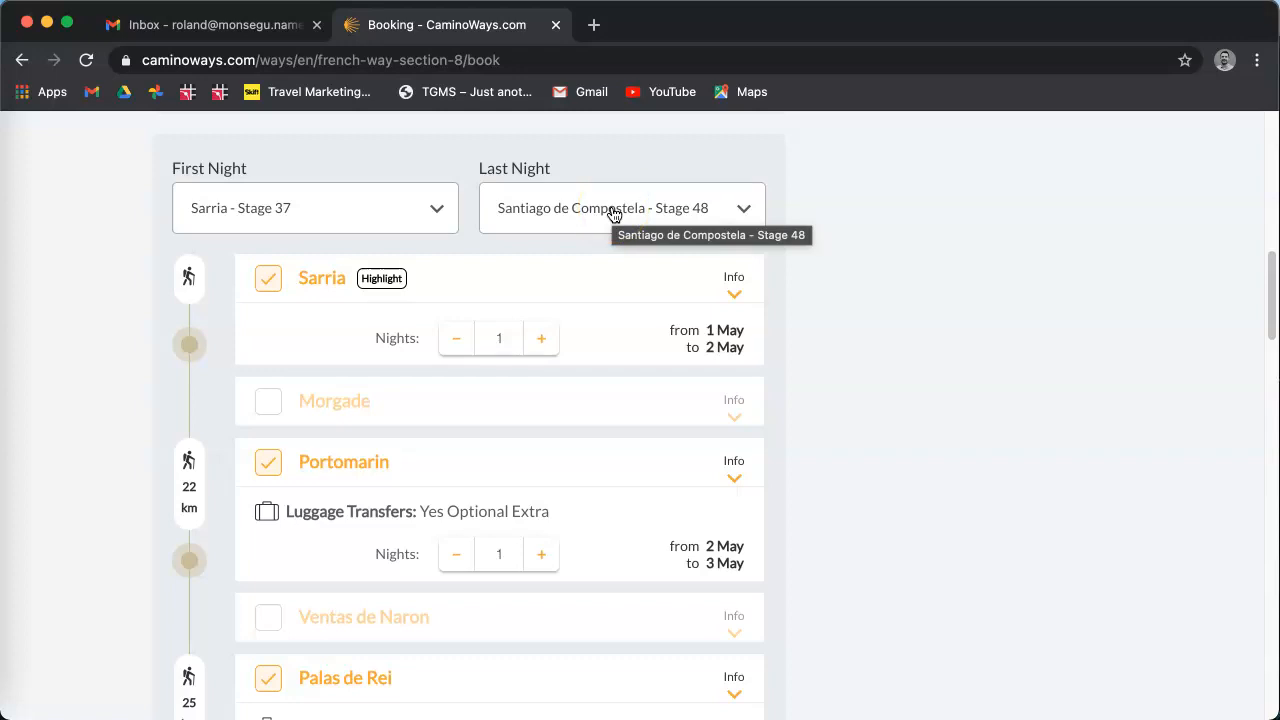
mouse_move(860, 236)
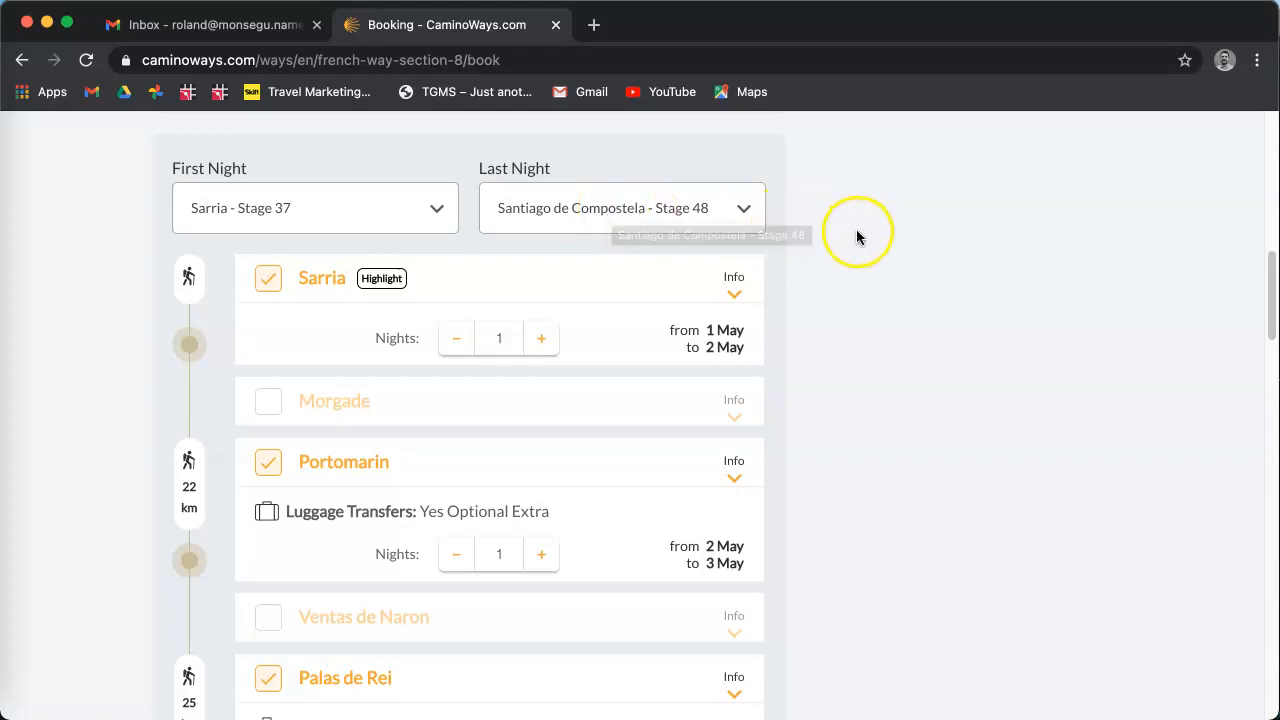
scroll(down, 3)
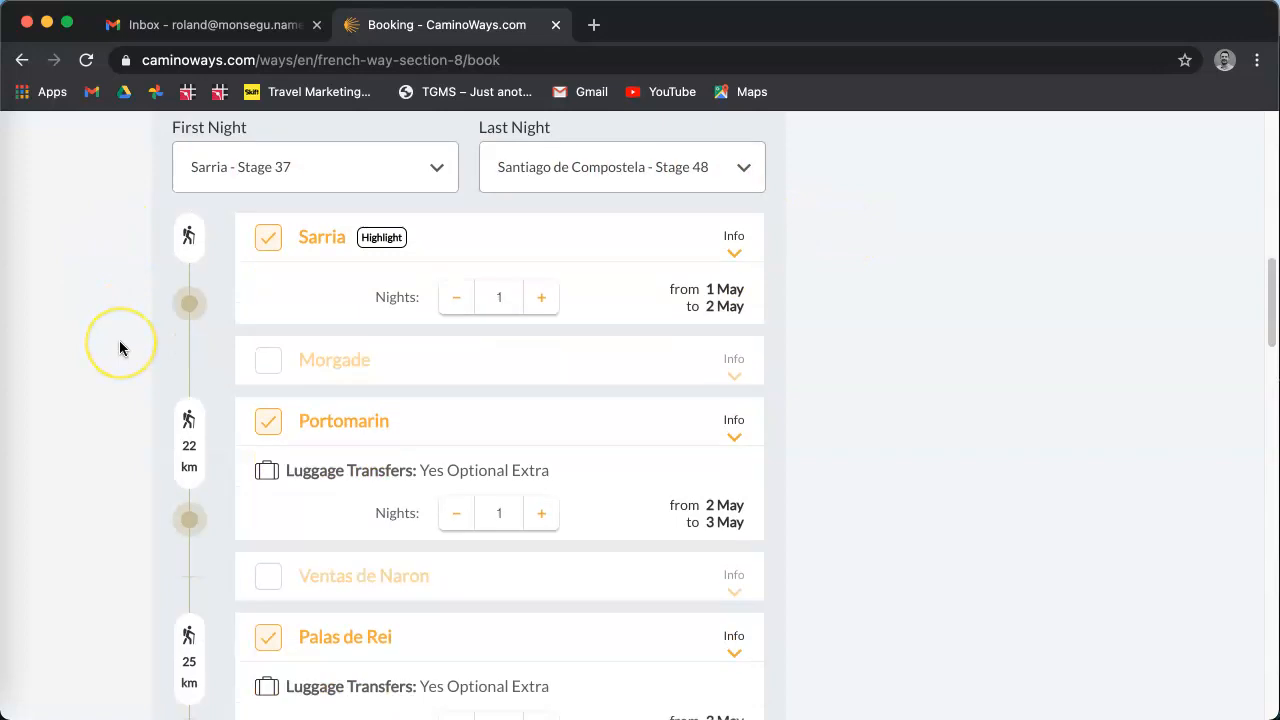
Step: Tick Melide as an overnight stop (4–5 May) in the stage list
scroll(down, 3)
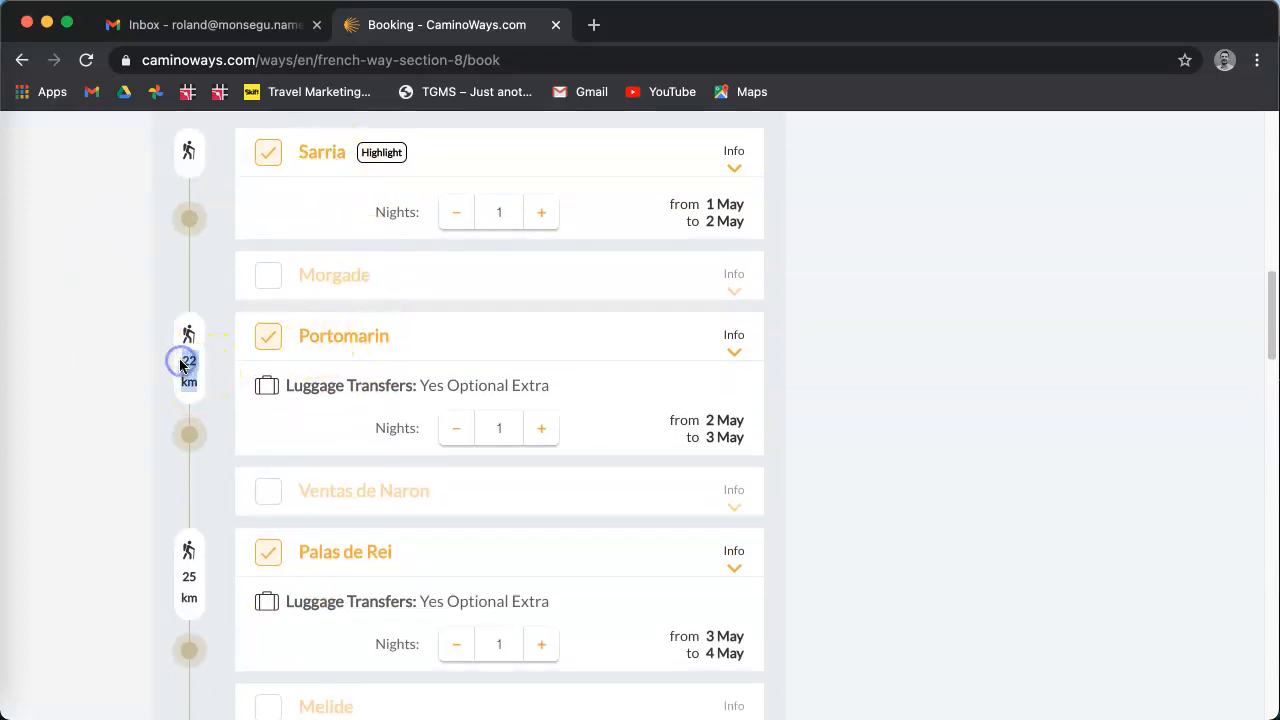
scroll(down, 3)
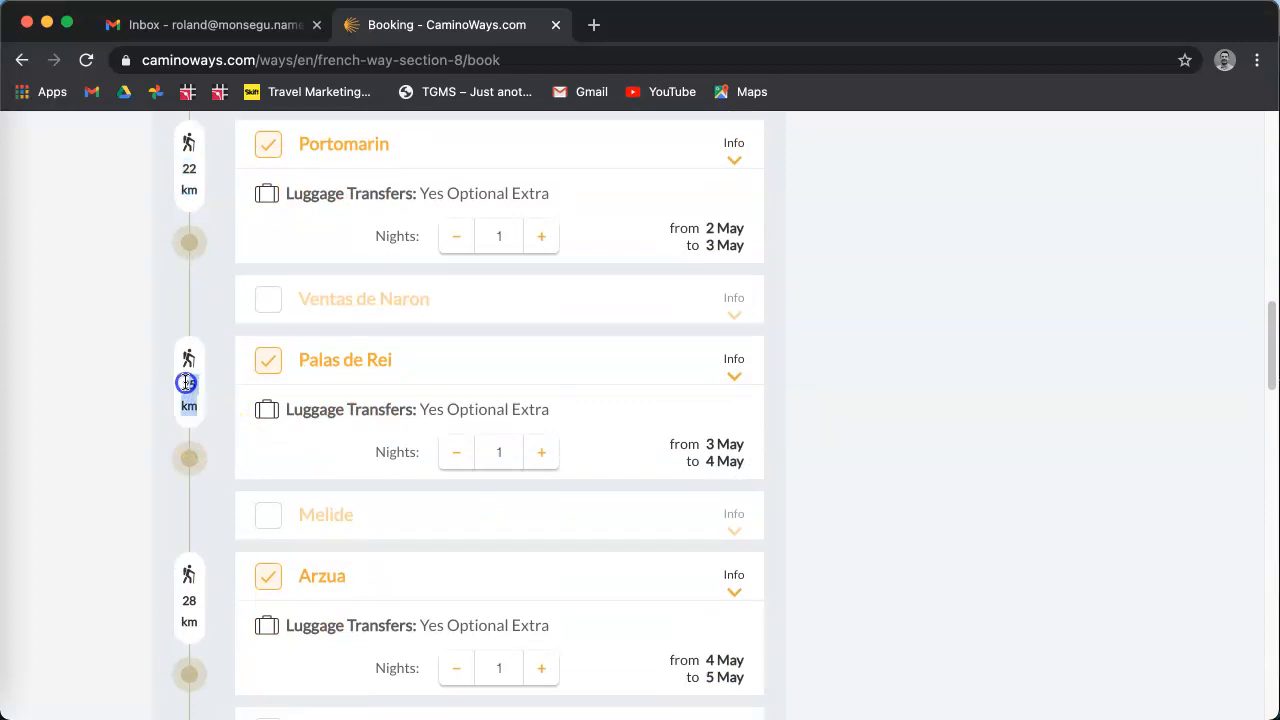
scroll(down, 3)
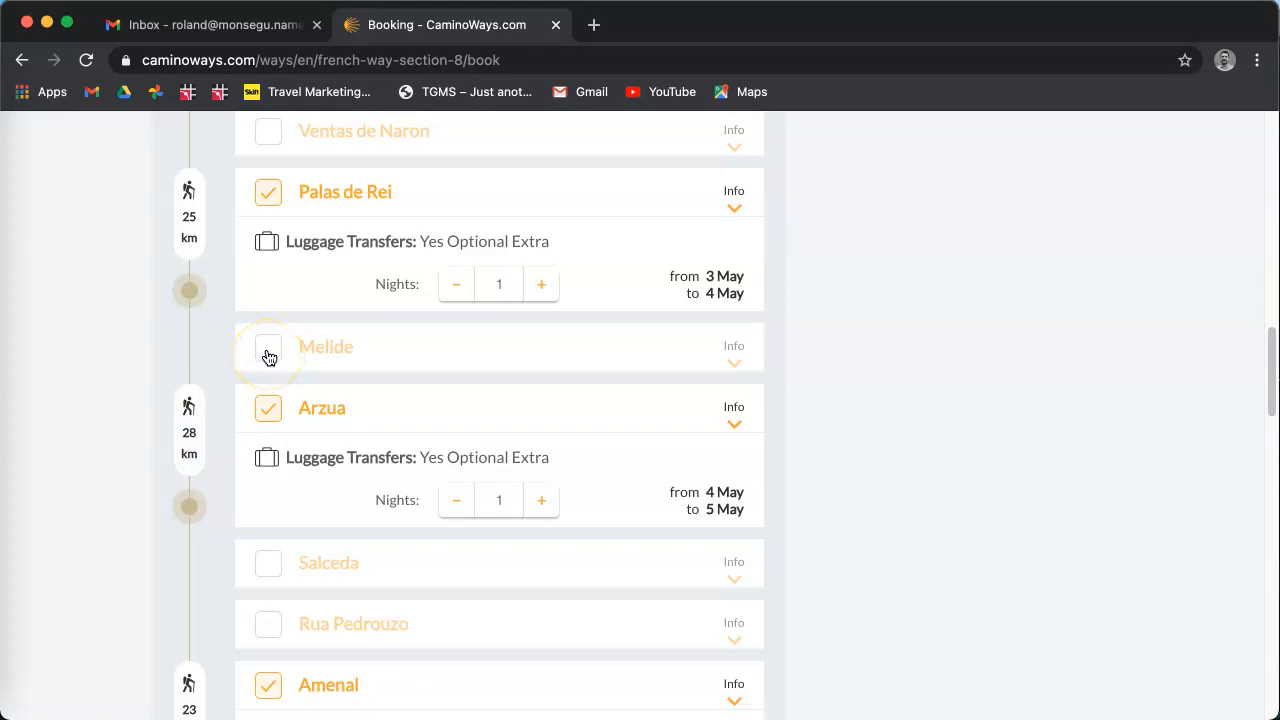
click(268, 352)
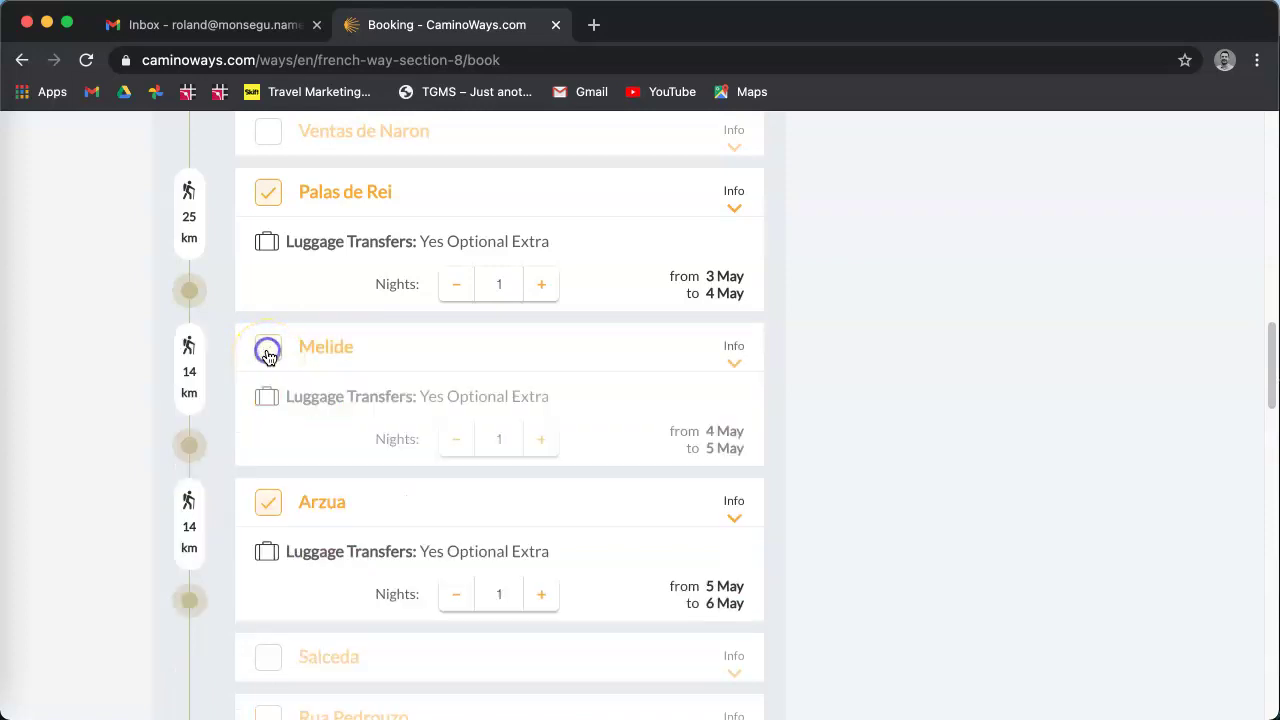
click(268, 350)
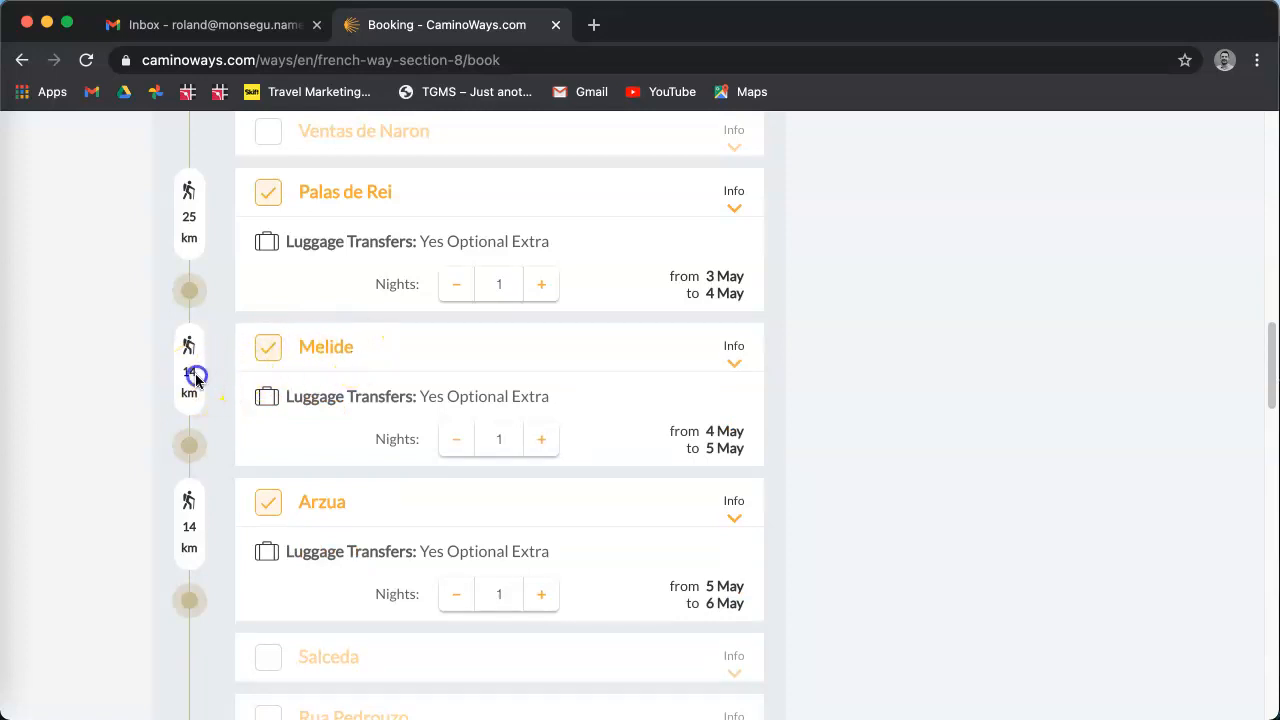
mouse_move(190, 528)
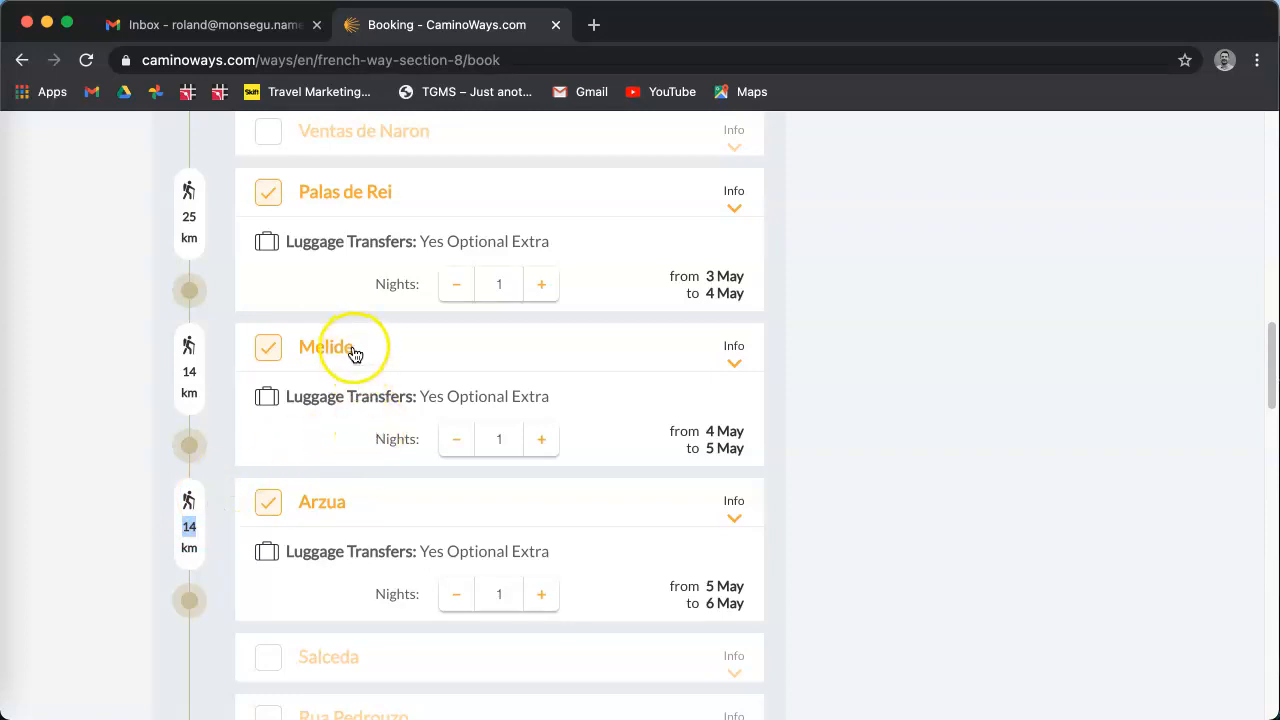
Step: Review the later stages and read the Amenal stage description via Info
scroll(down, 3)
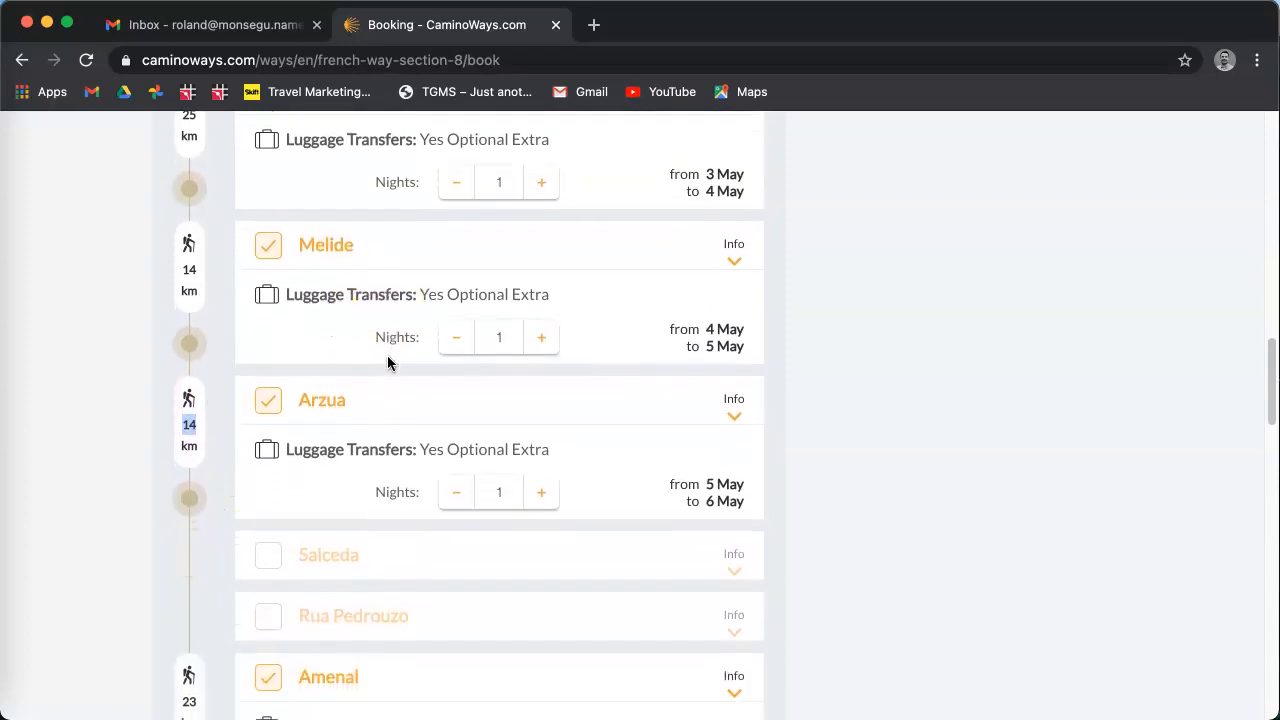
scroll(down, 3)
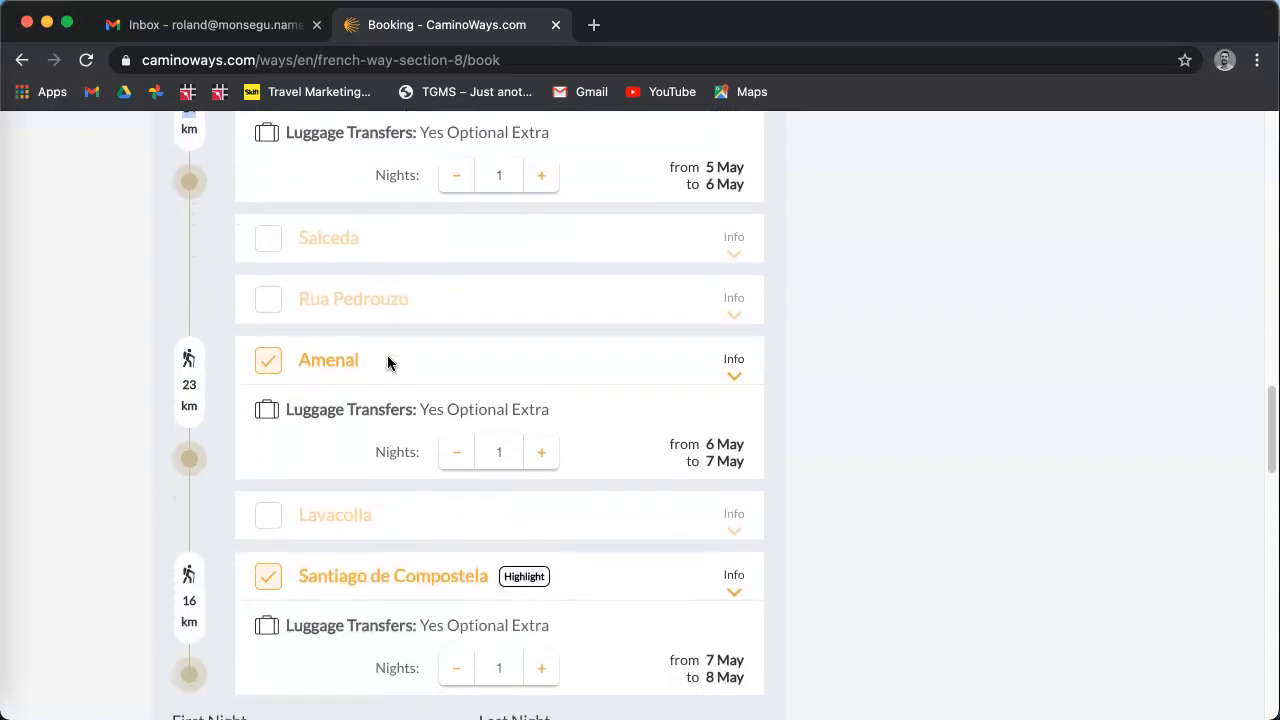
scroll(down, 3)
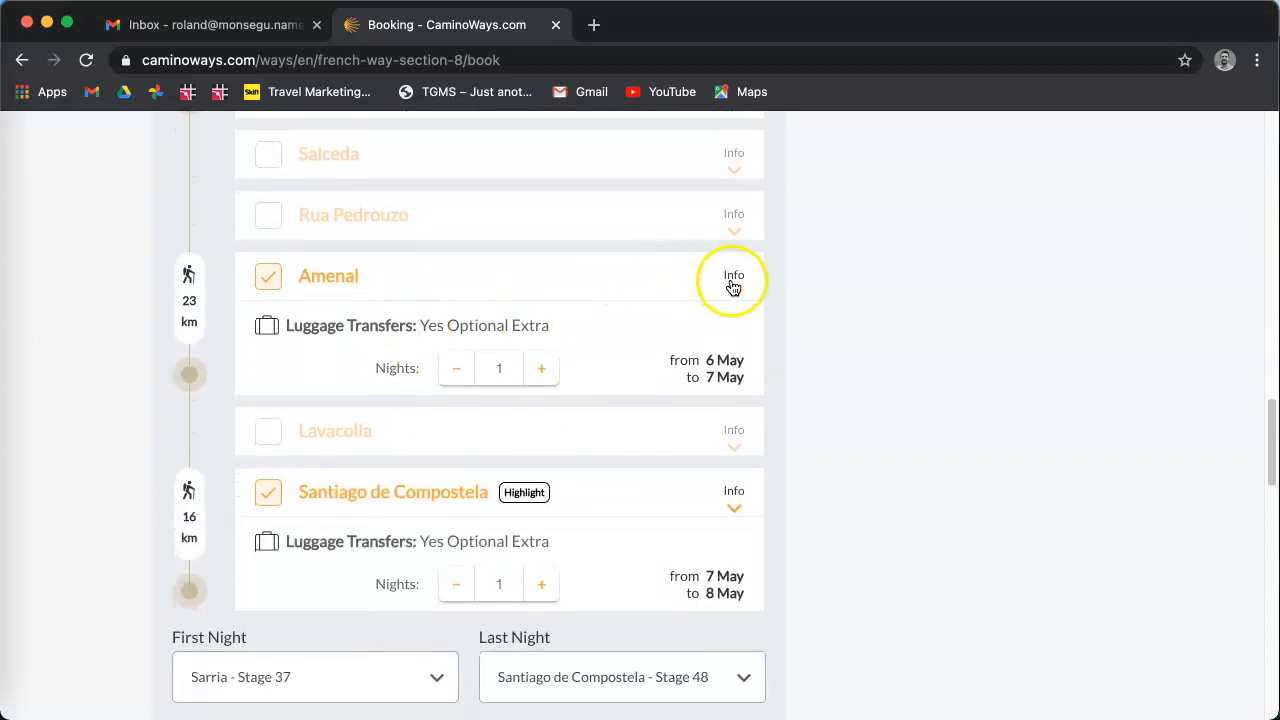
click(732, 280)
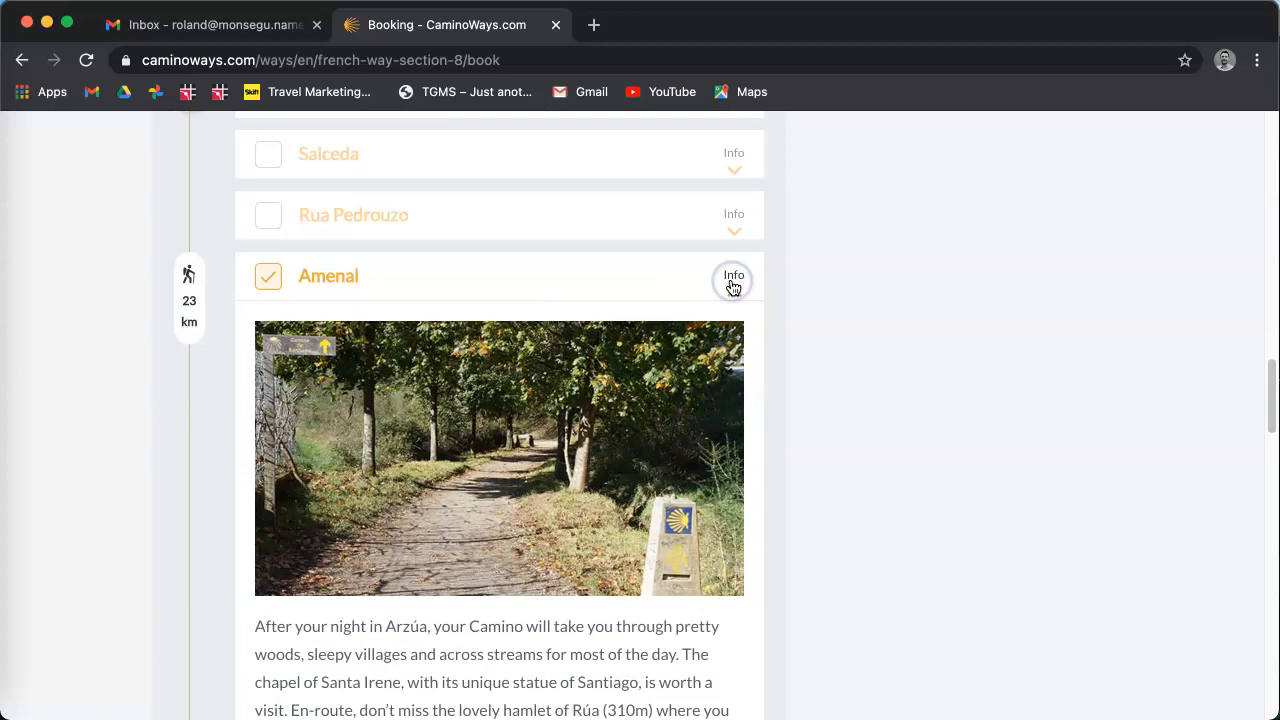
scroll(down, 3)
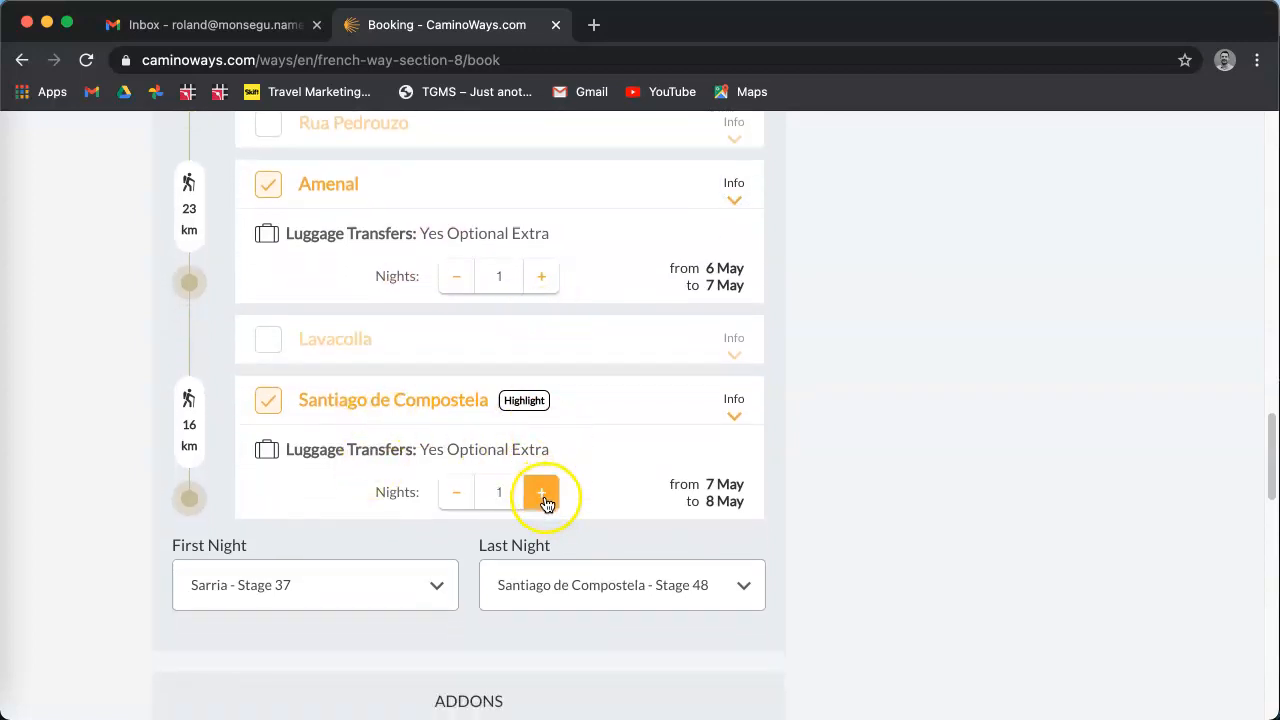
Step: Raise Santiago de Compostela to 2 nights, running 7 to 9 May
click(542, 494)
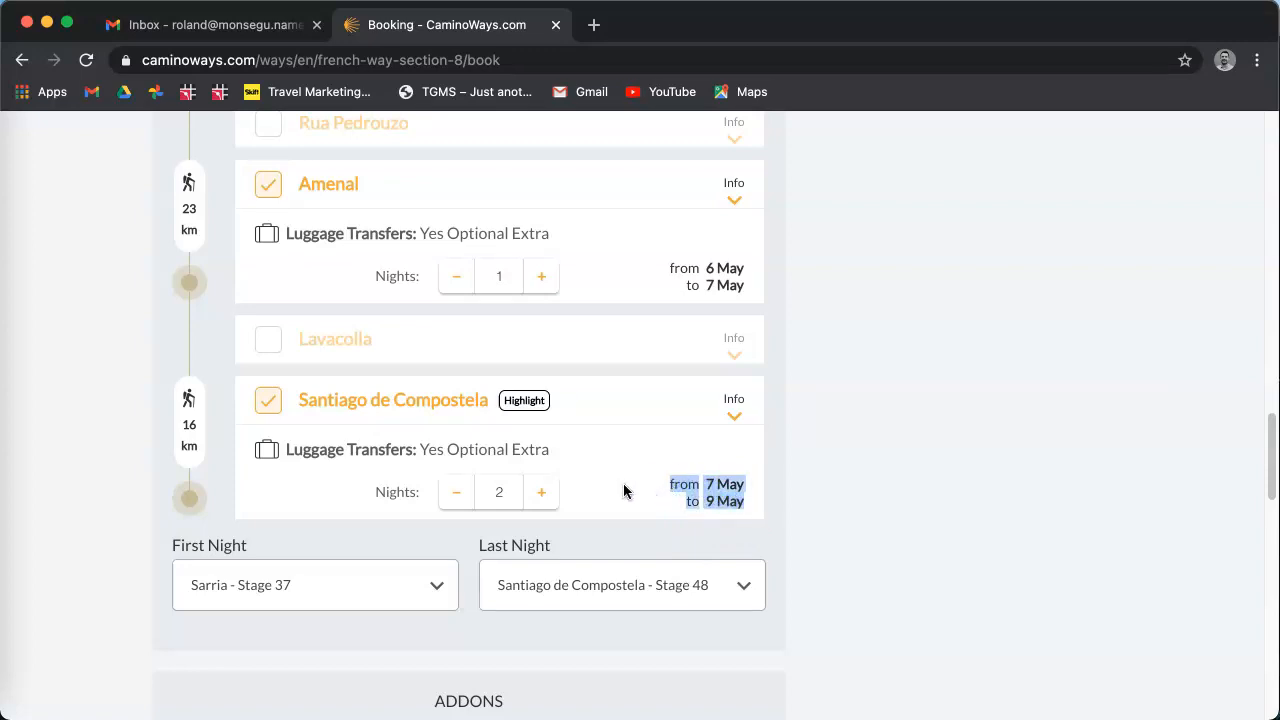
Step: In Addons, set the incoming transfer pickup to Santiago Airport for Sarria (€120)
scroll(down, 3)
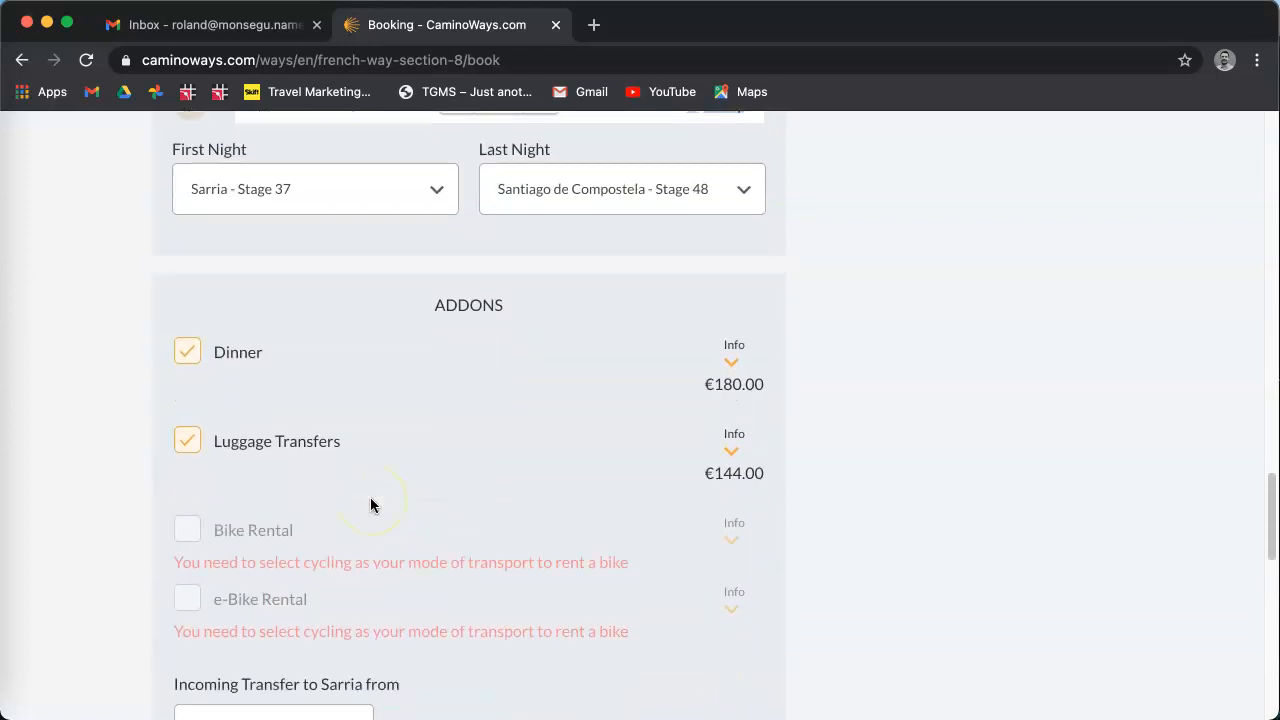
scroll(down, 3)
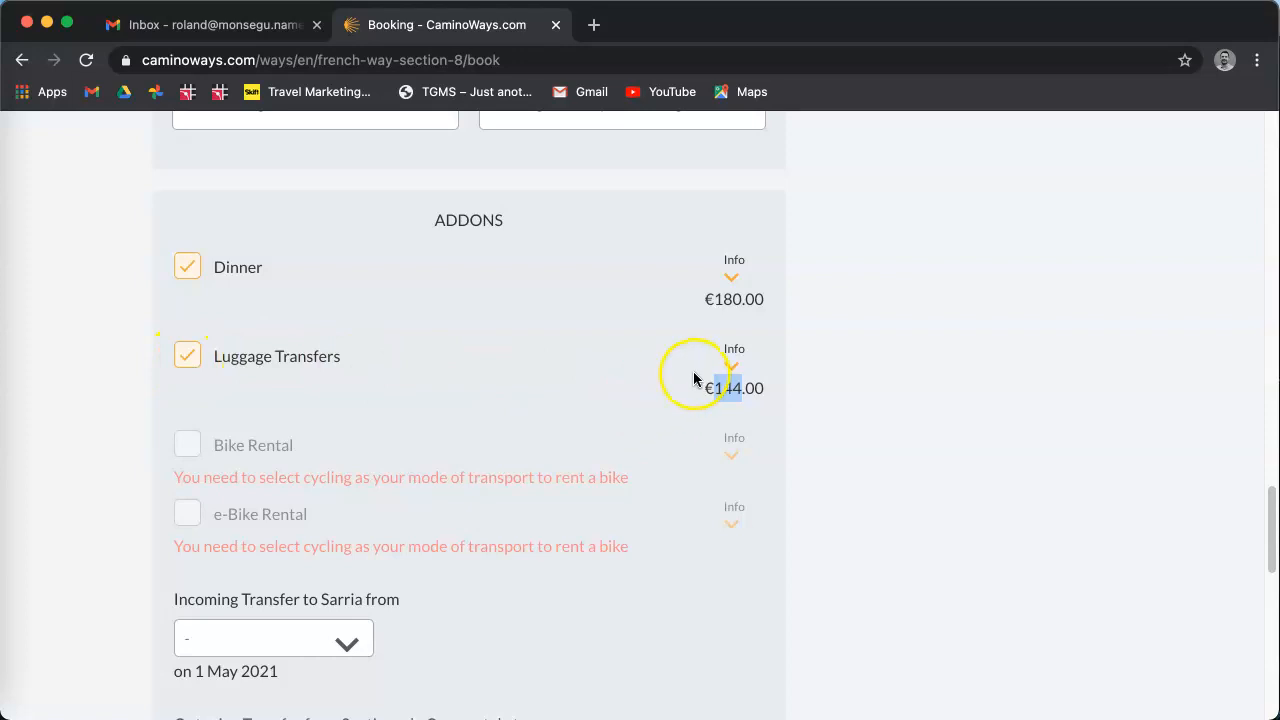
scroll(down, 3)
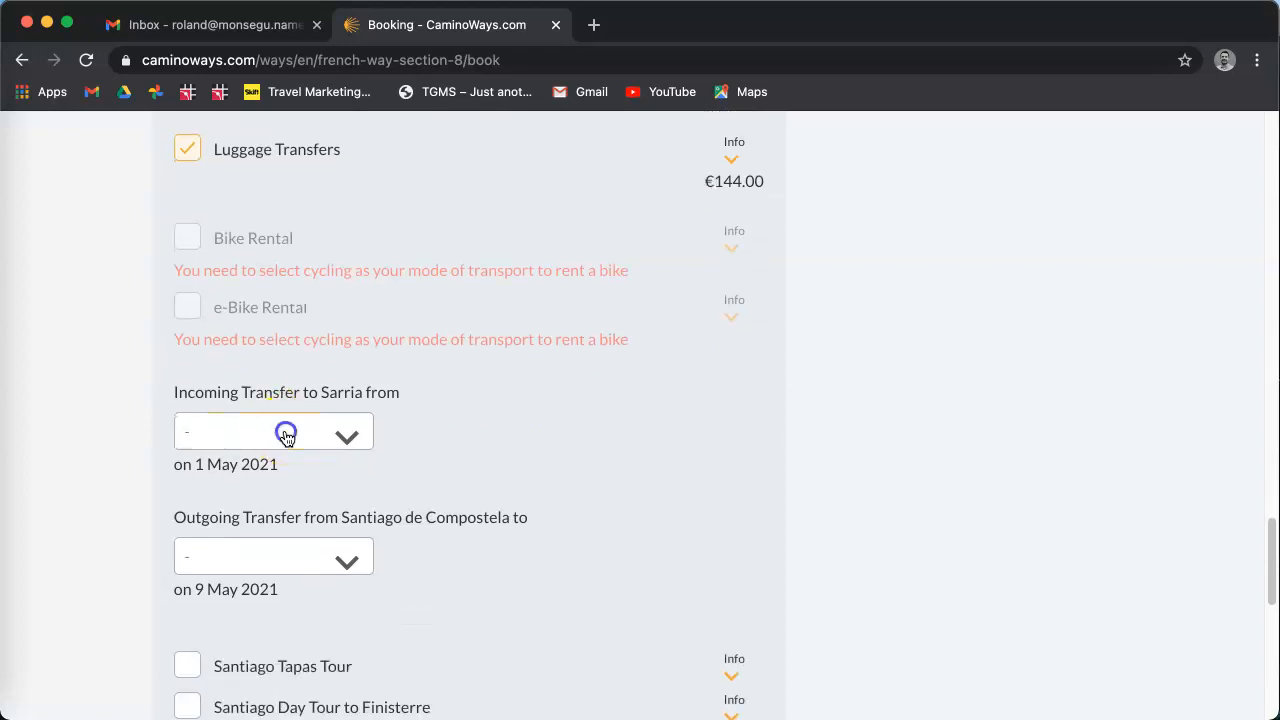
click(272, 432)
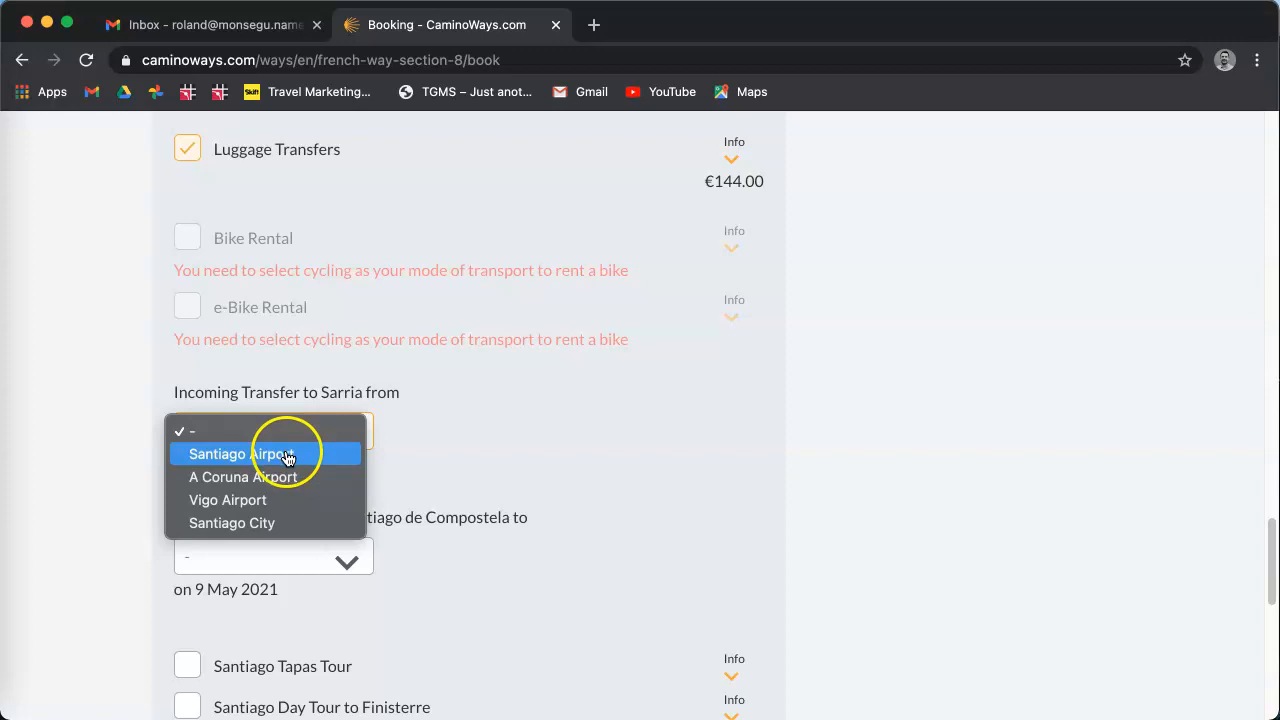
click(240, 454)
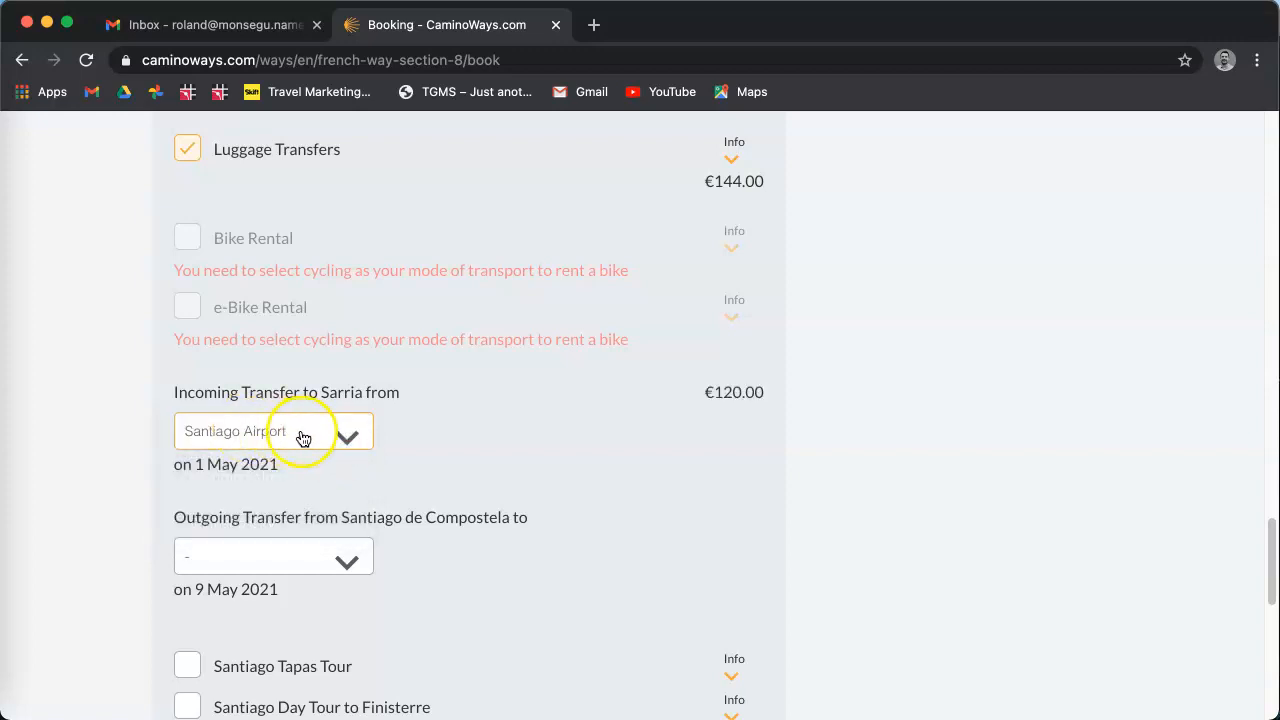
mouse_move(322, 392)
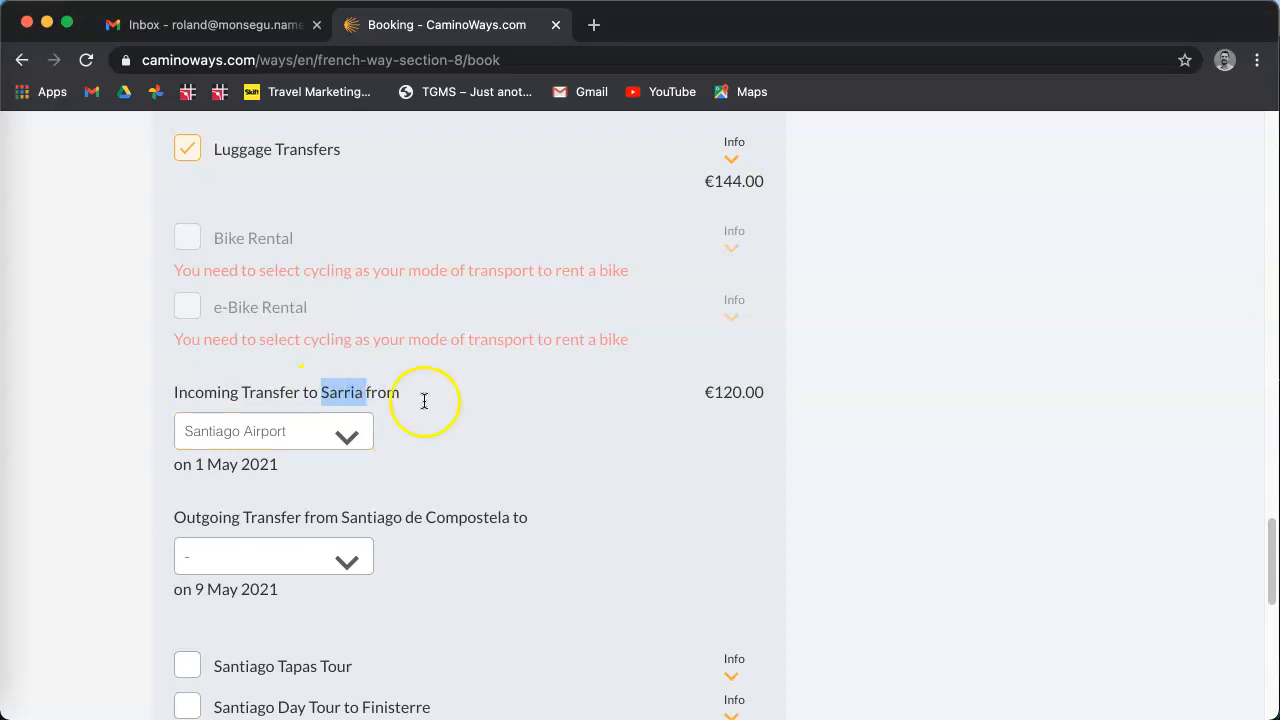
Step: Set the outgoing transfer from Santiago de Compostela to Santiago Airport (€30)
scroll(down, 3)
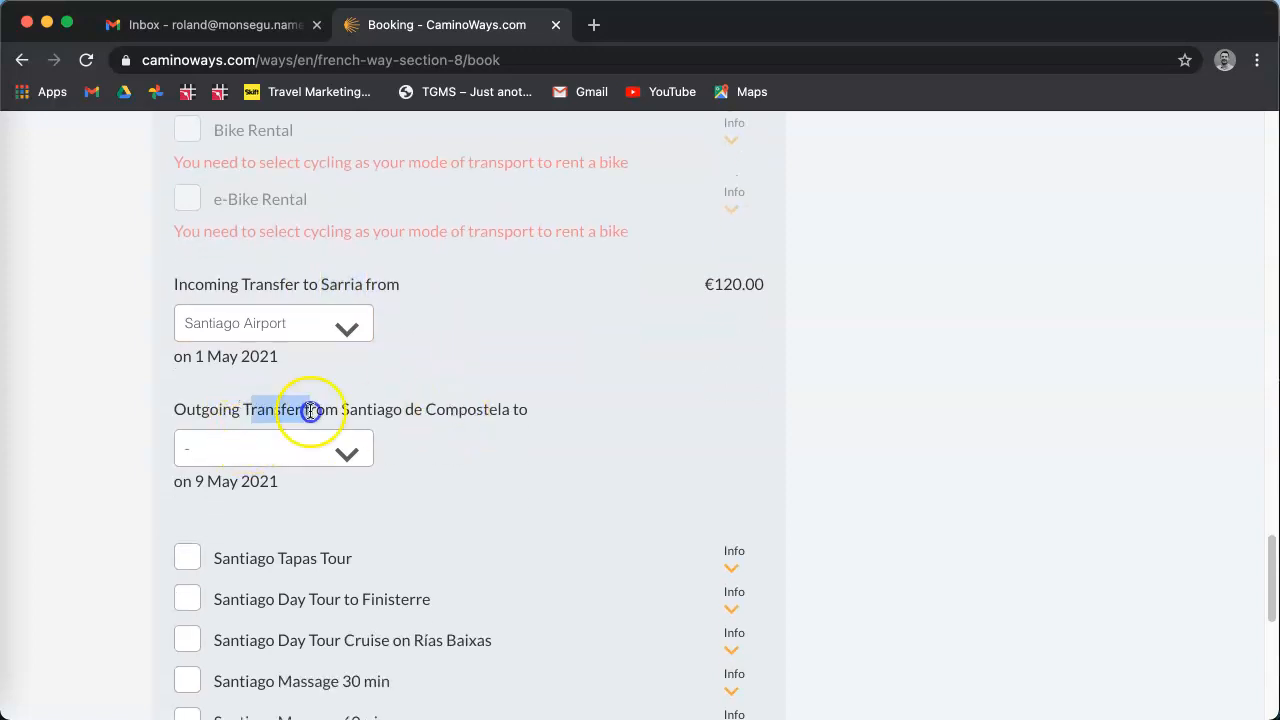
click(272, 448)
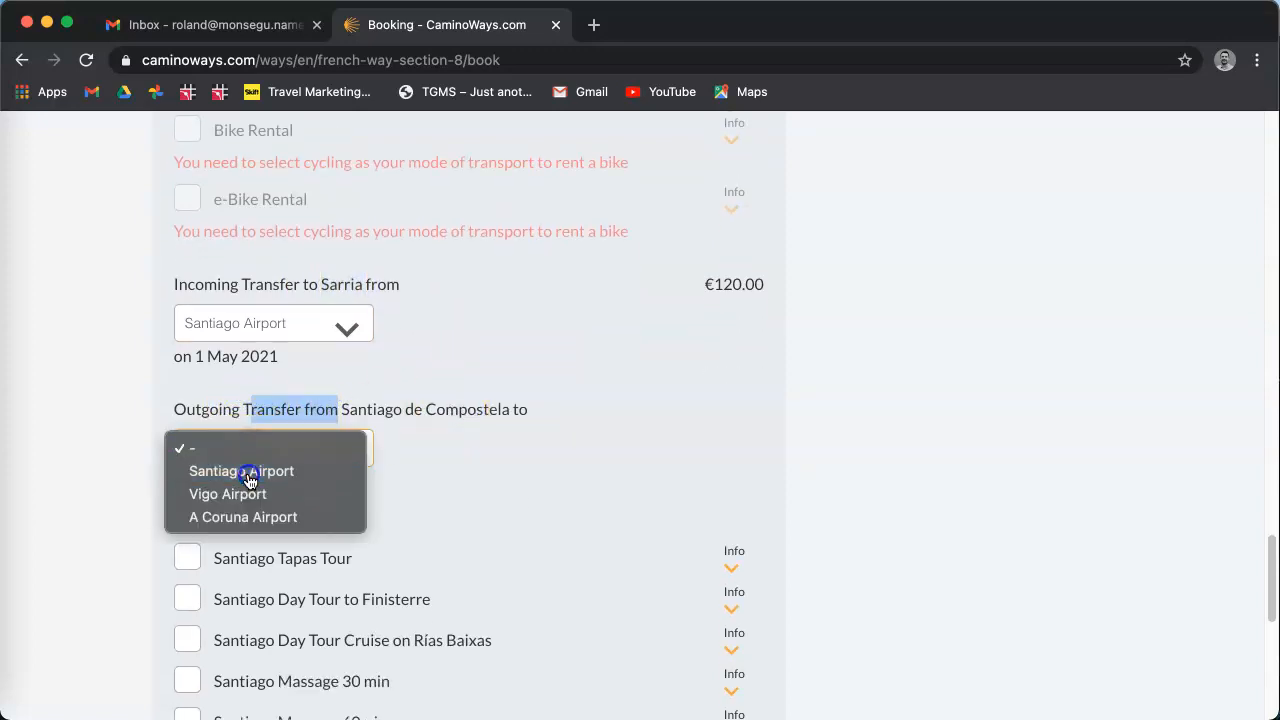
click(240, 472)
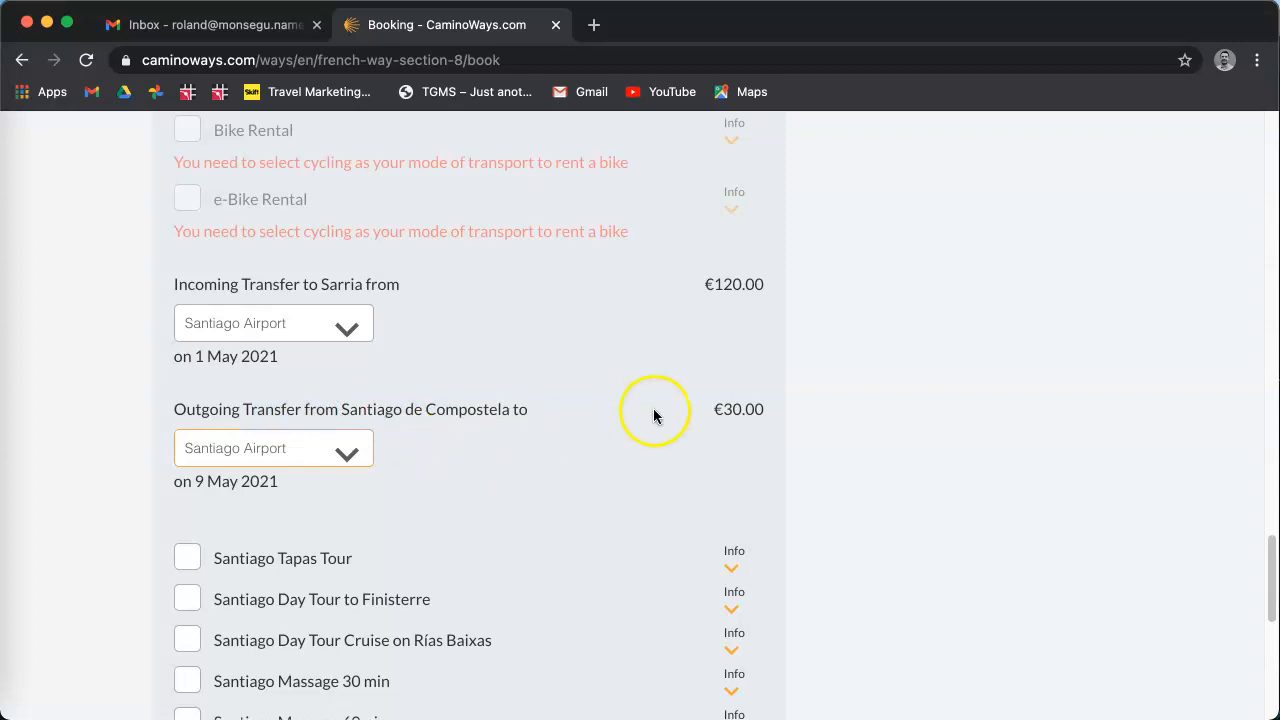
Step: Review the extras list with only Holiday Pack + 24/7 Support and Free Postponement included
scroll(down, 3)
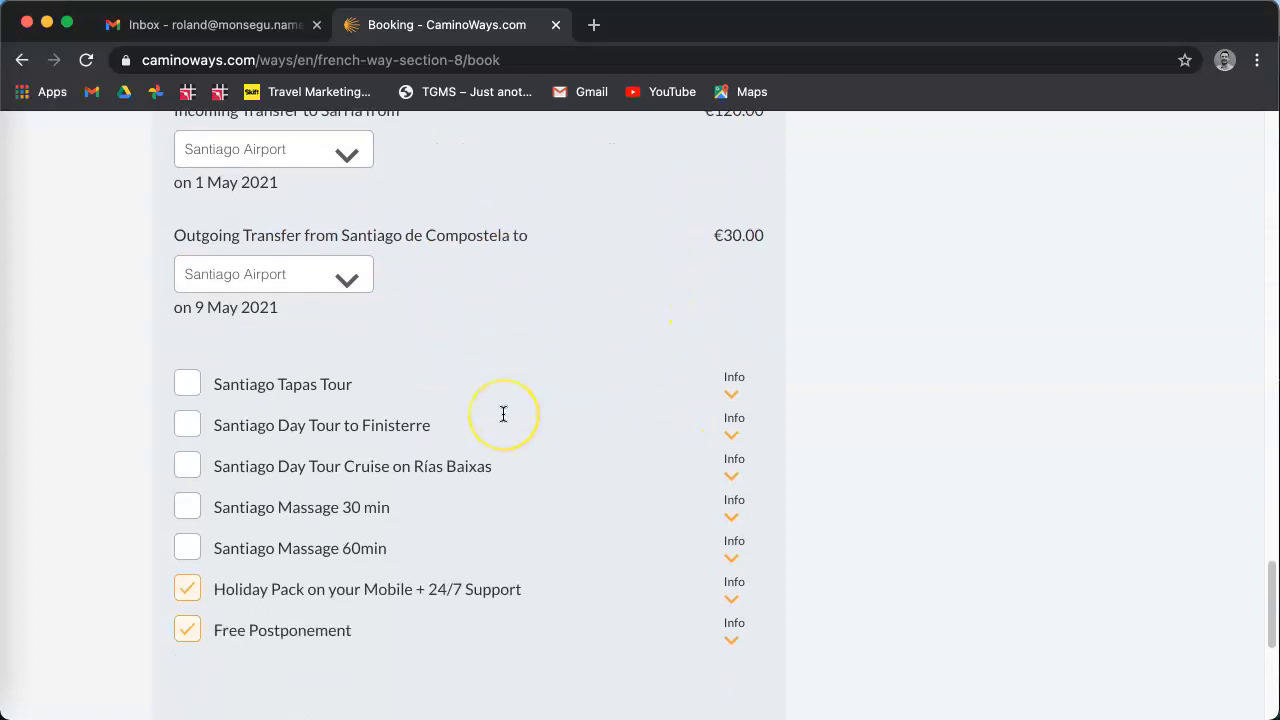
scroll(down, 3)
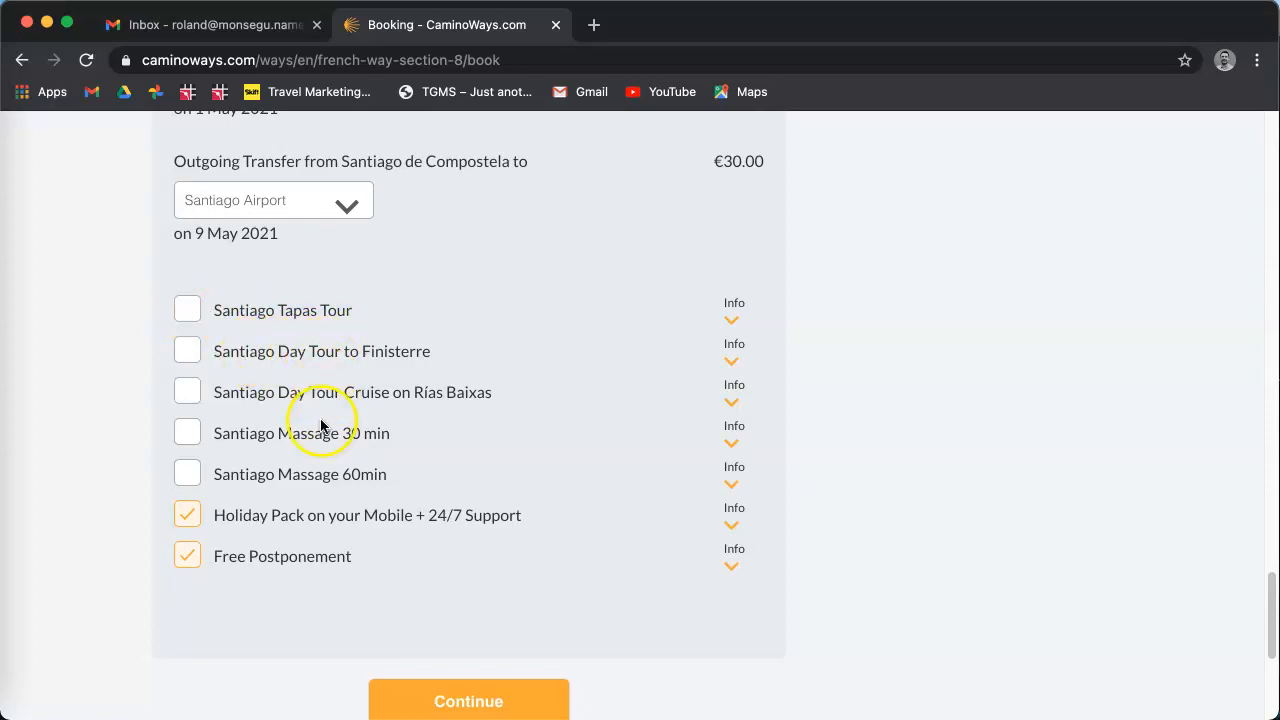
mouse_move(384, 392)
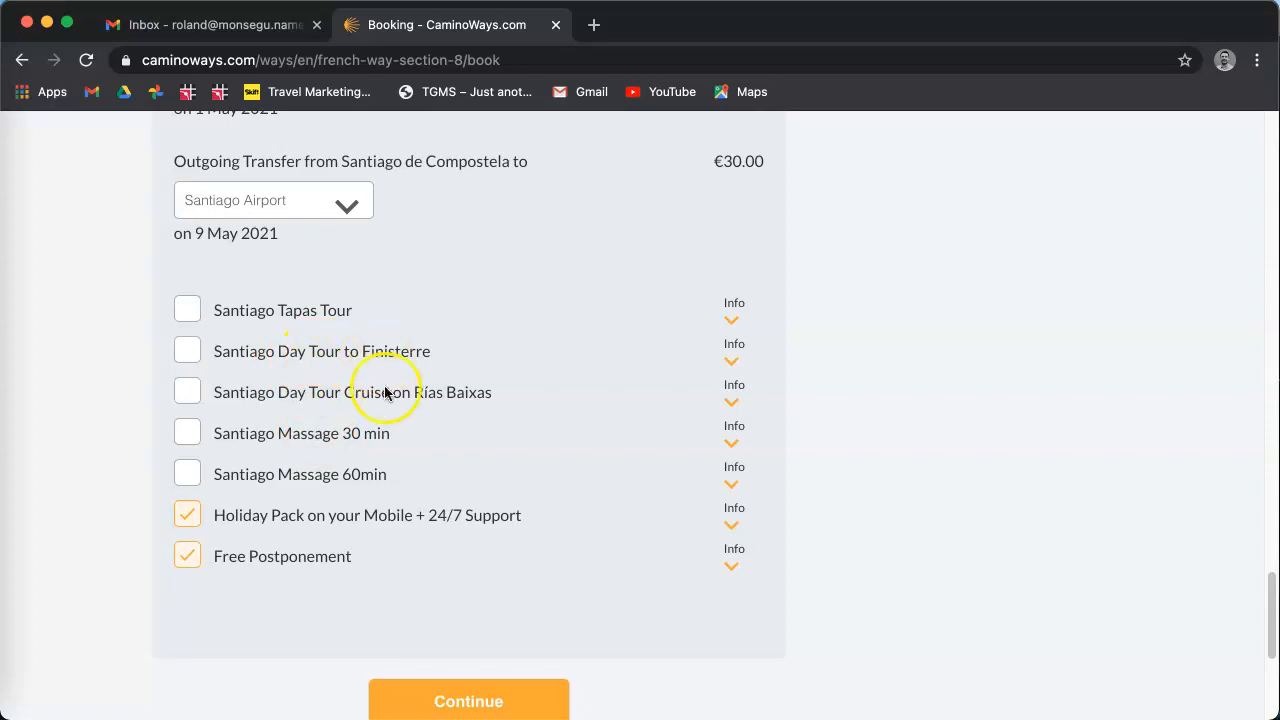
scroll(down, 3)
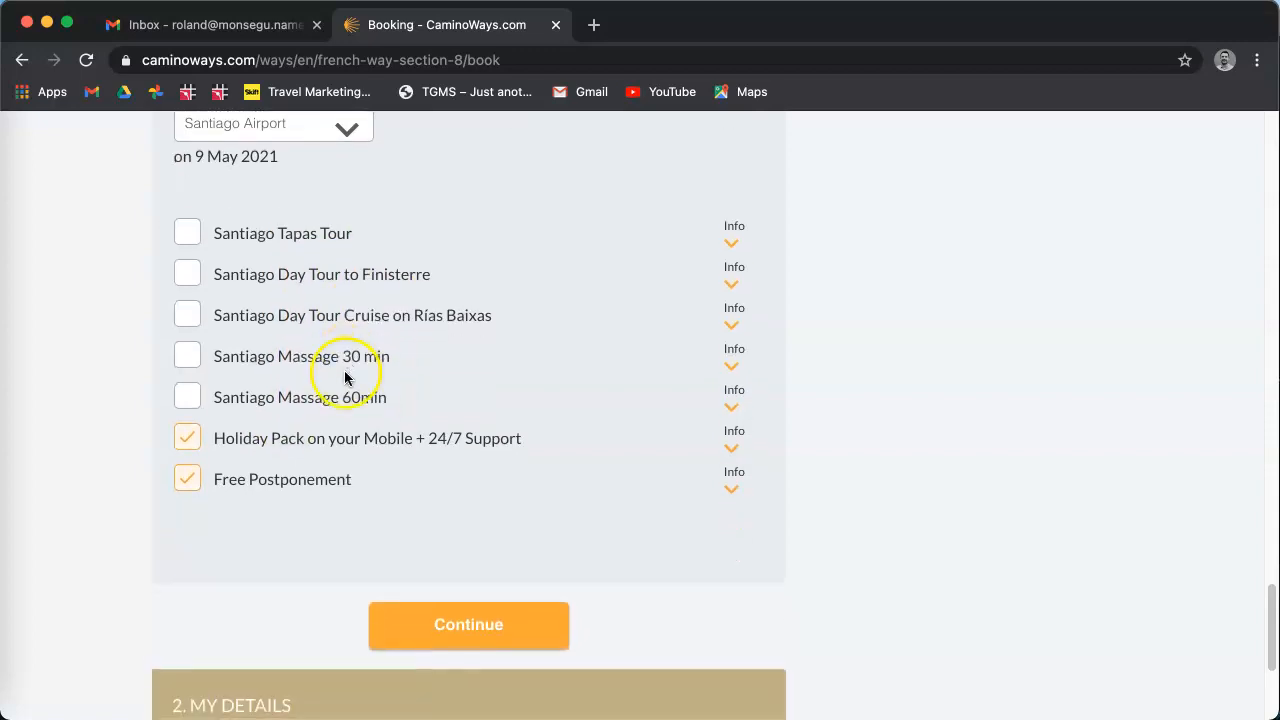
mouse_move(358, 442)
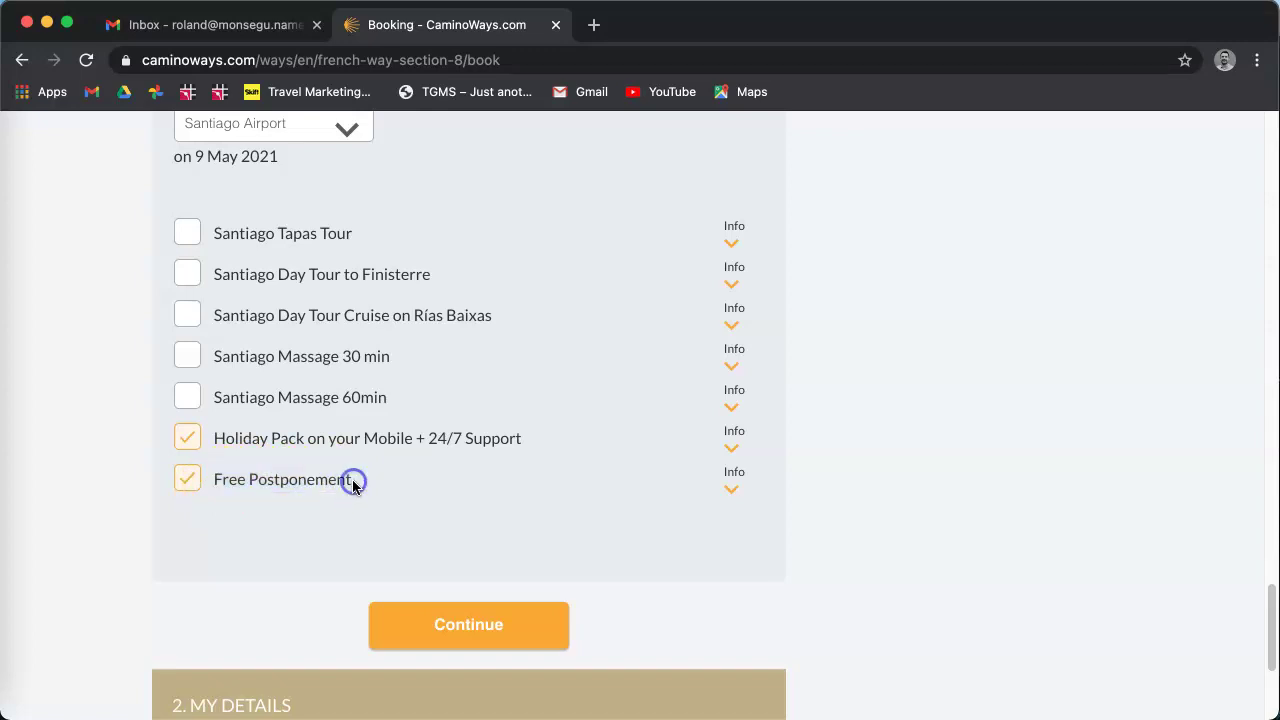
mouse_move(268, 510)
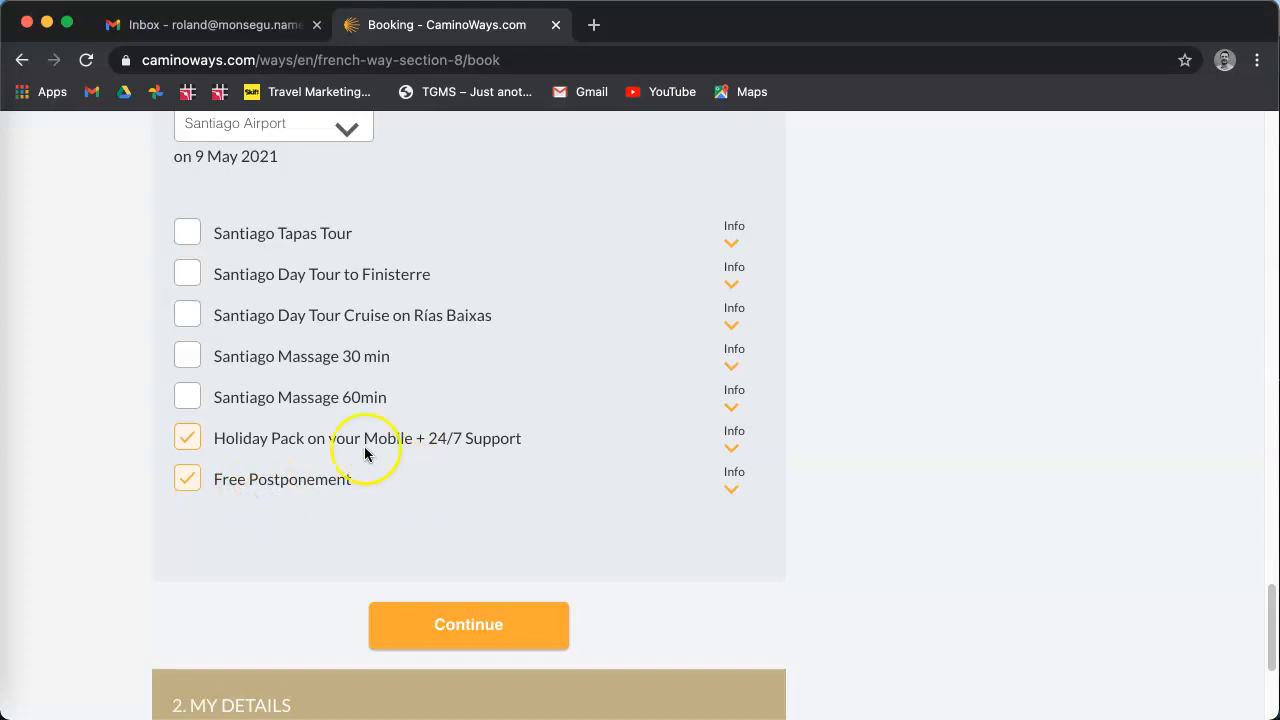
mouse_move(464, 640)
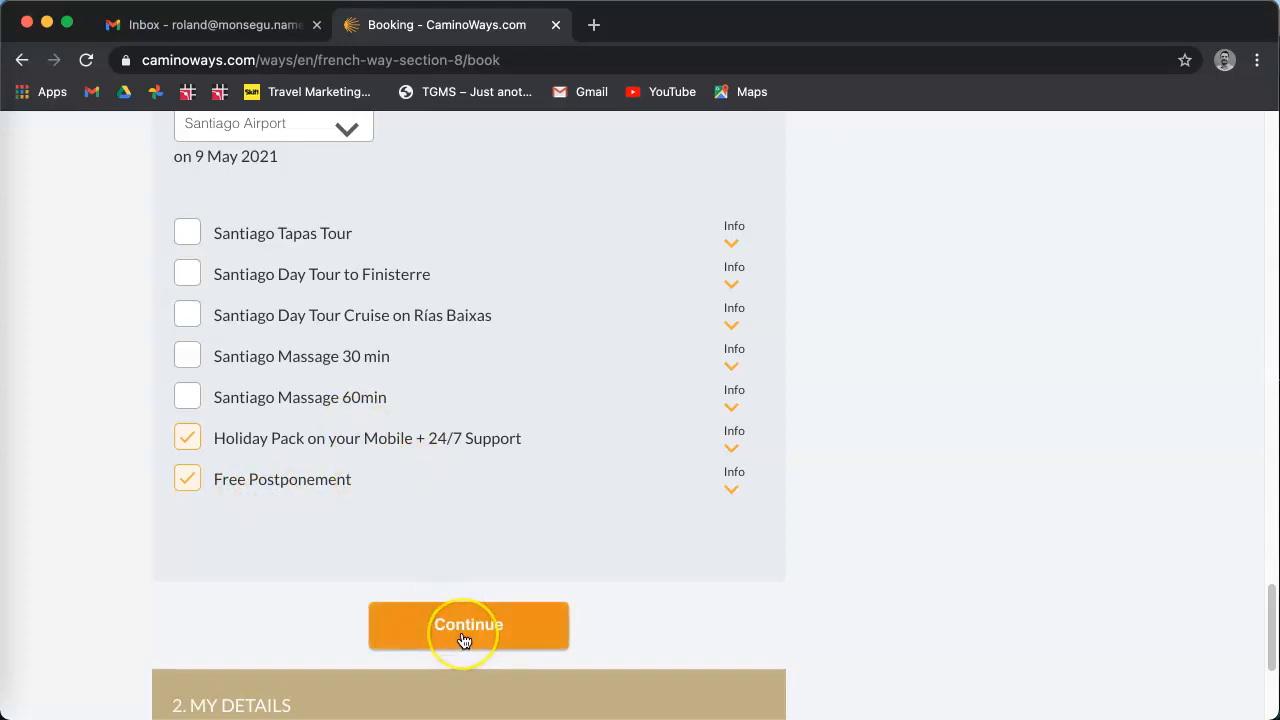
Step: Continue from the extras to the My Details step
click(468, 624)
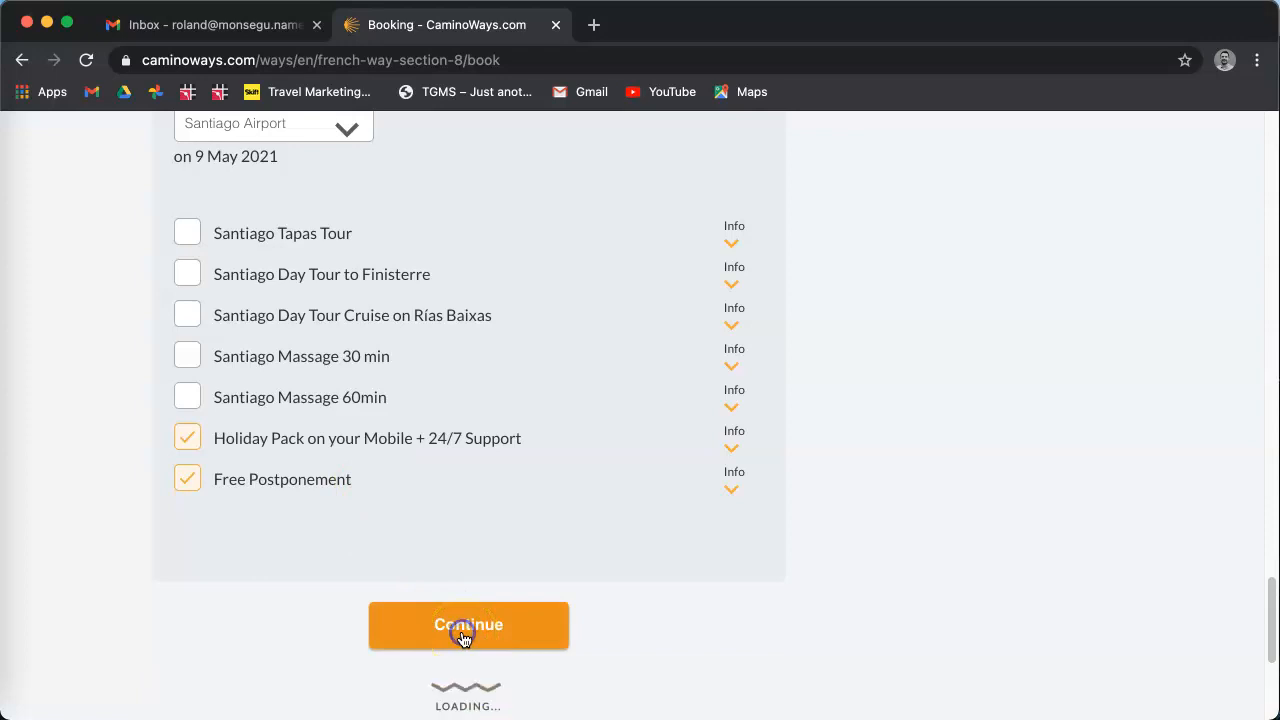
click(468, 624)
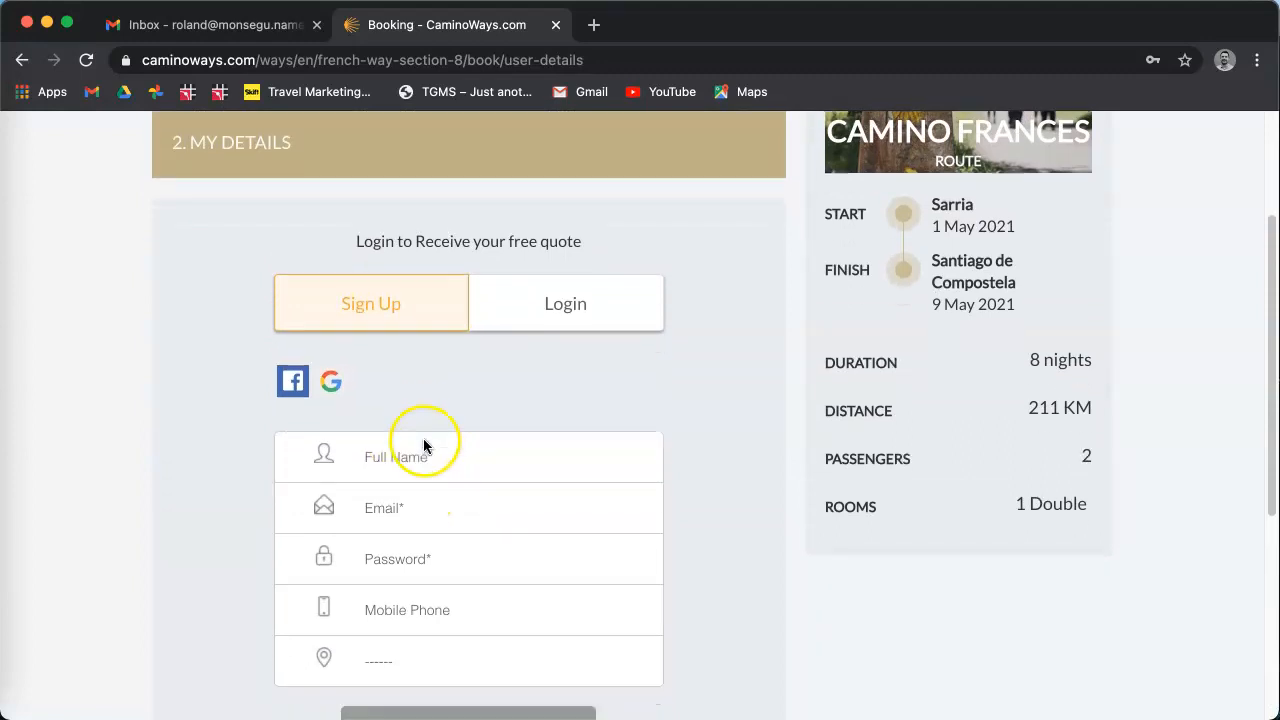
scroll(down, 3)
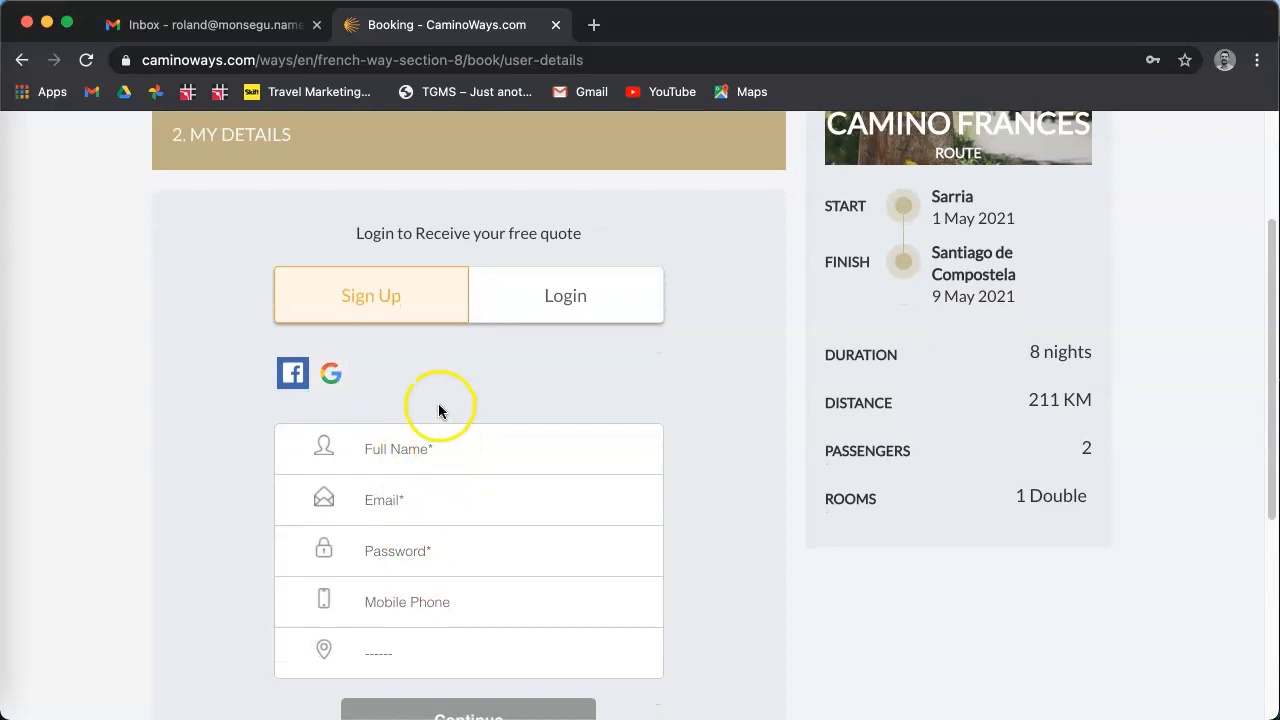
mouse_move(564, 304)
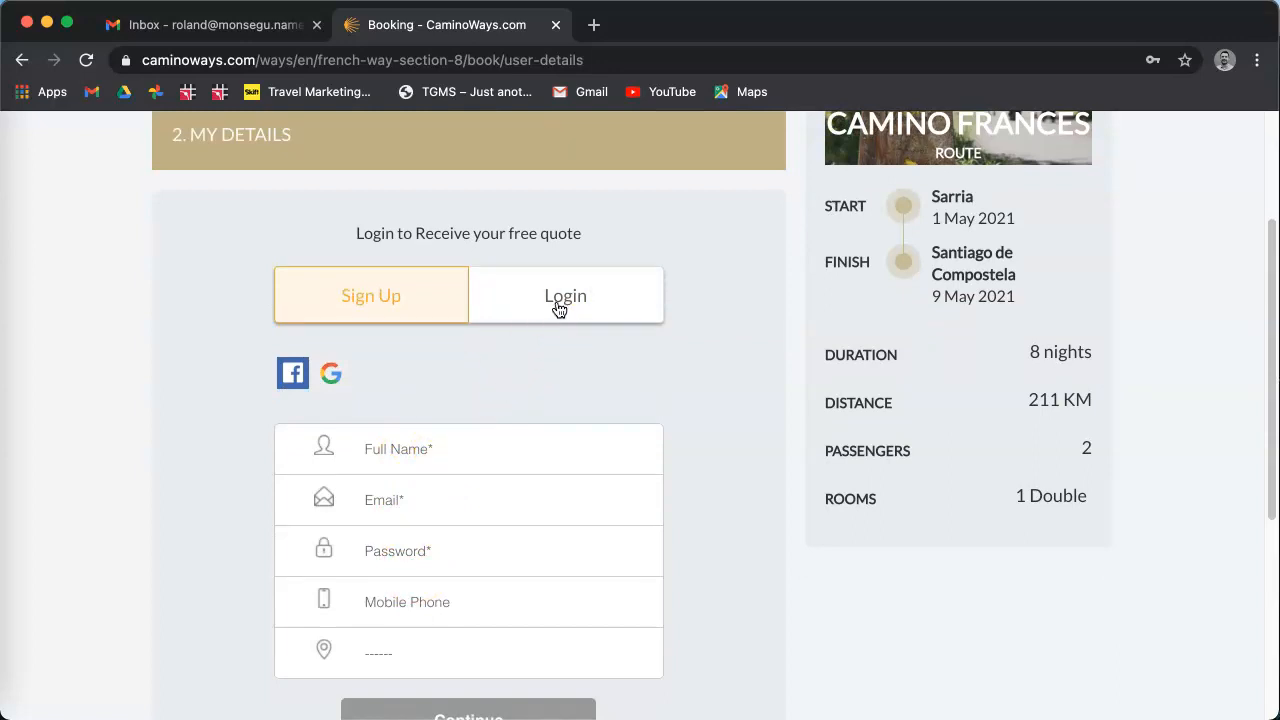
Step: Log in with the existing account email and password and continue to the Summary
click(564, 296)
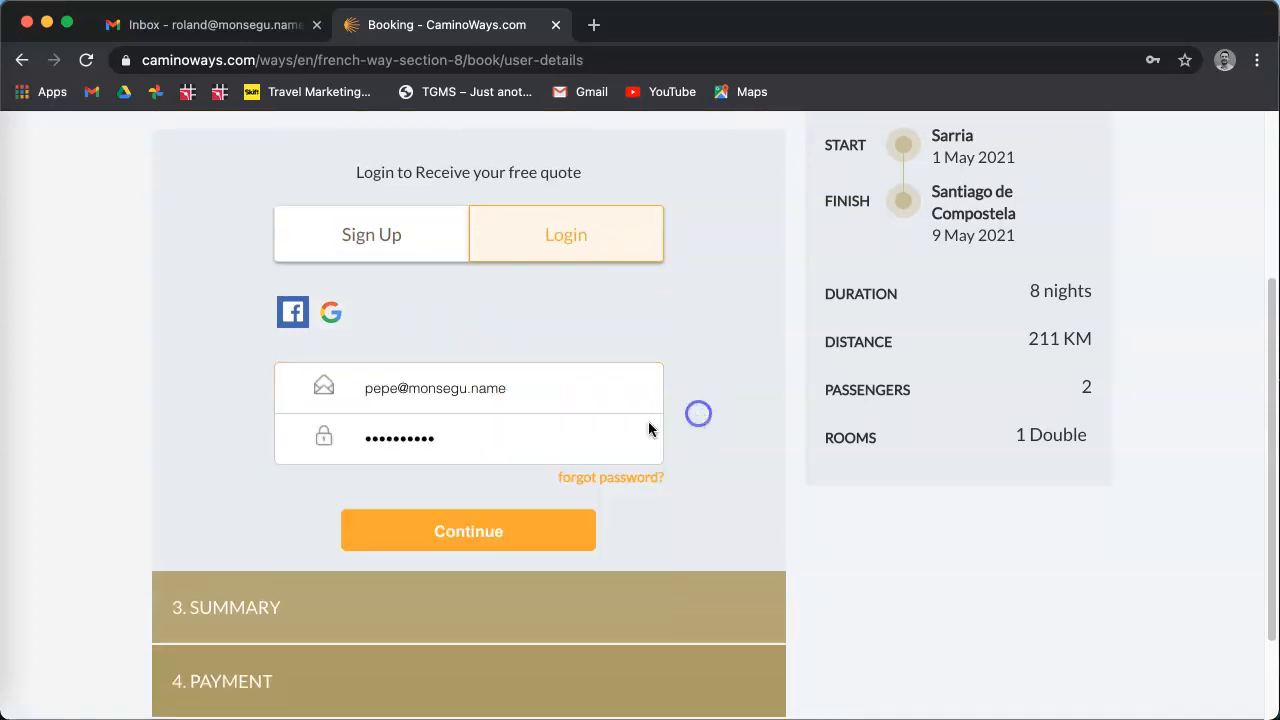
click(468, 530)
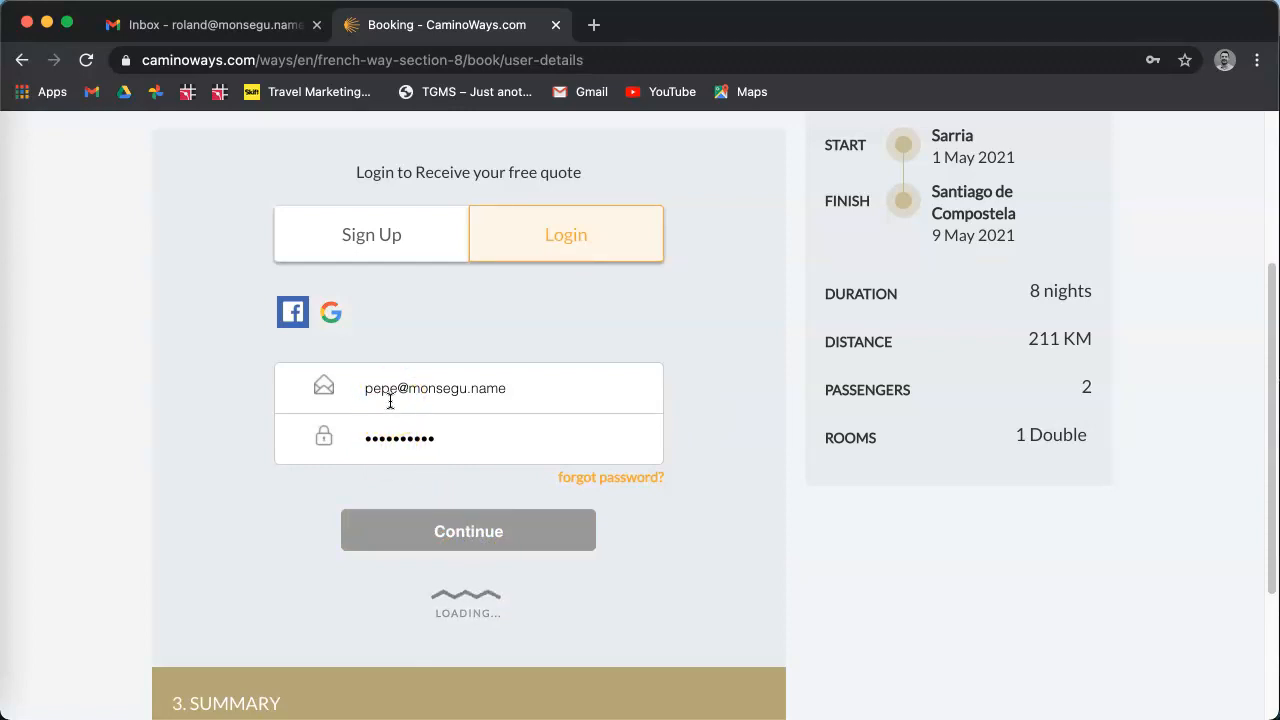
click(468, 530)
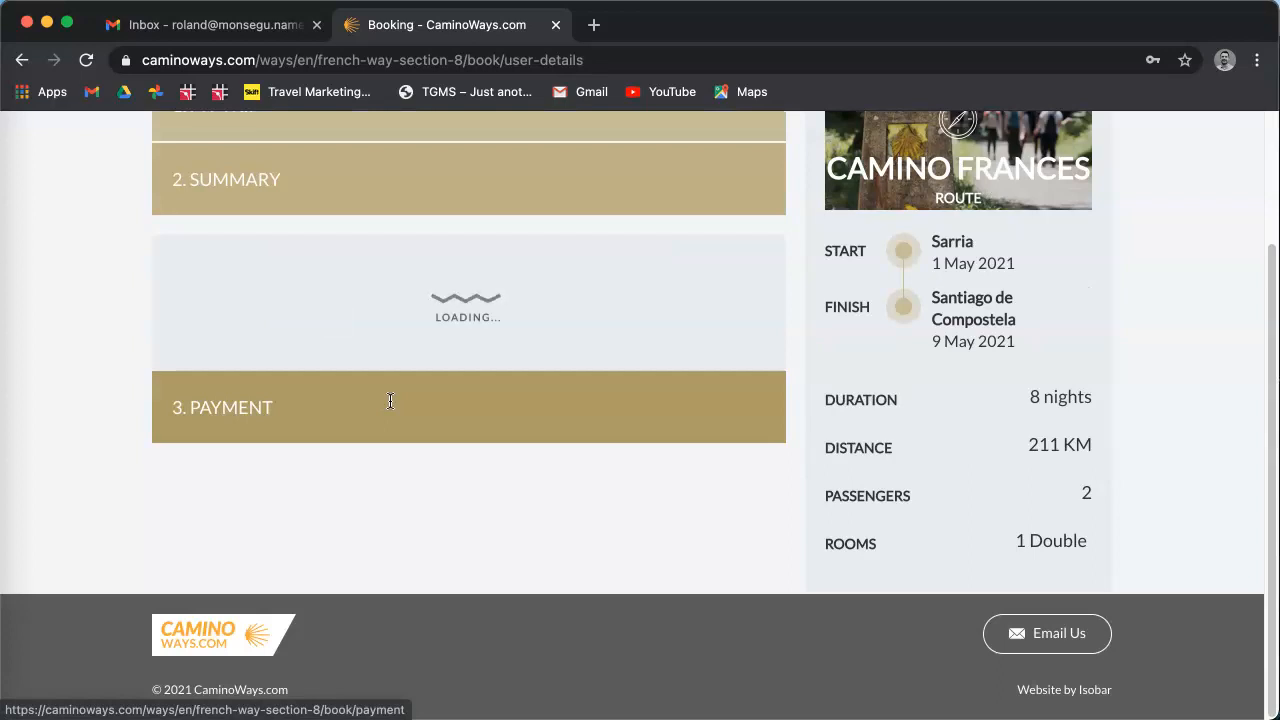
Step: Review the Summary: 8 nights Sarria–Santiago, accommodation €1,222, extras €474, total €1,696
scroll(down, 3)
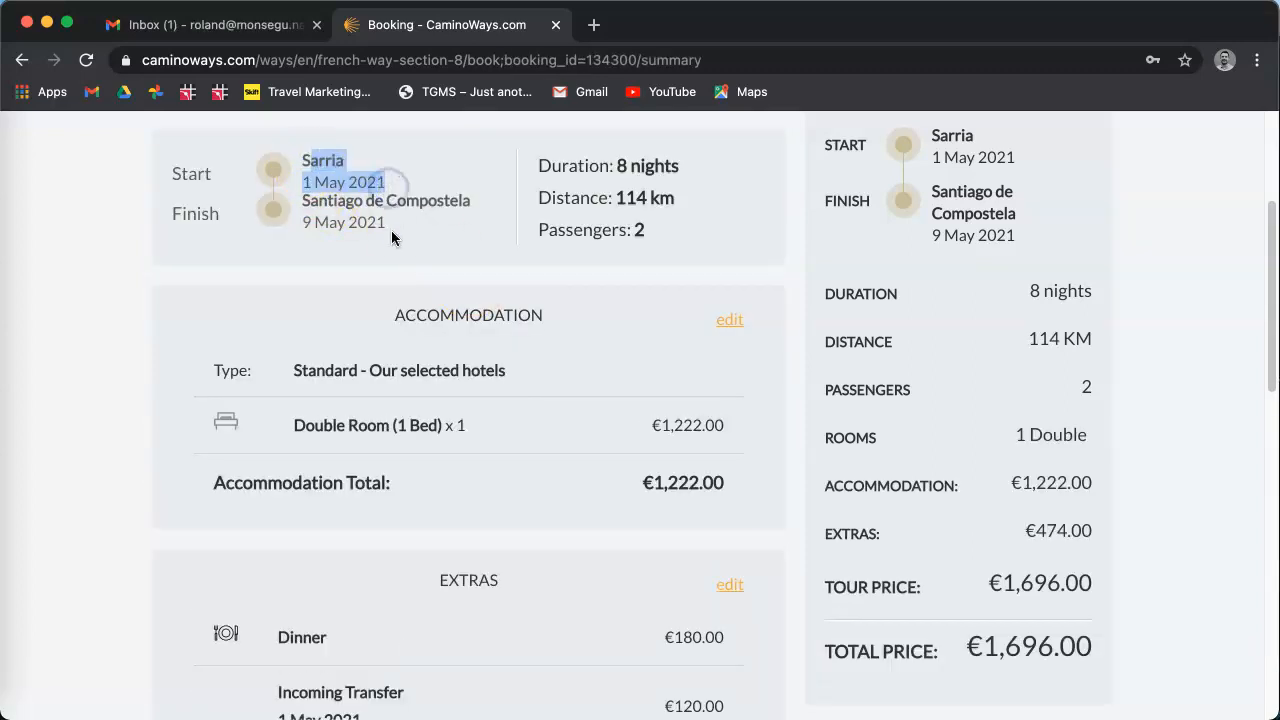
scroll(down, 3)
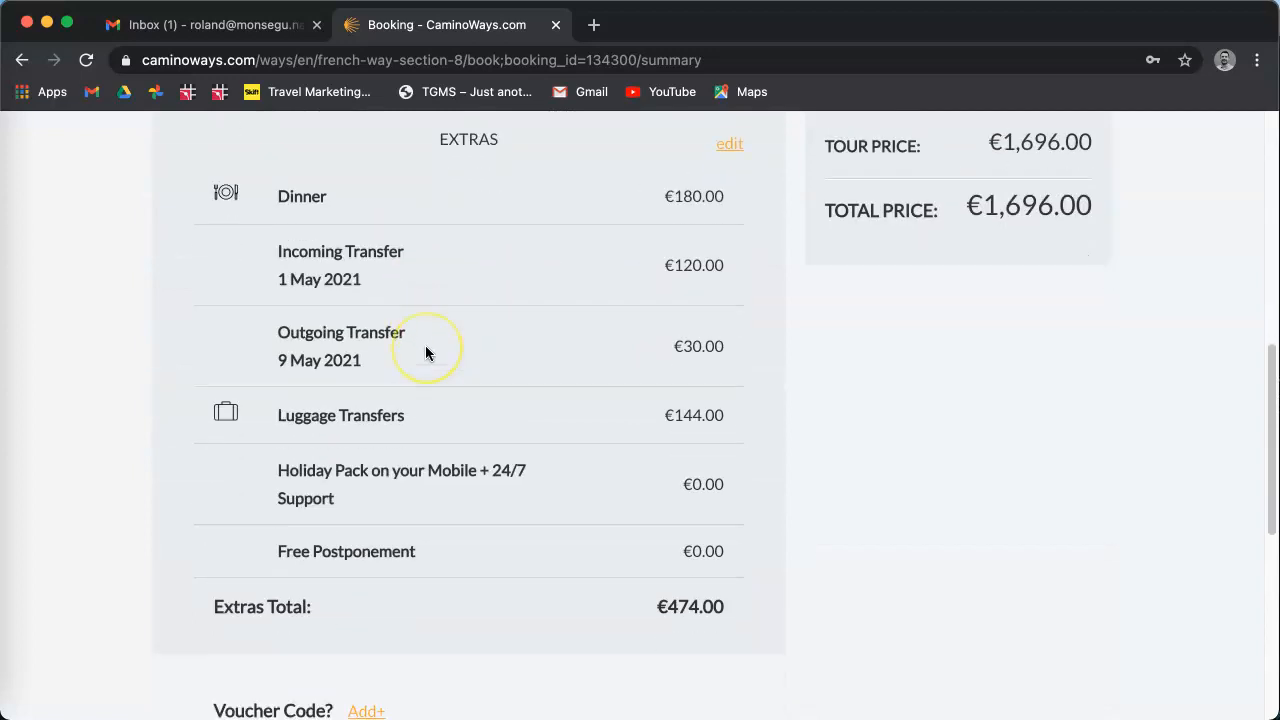
scroll(down, 3)
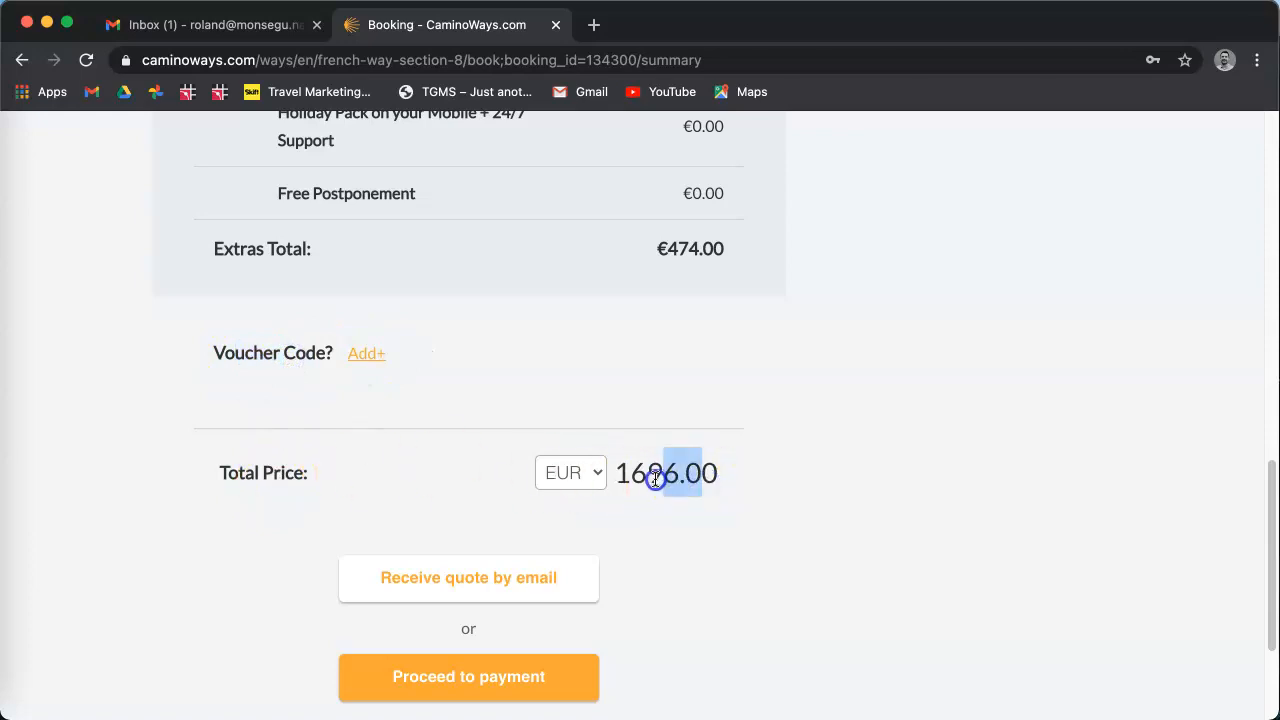
click(570, 472)
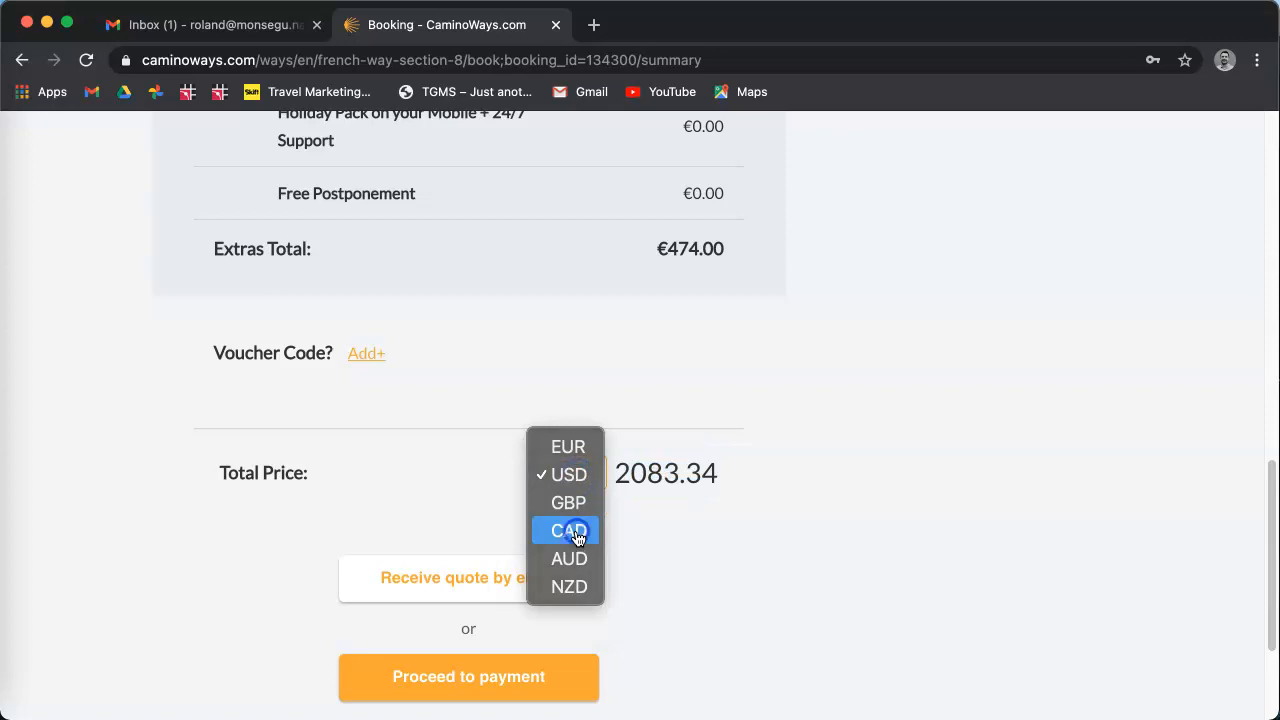
click(568, 530)
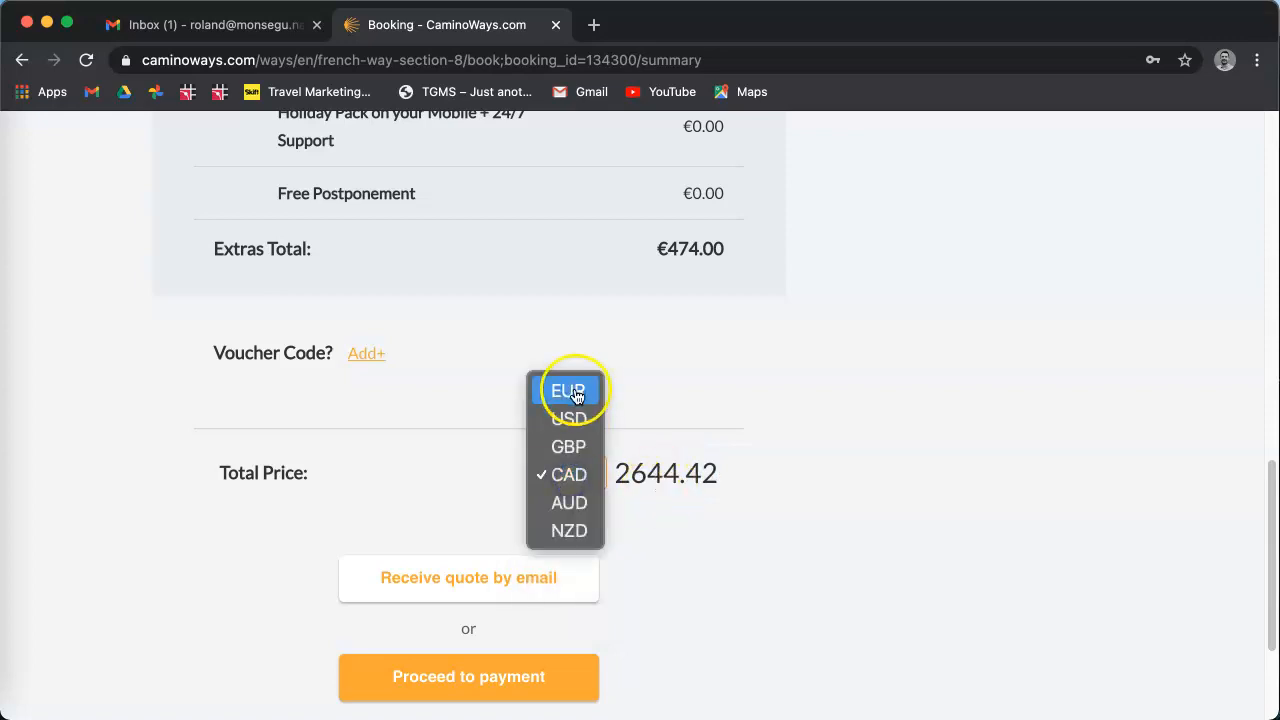
click(566, 390)
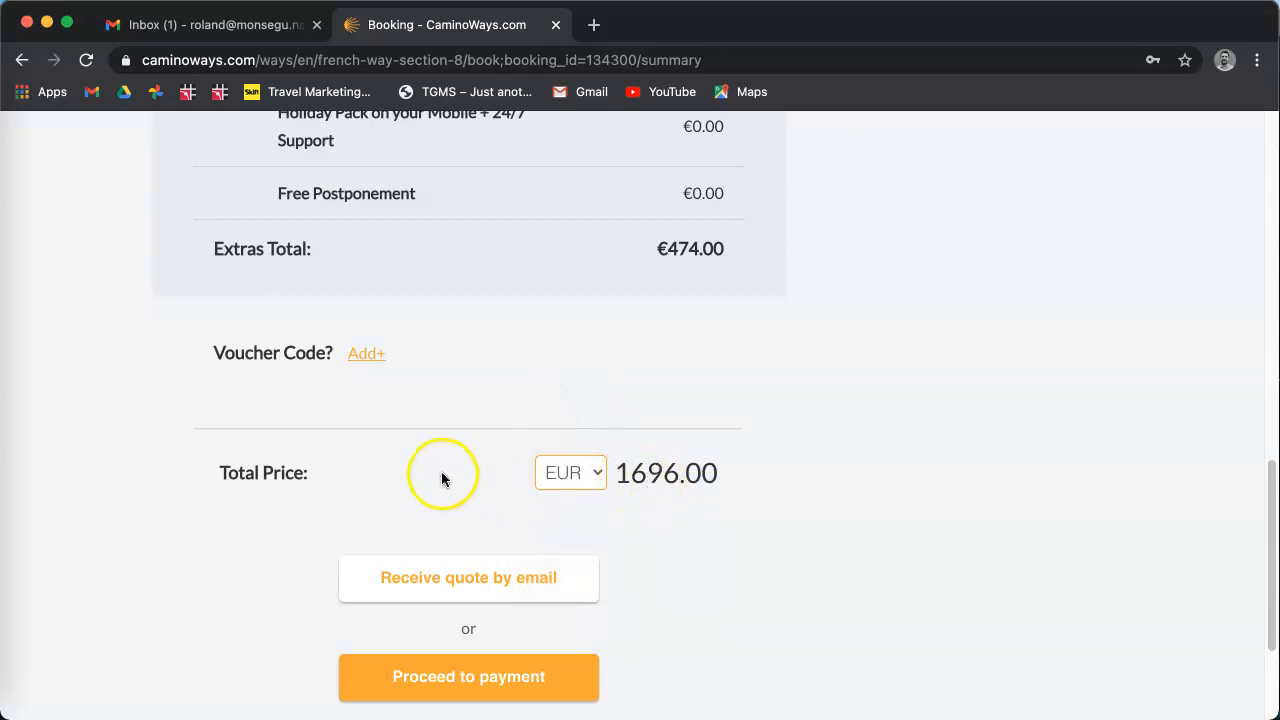
mouse_move(408, 582)
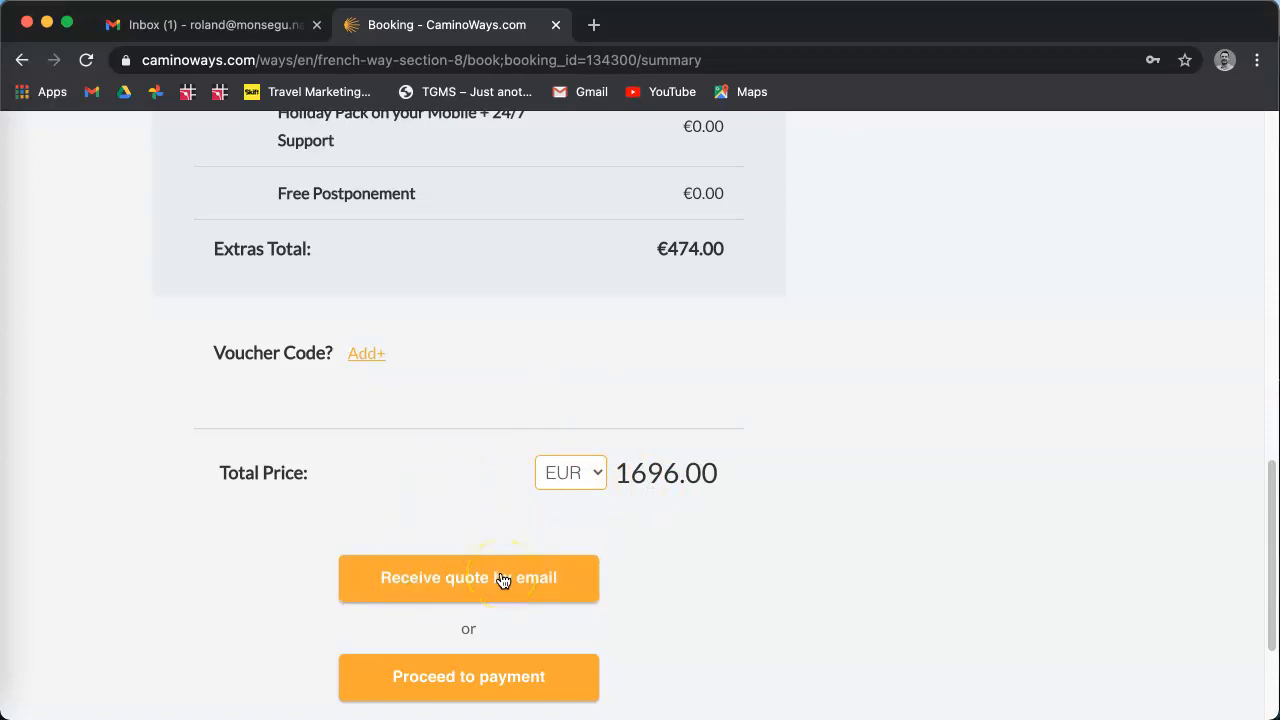
mouse_move(460, 576)
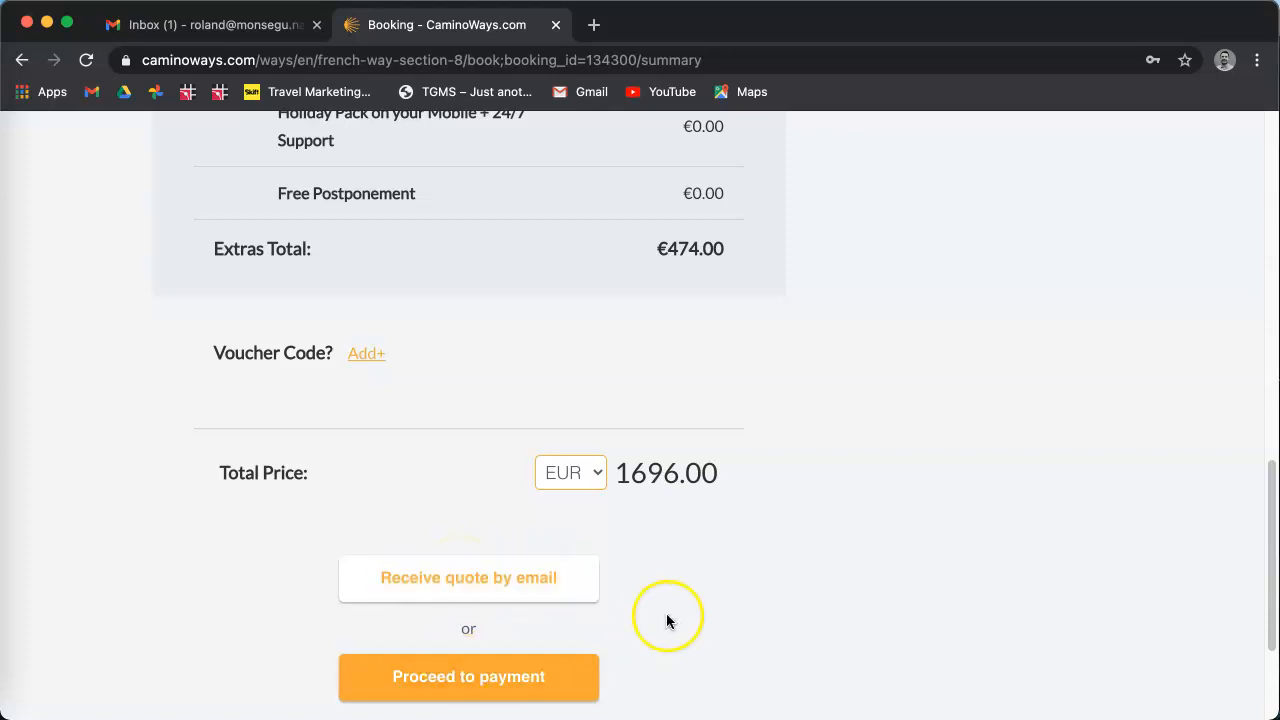
scroll(down, 3)
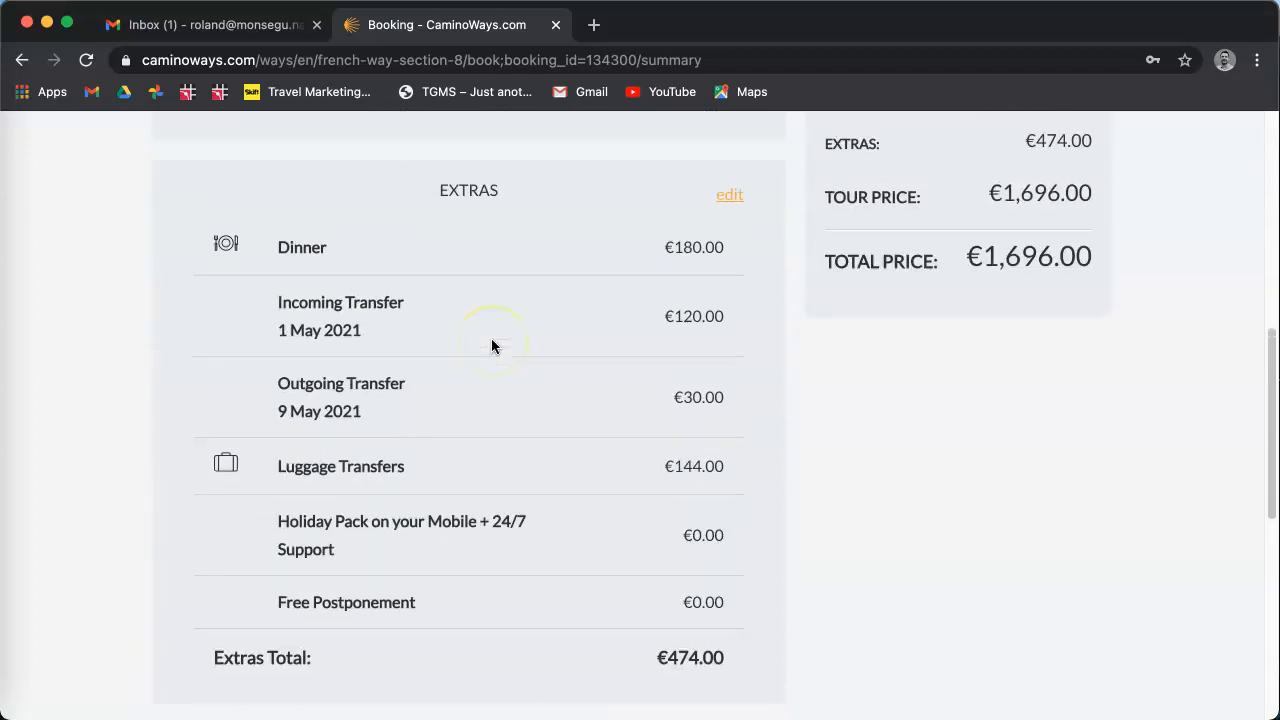
scroll(up, 3)
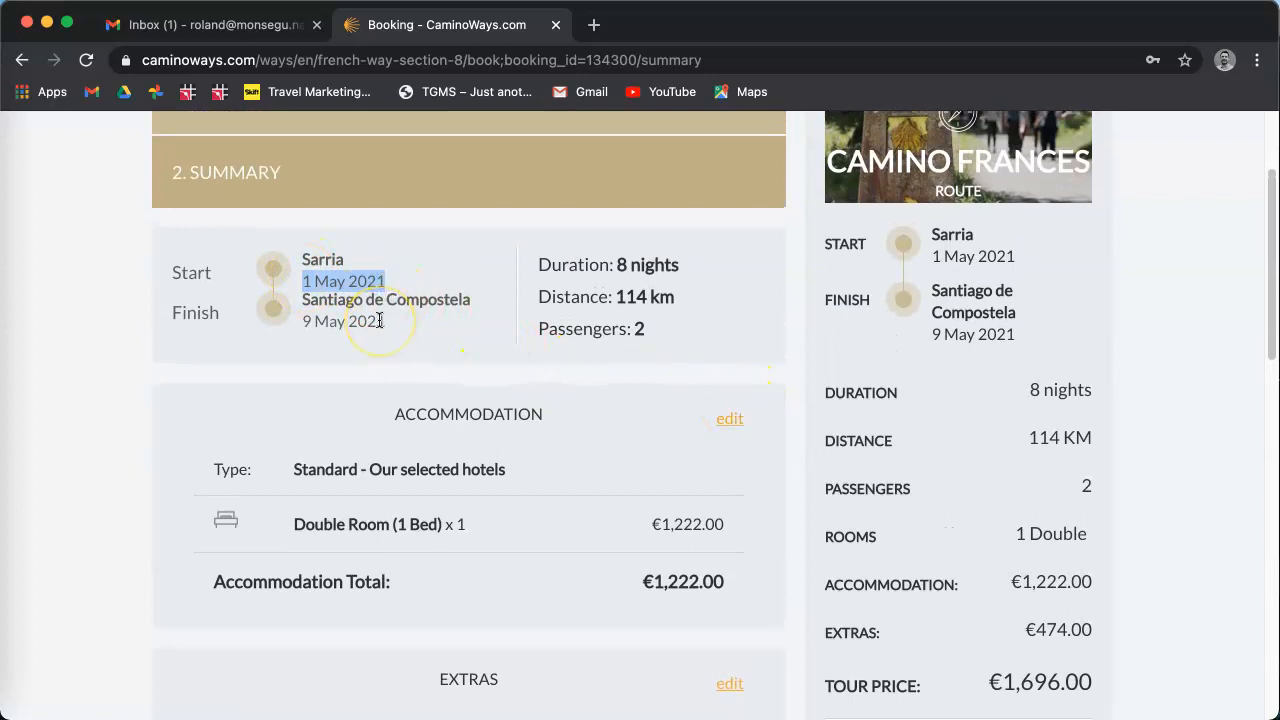
mouse_move(680, 438)
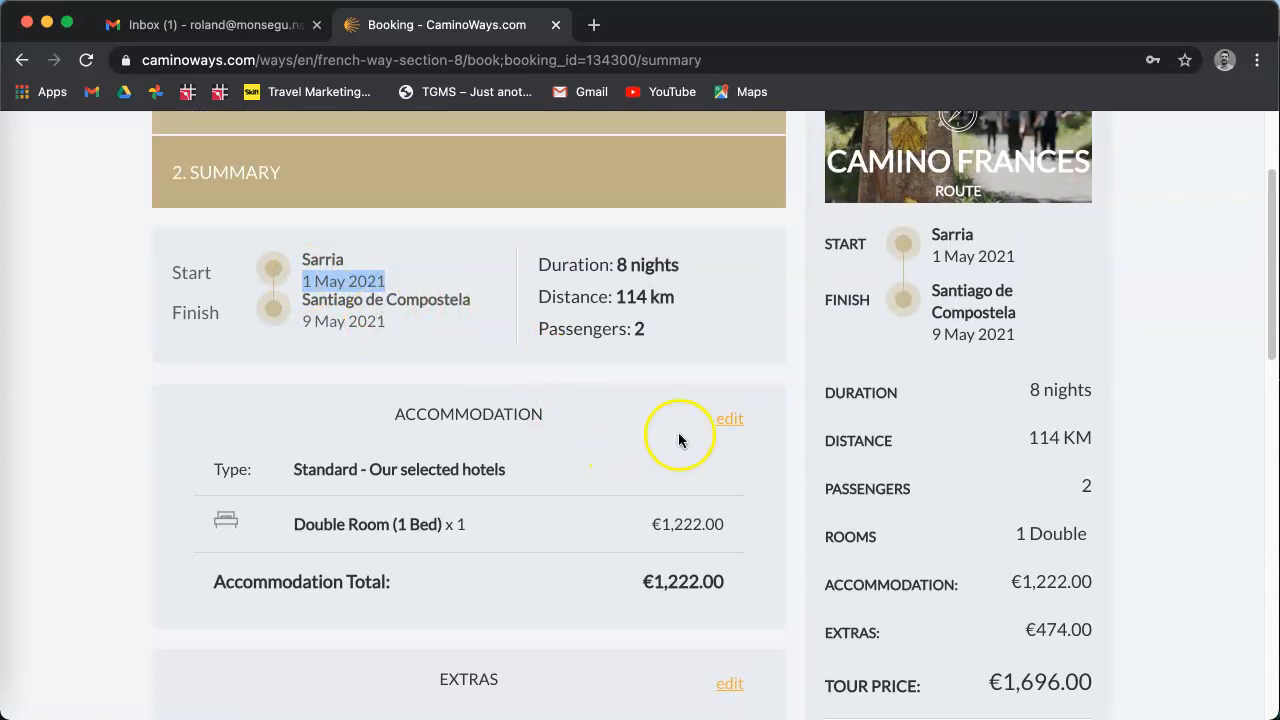
mouse_move(728, 418)
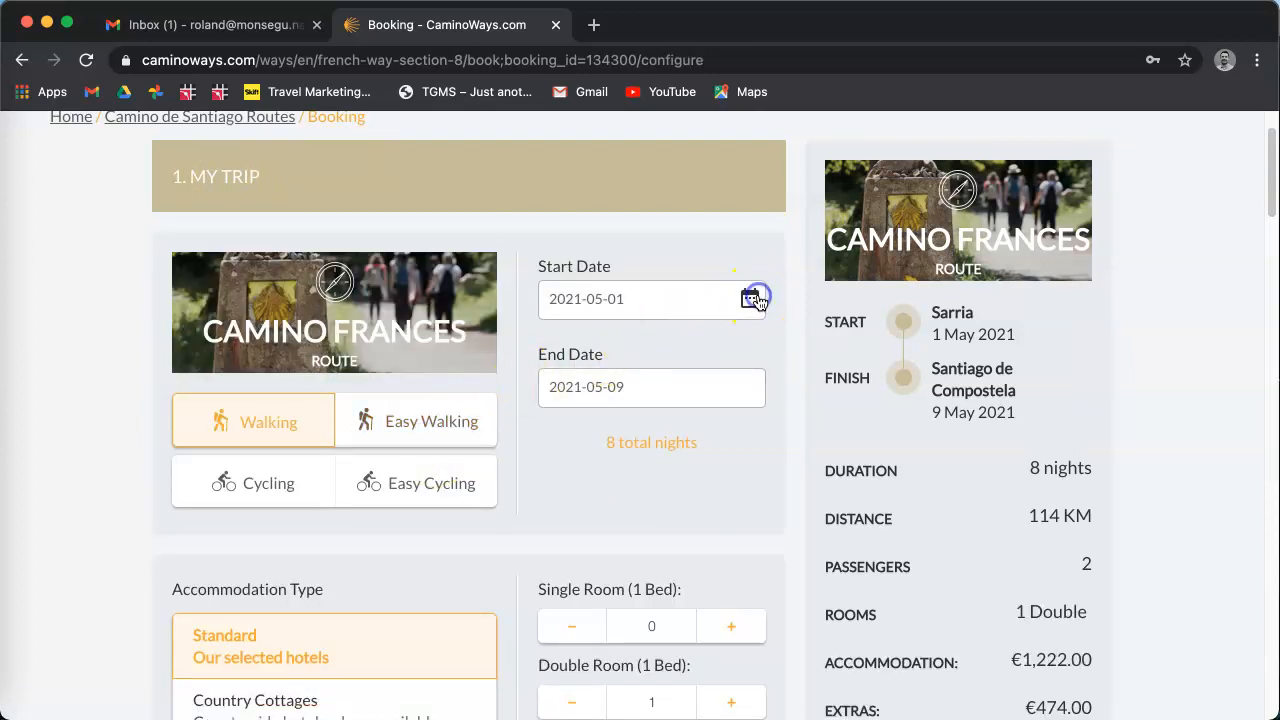
Step: Pick 1 June 2021 as the start date and scroll through the shifted 1–9 June itinerary
click(750, 298)
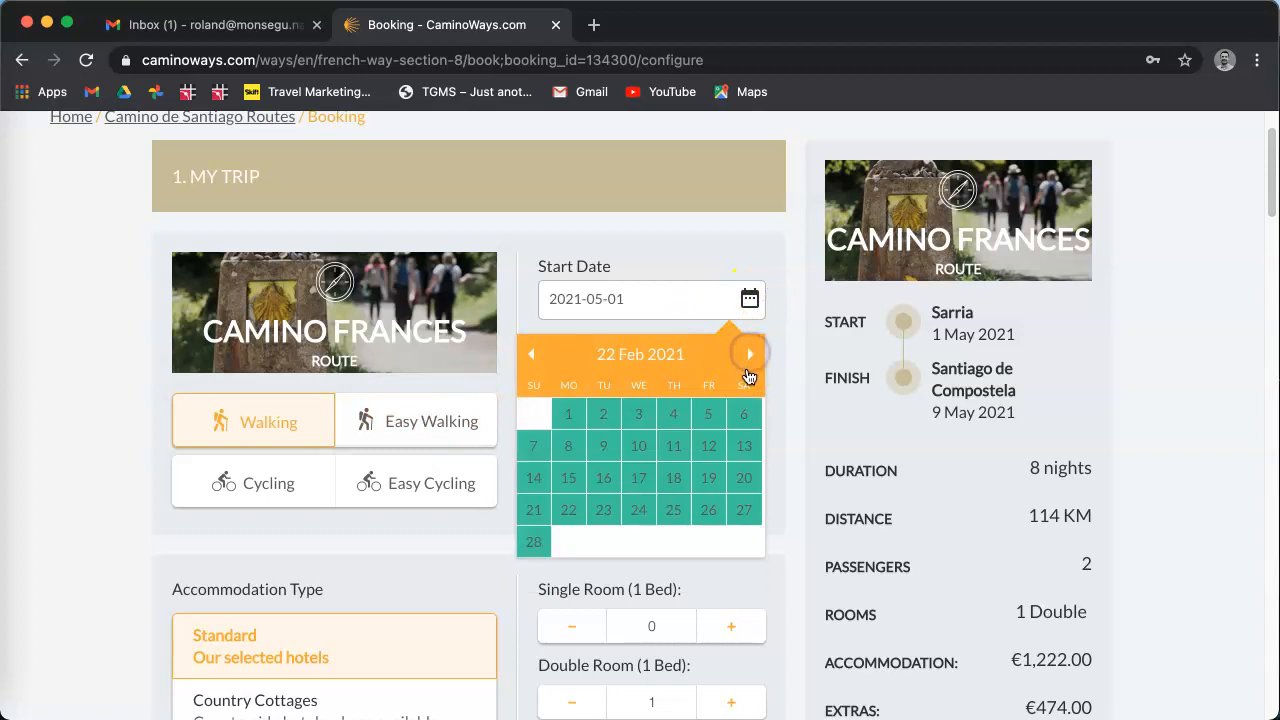
click(748, 354)
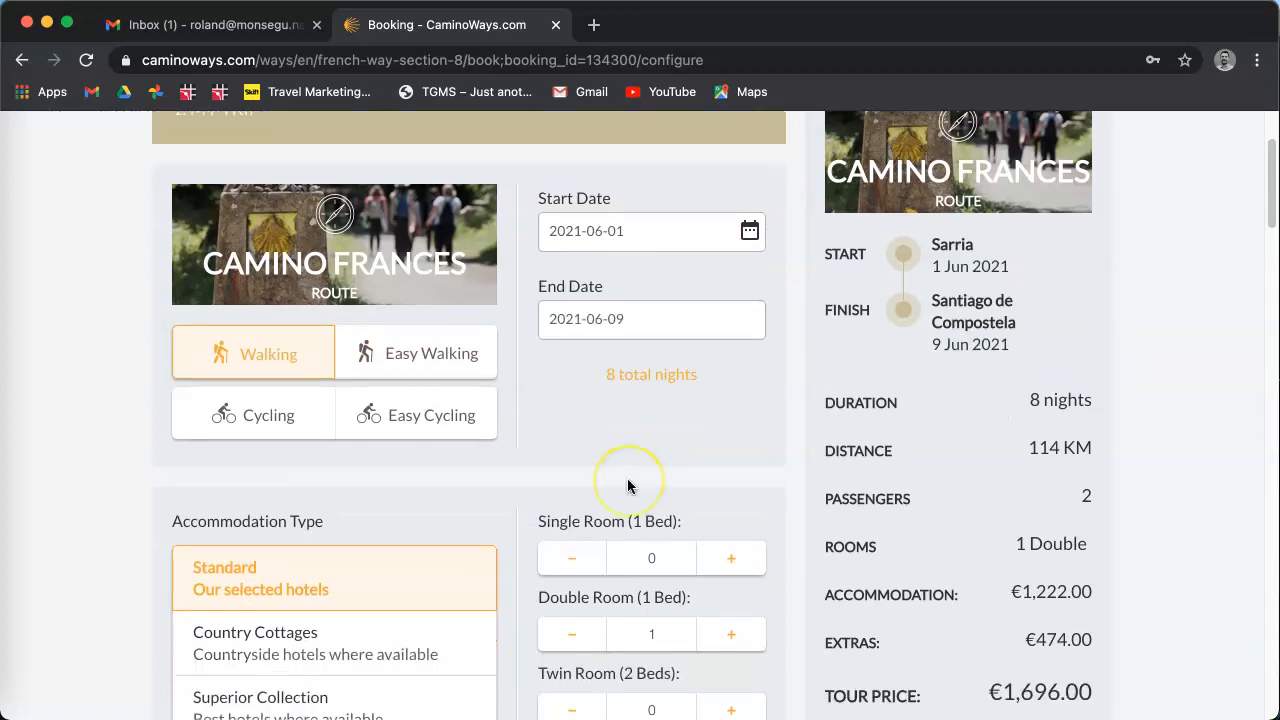
scroll(down, 3)
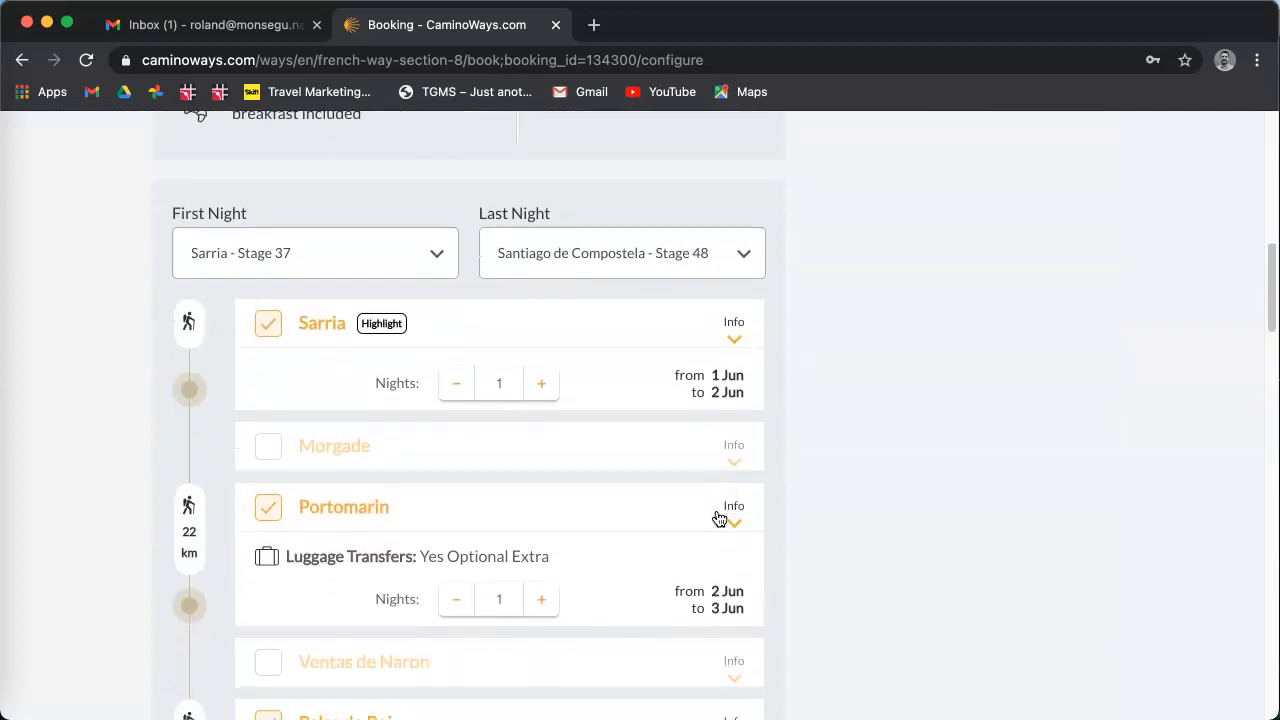
scroll(down, 3)
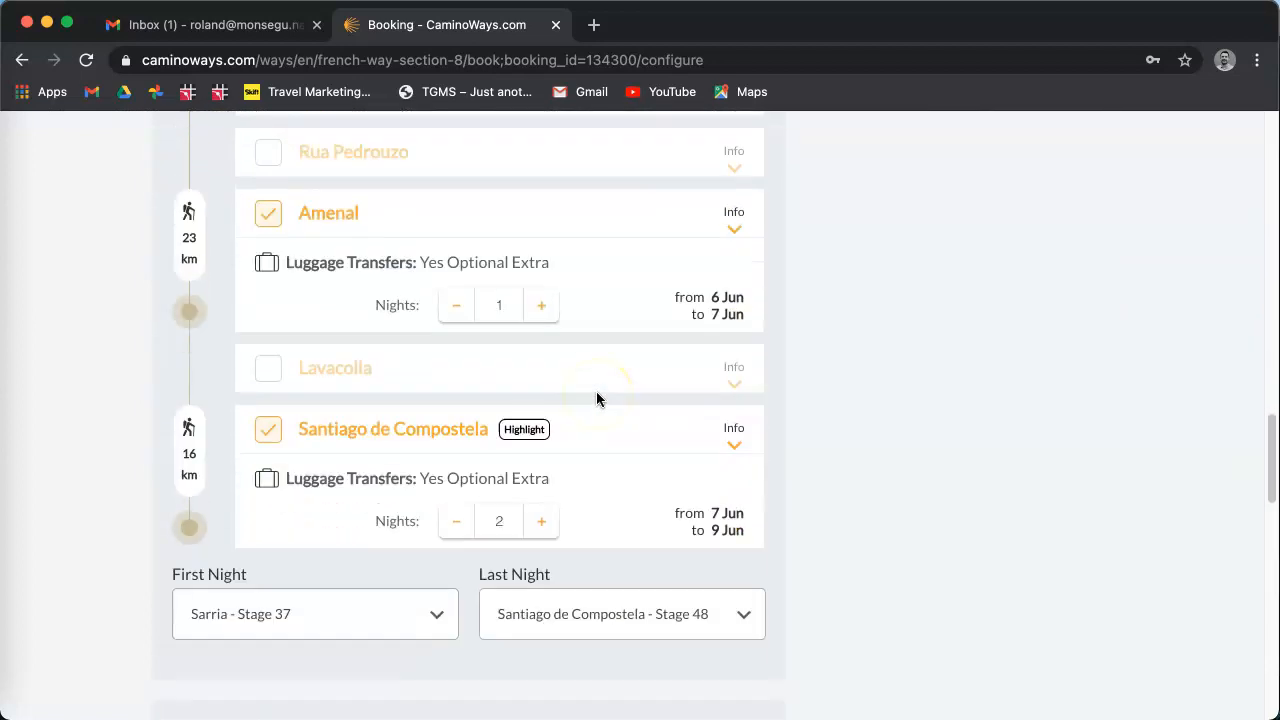
scroll(down, 3)
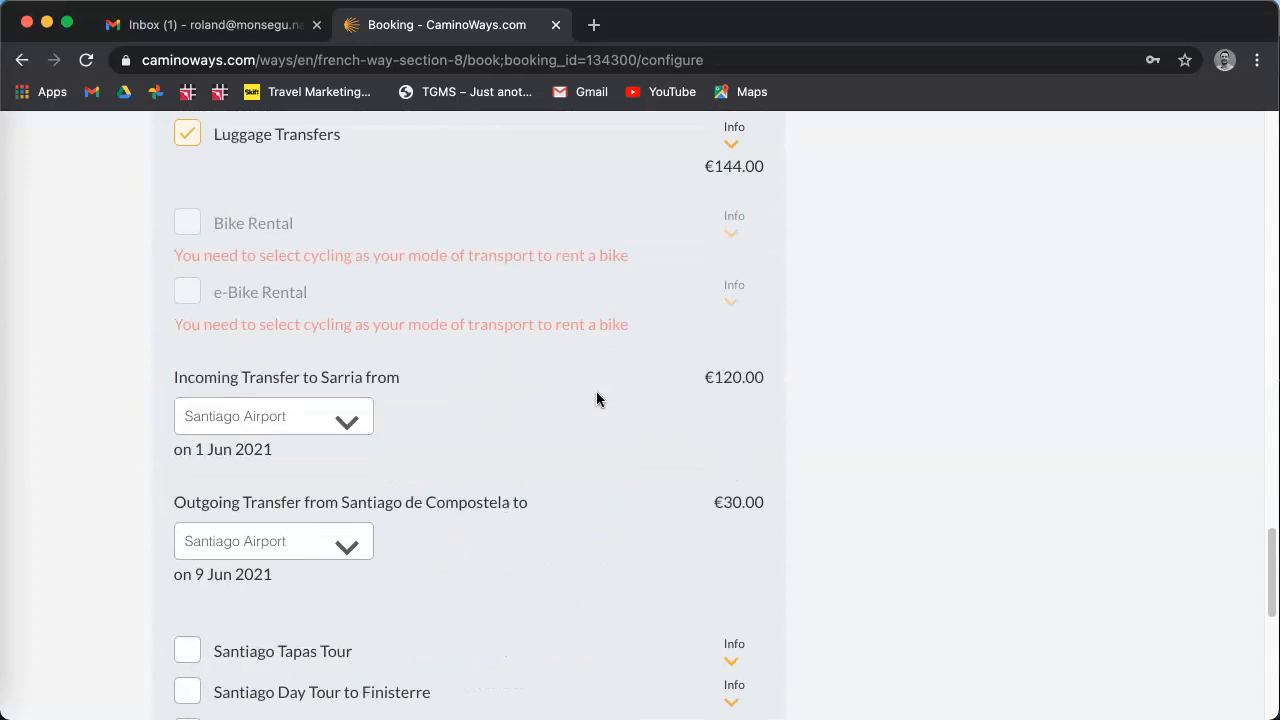
click(486, 528)
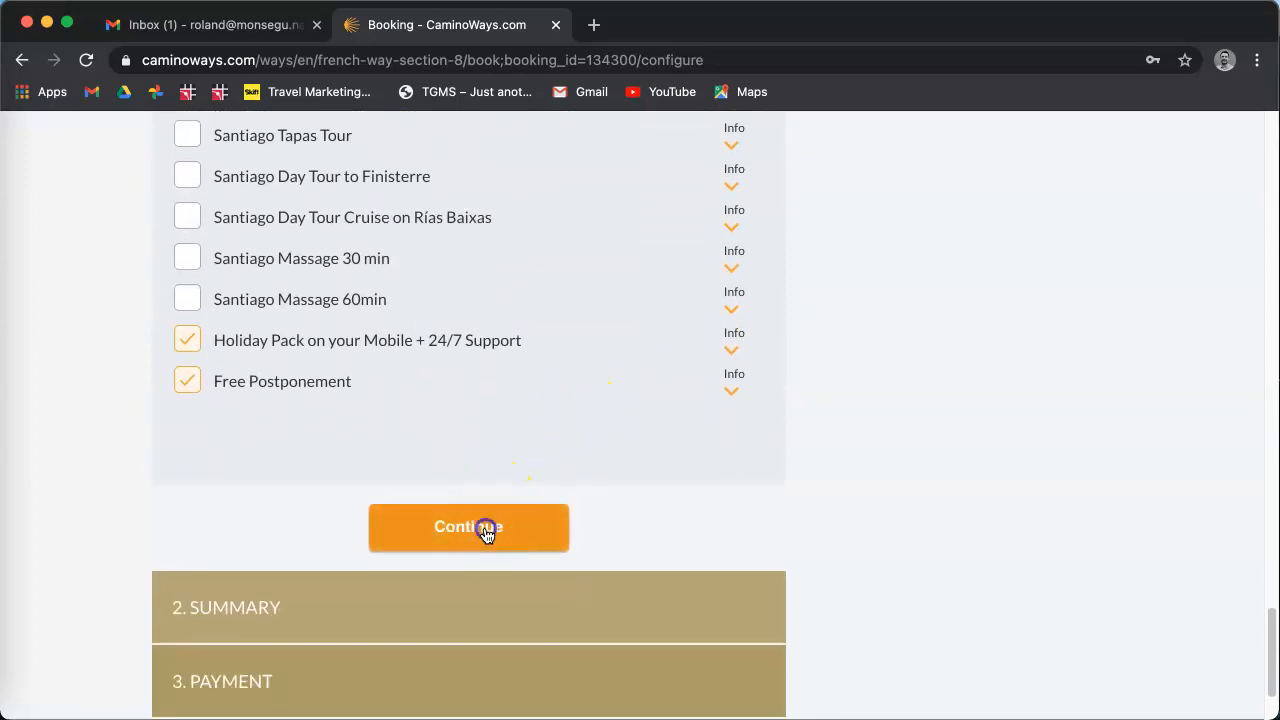
Step: Submit the amended June trip, check the EUR 1696.00 total, then switch to the Gmail inbox
click(468, 528)
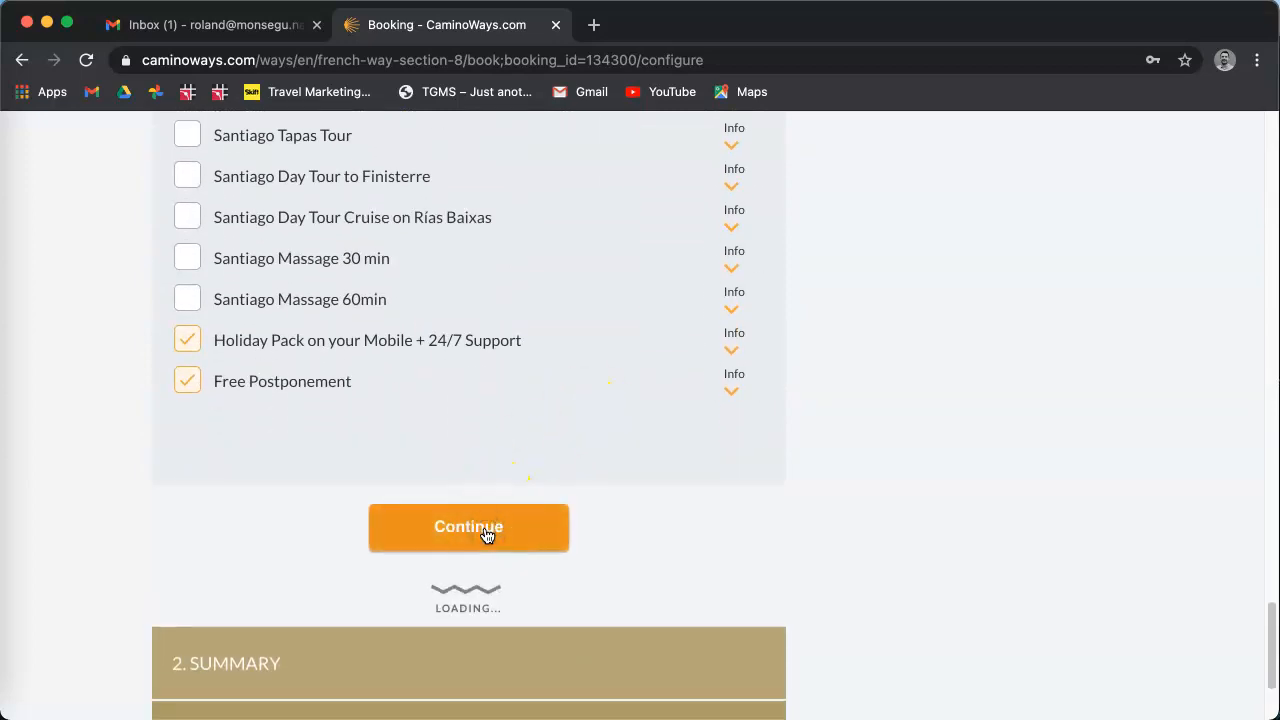
click(468, 528)
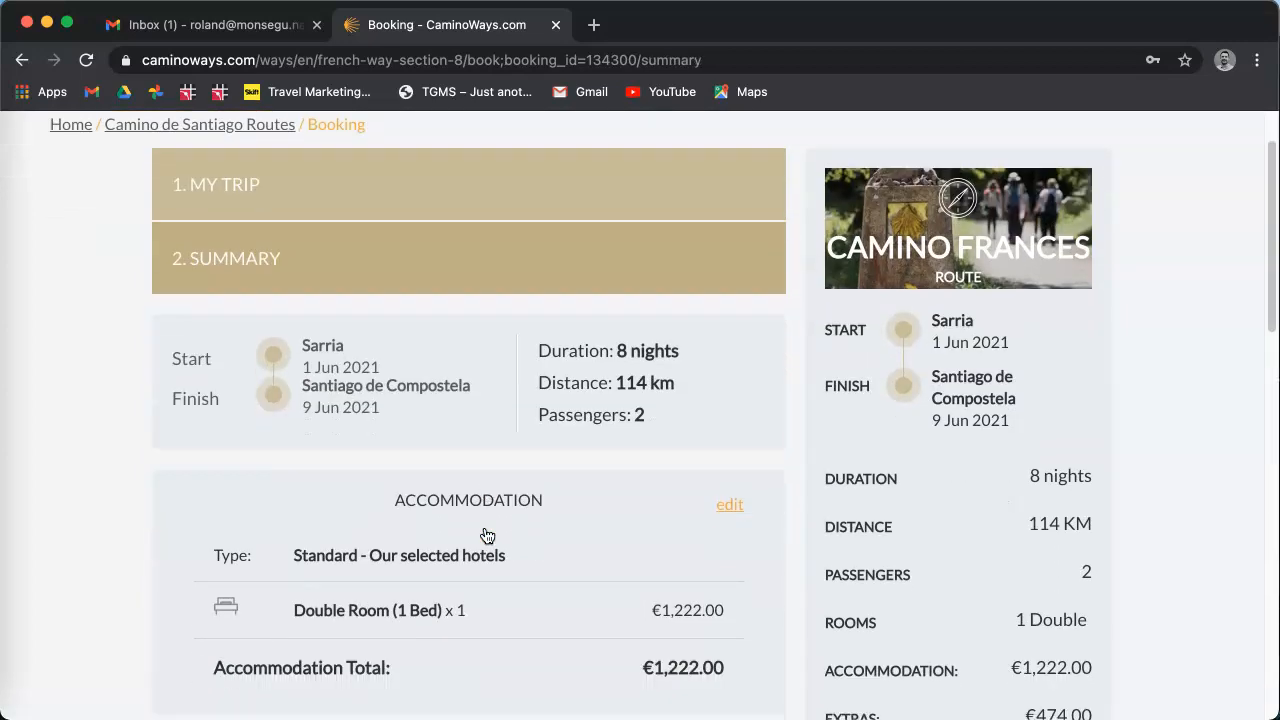
scroll(down, 3)
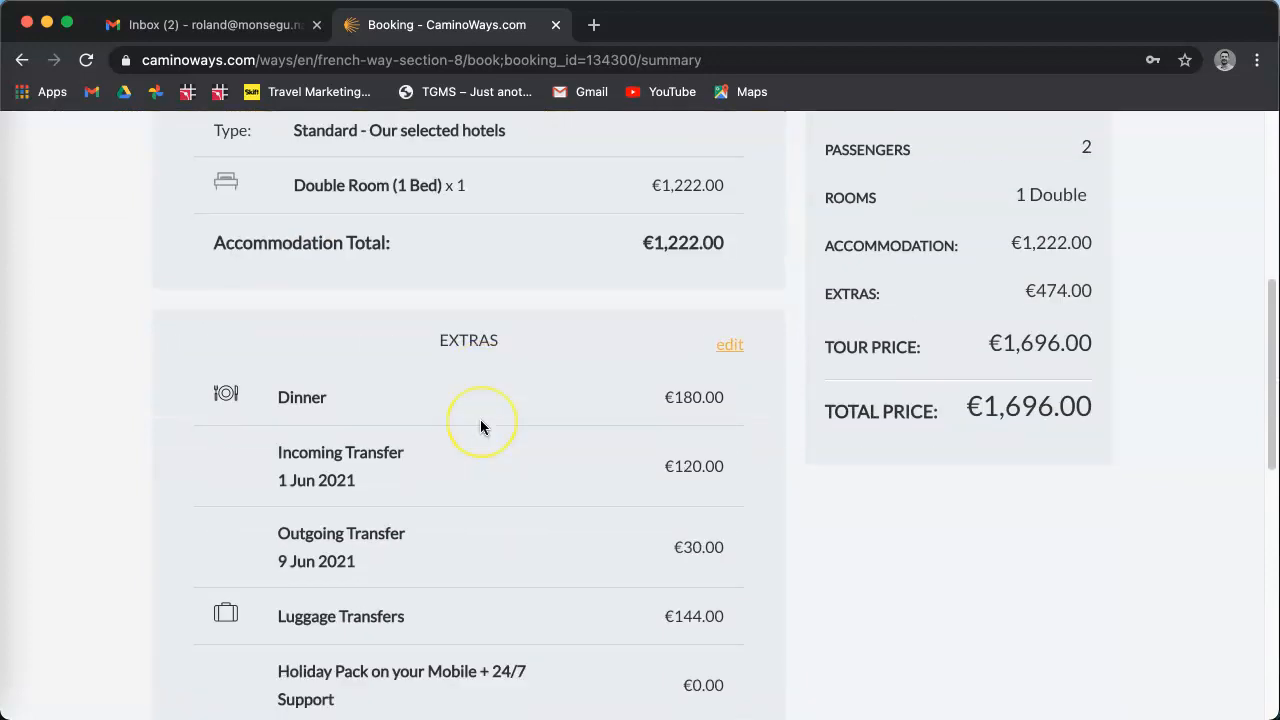
scroll(down, 3)
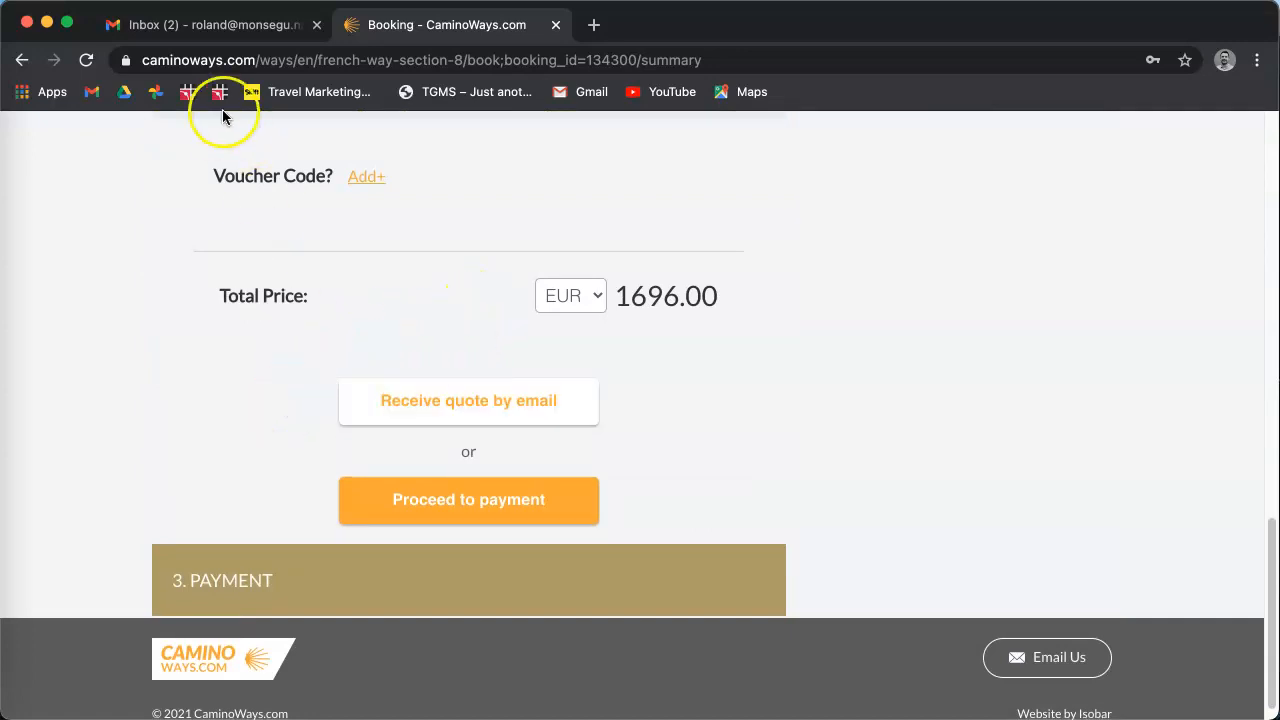
click(200, 24)
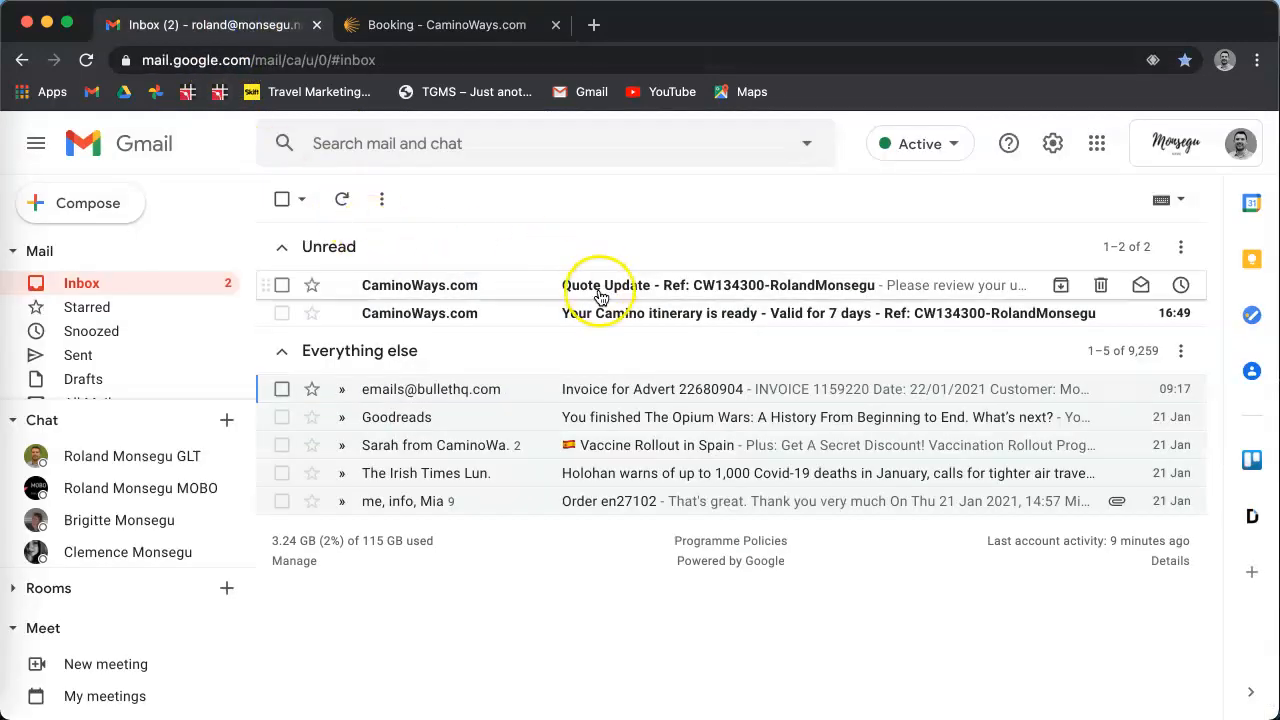
Step: Read the Quote Update email's trip card, itinerary and inclusions, then return to the booking site
click(600, 284)
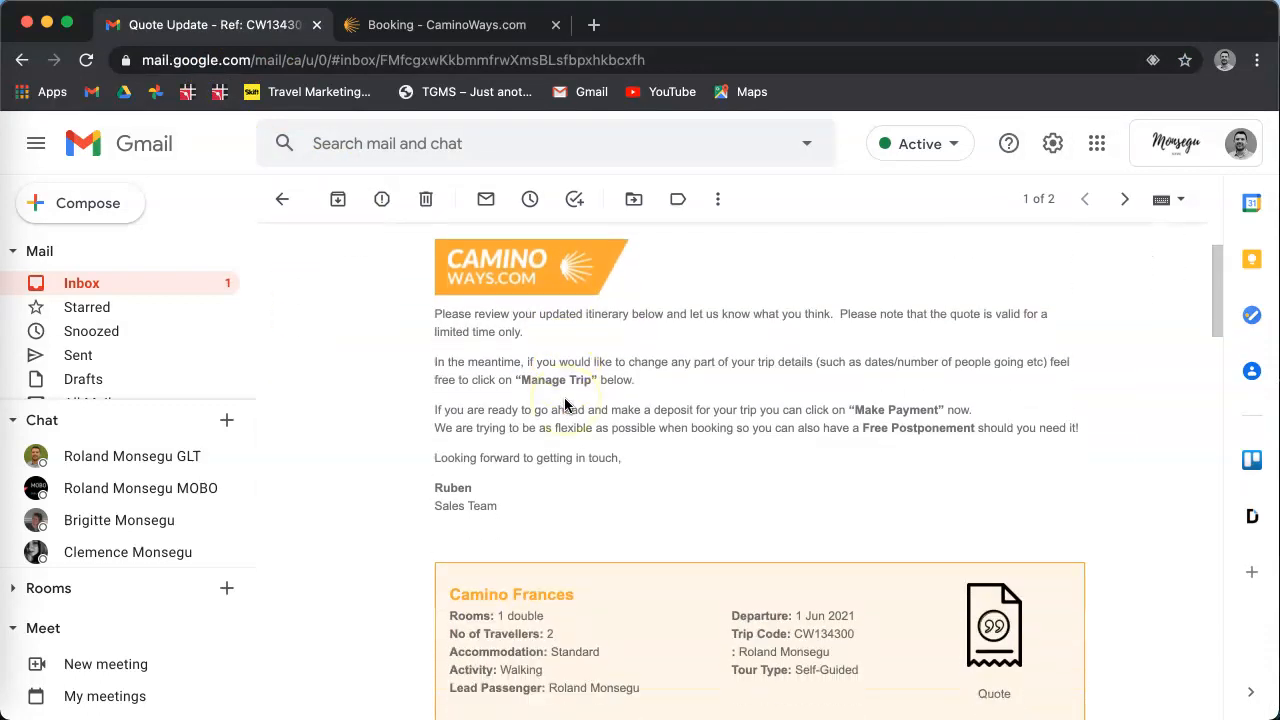
scroll(down, 3)
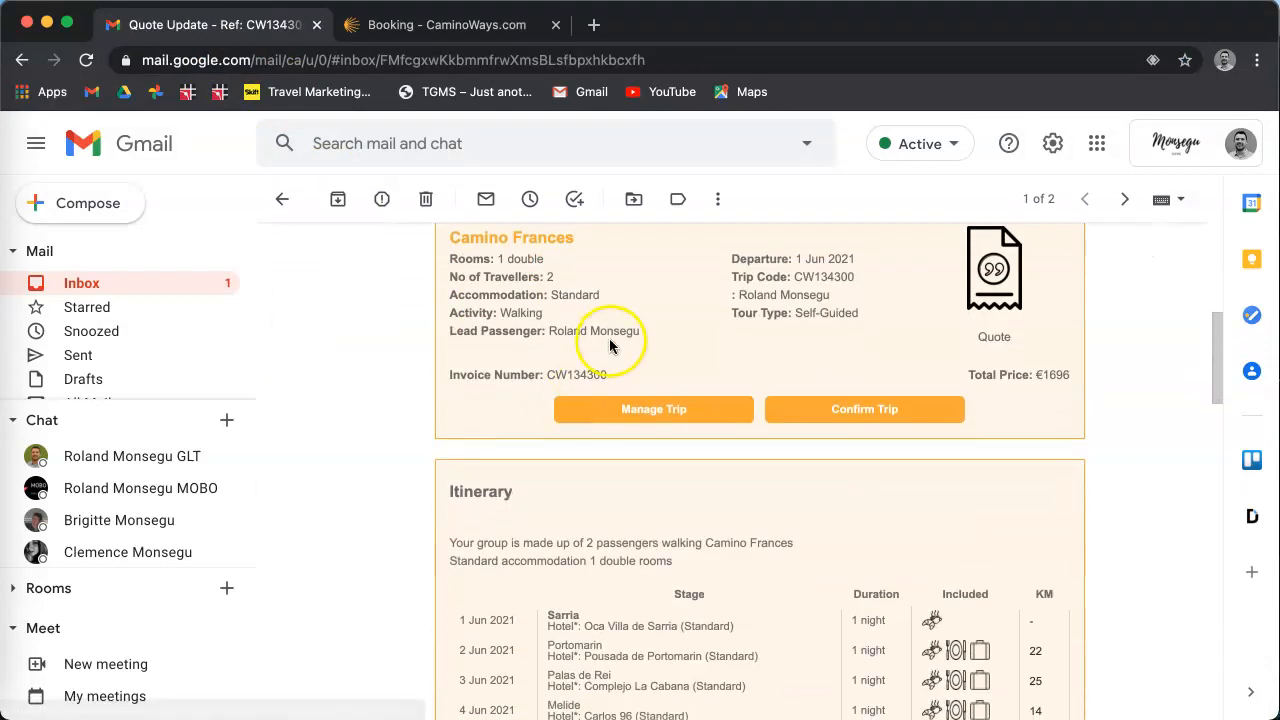
mouse_move(640, 430)
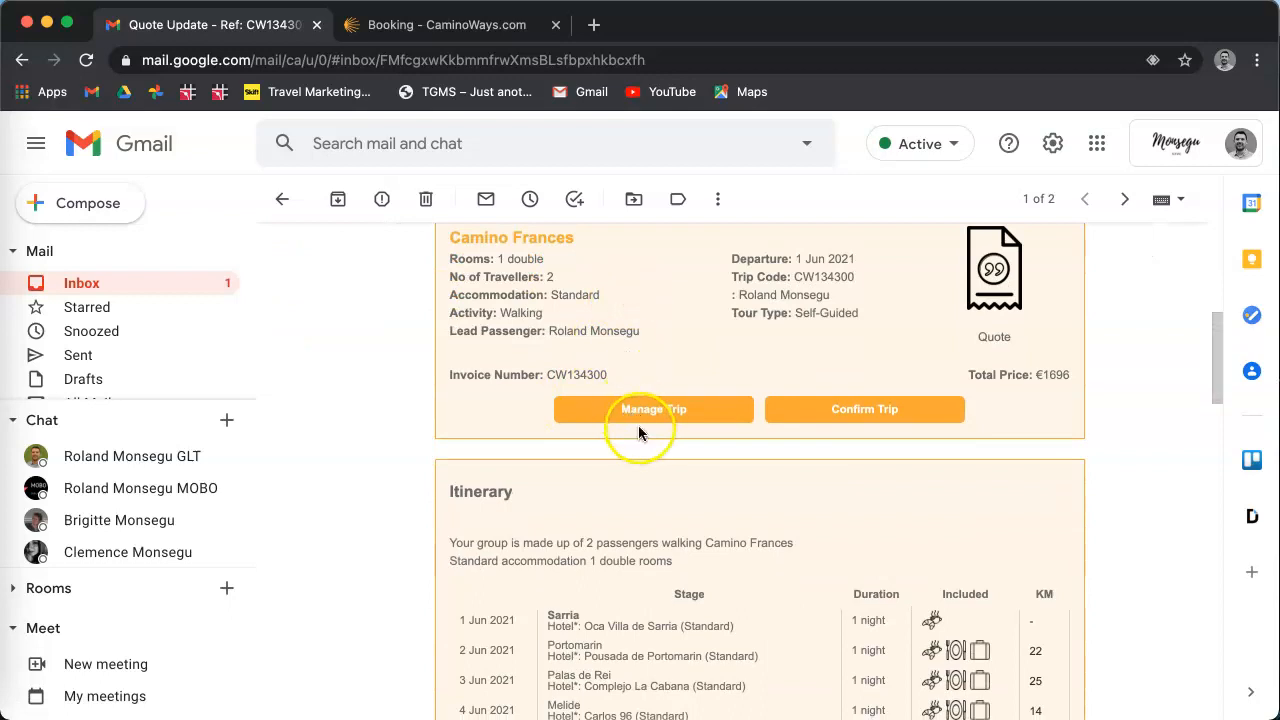
mouse_move(508, 416)
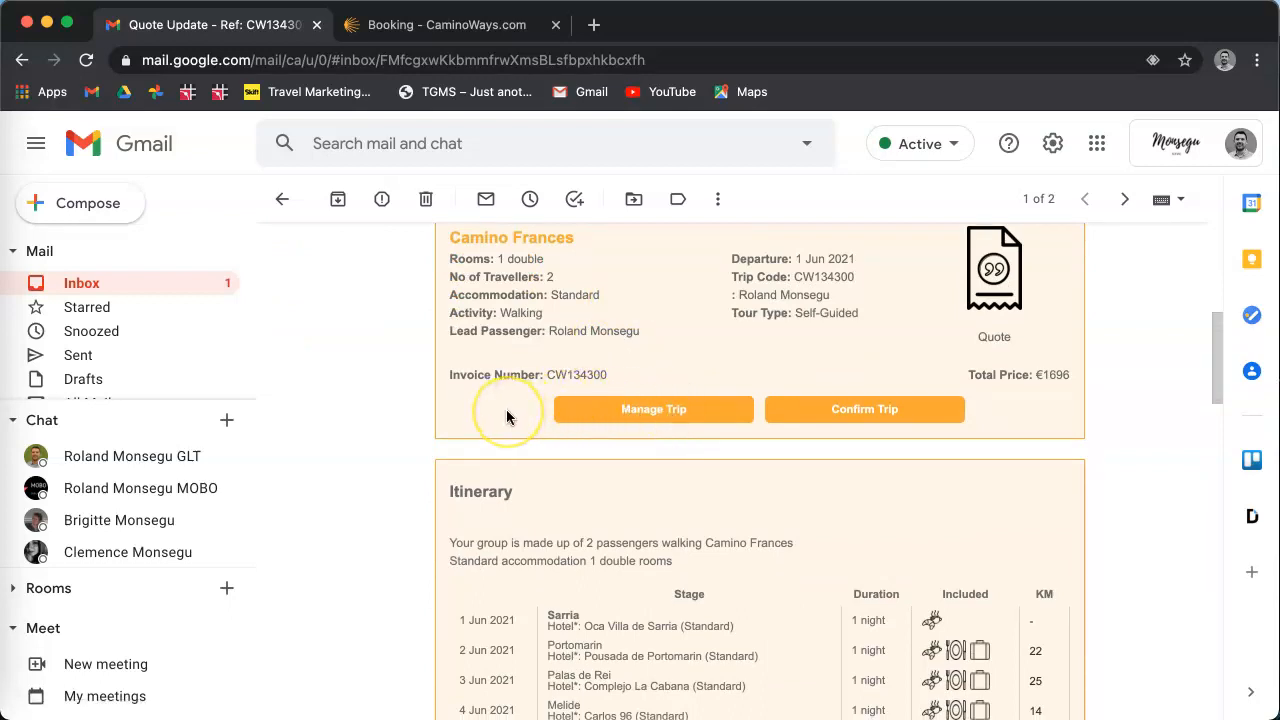
mouse_move(664, 412)
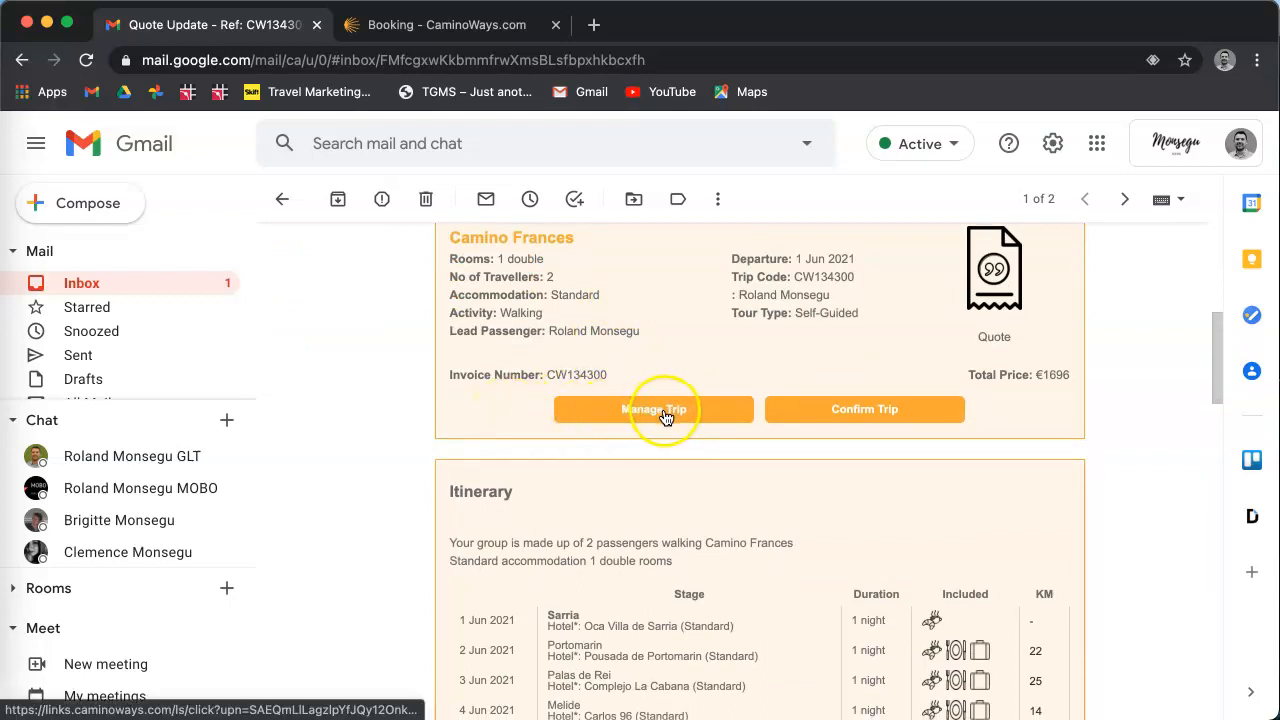
mouse_move(864, 416)
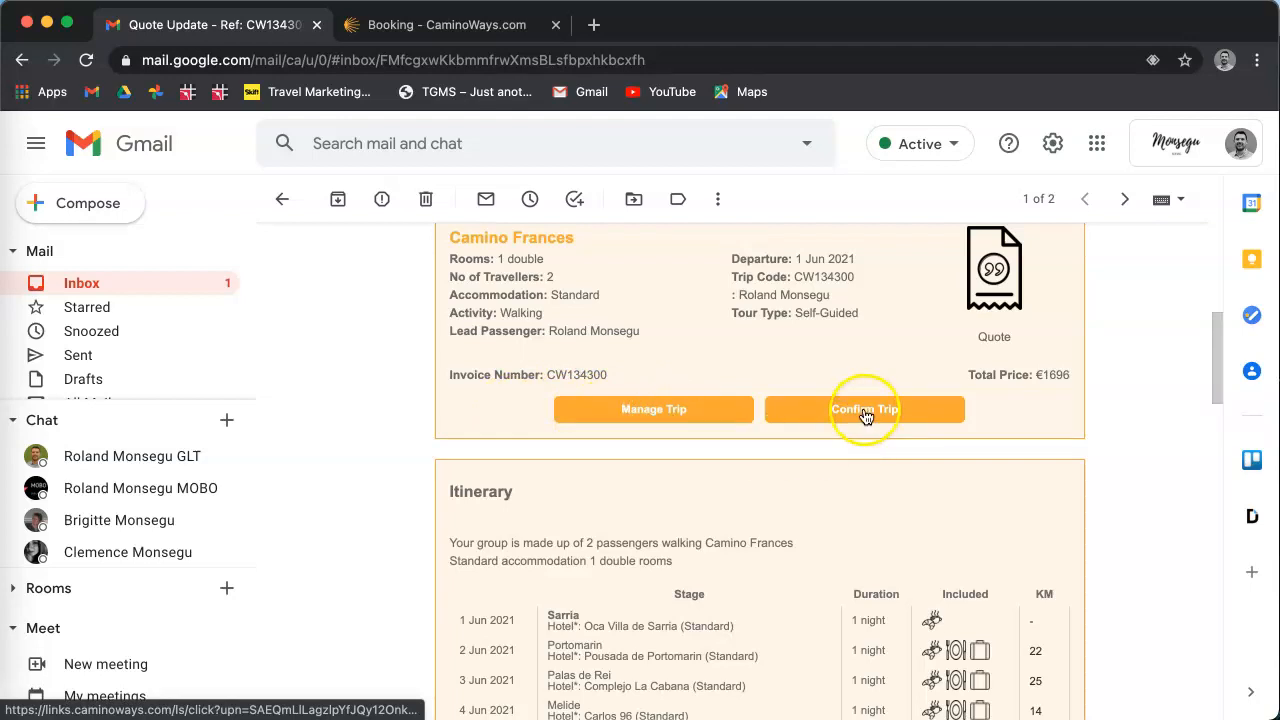
scroll(down, 3)
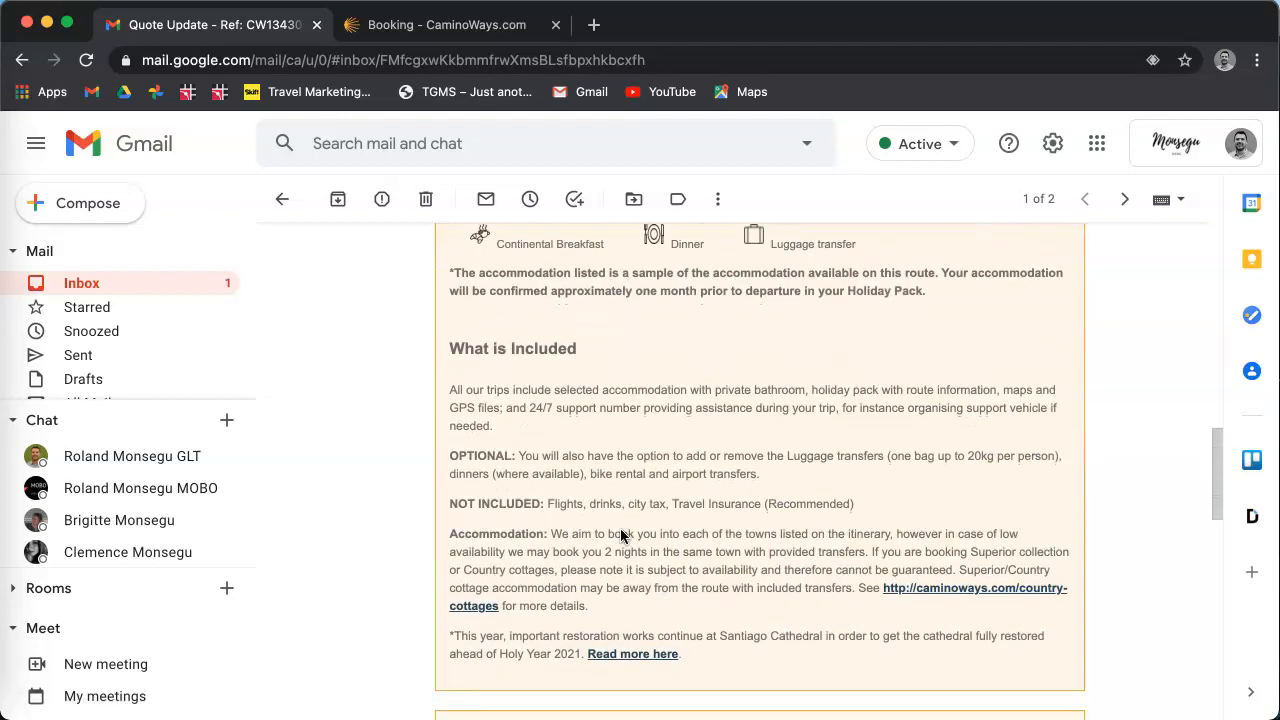
click(444, 24)
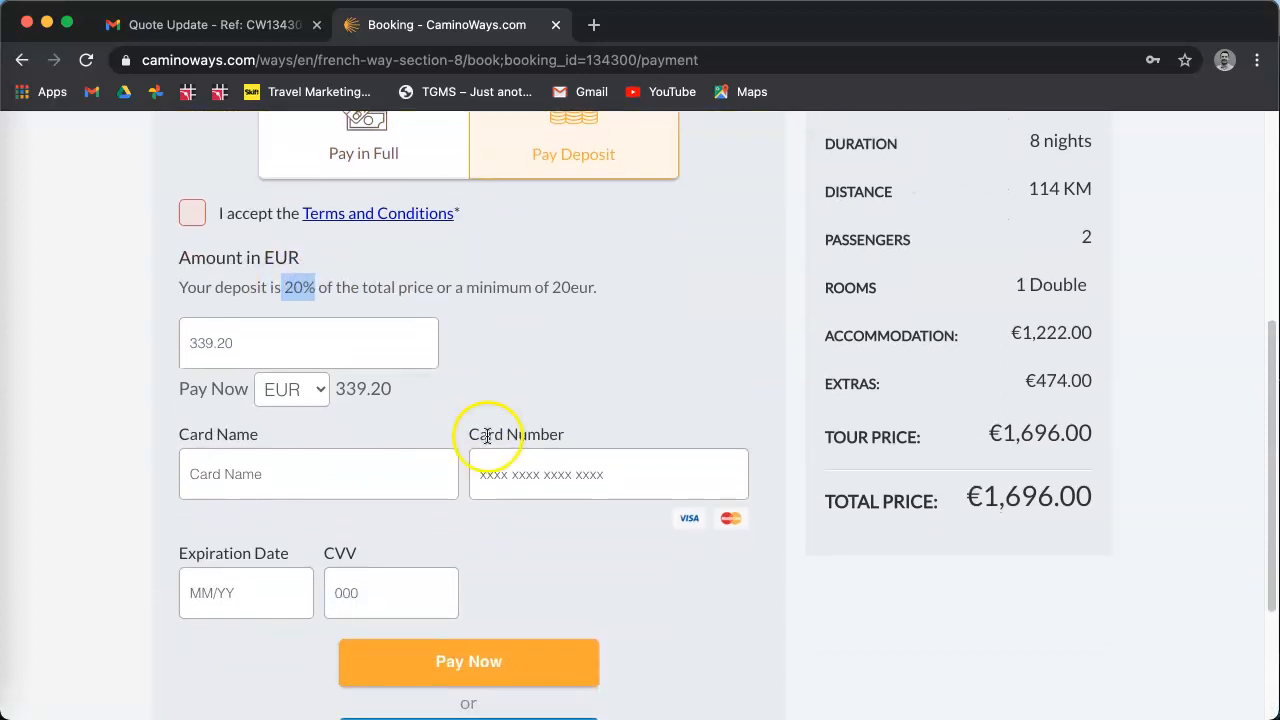
Step: Scroll through the payment step's card details form, then return to the quote email
scroll(down, 3)
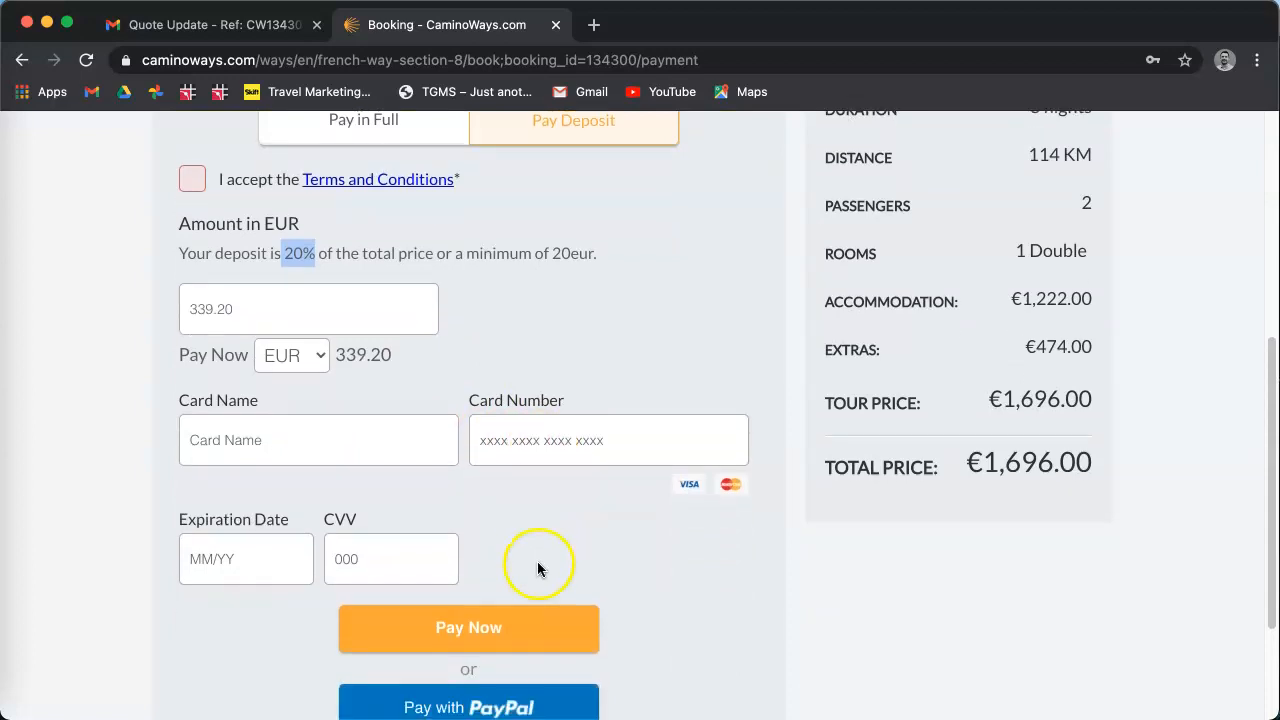
scroll(down, 3)
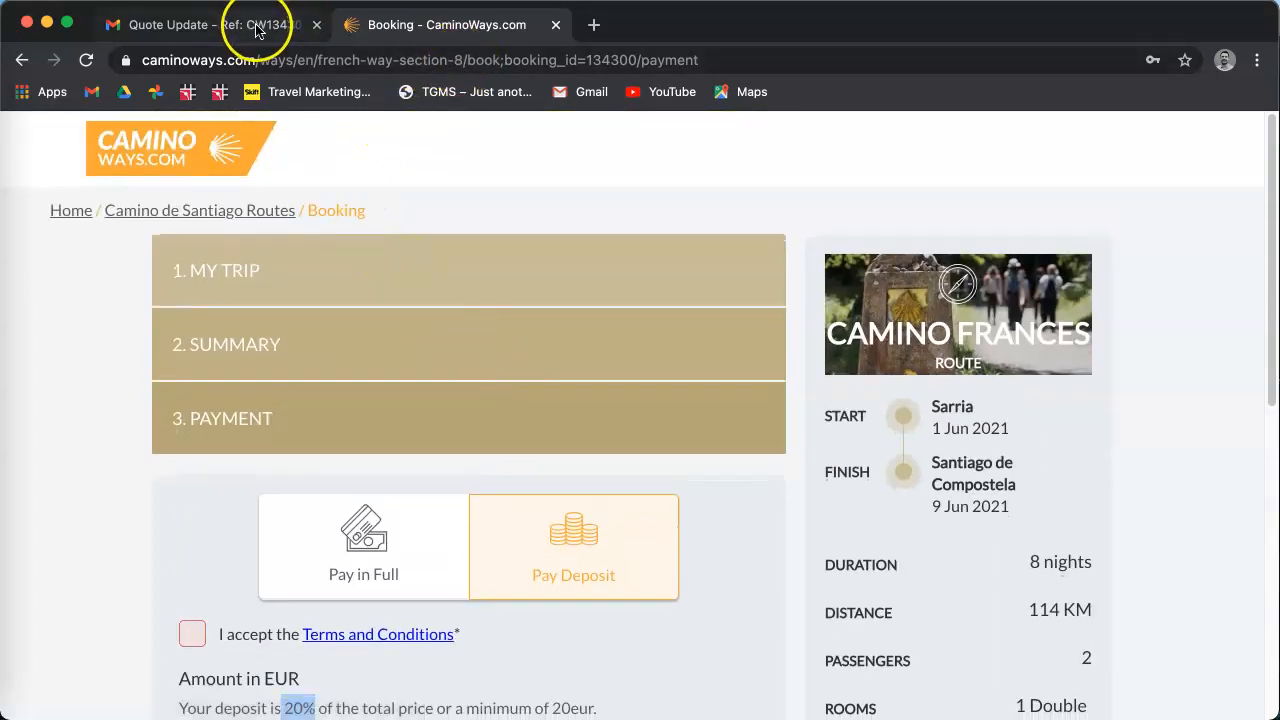
click(216, 24)
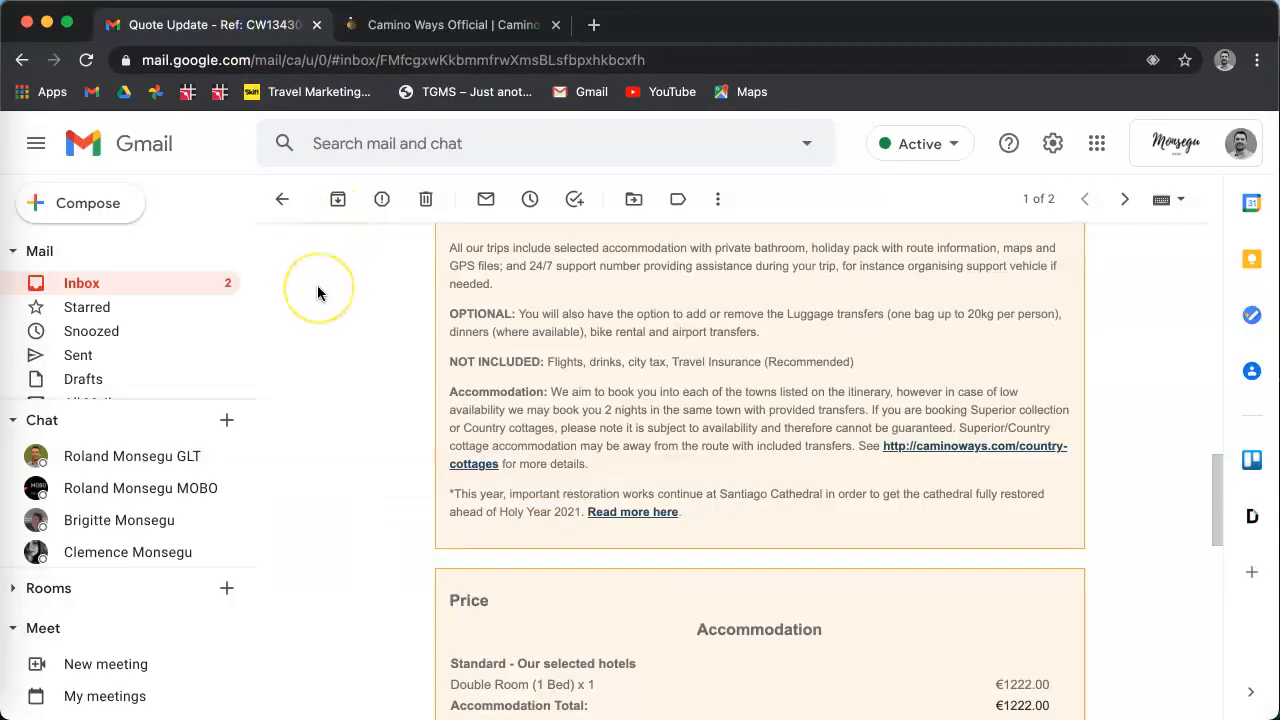
mouse_move(352, 268)
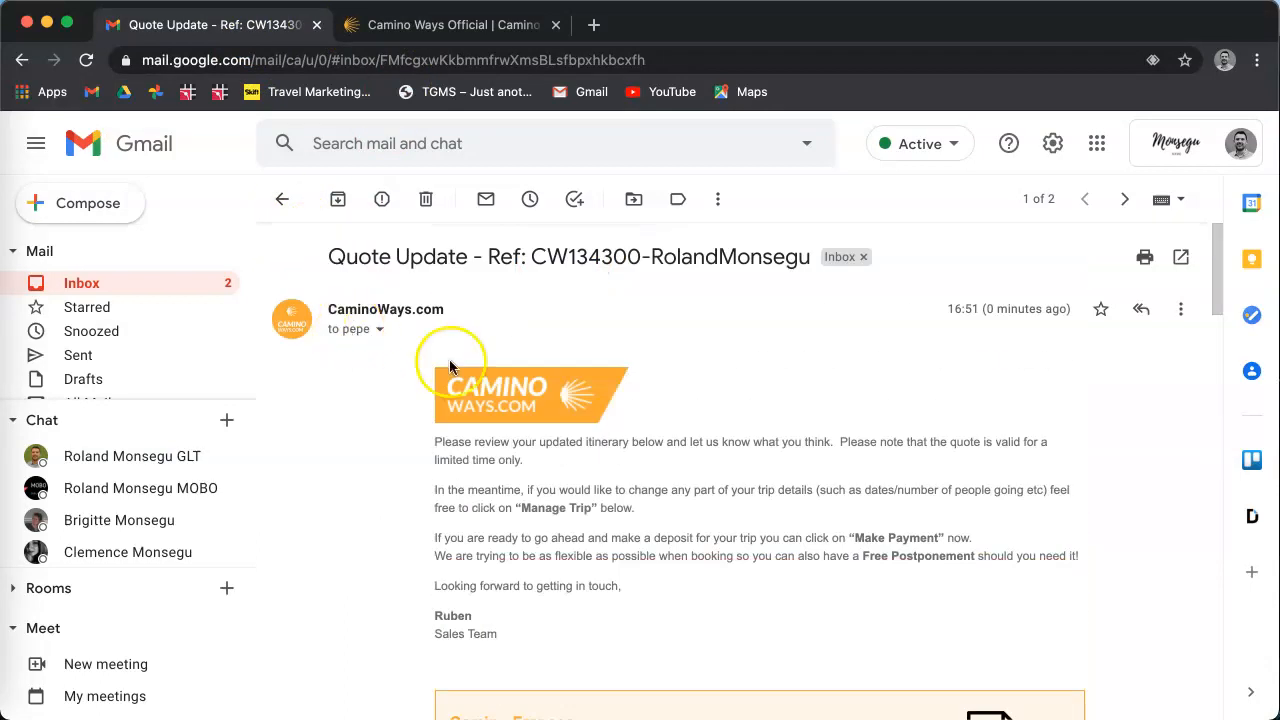
Step: From the email's Confirm Trip link, bring up the trip's payment page and return to the email
scroll(down, 3)
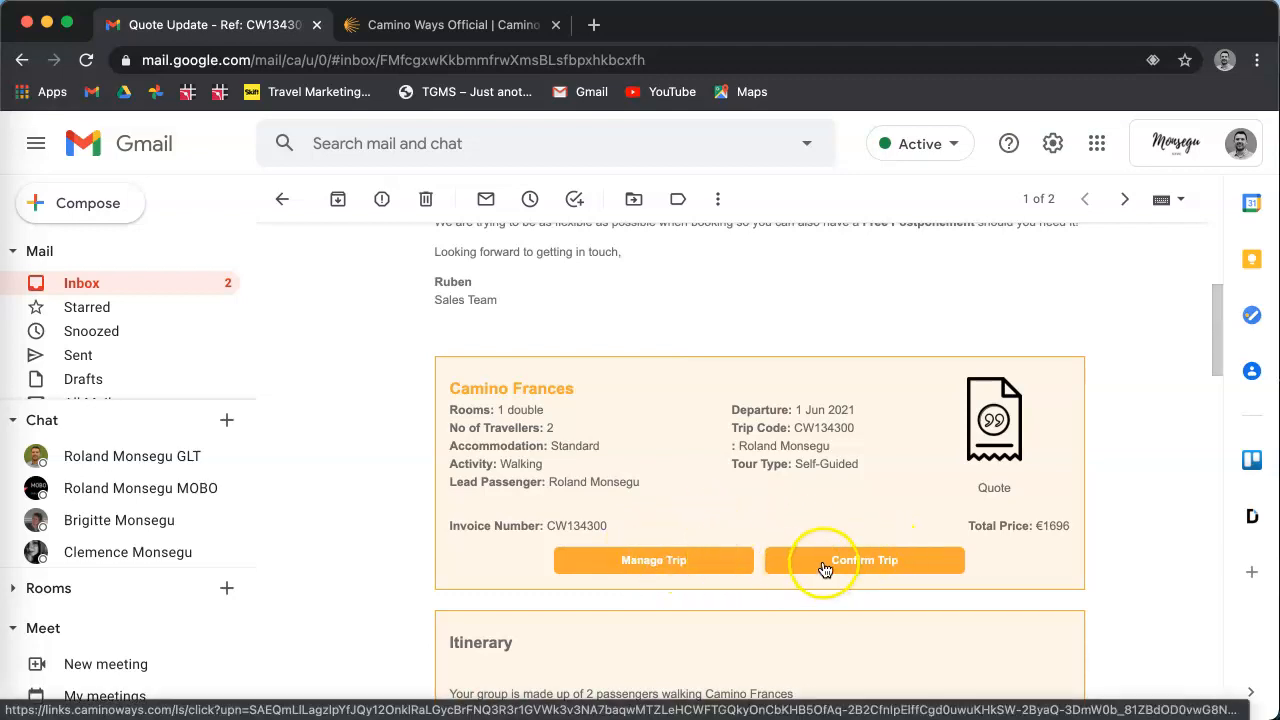
click(864, 560)
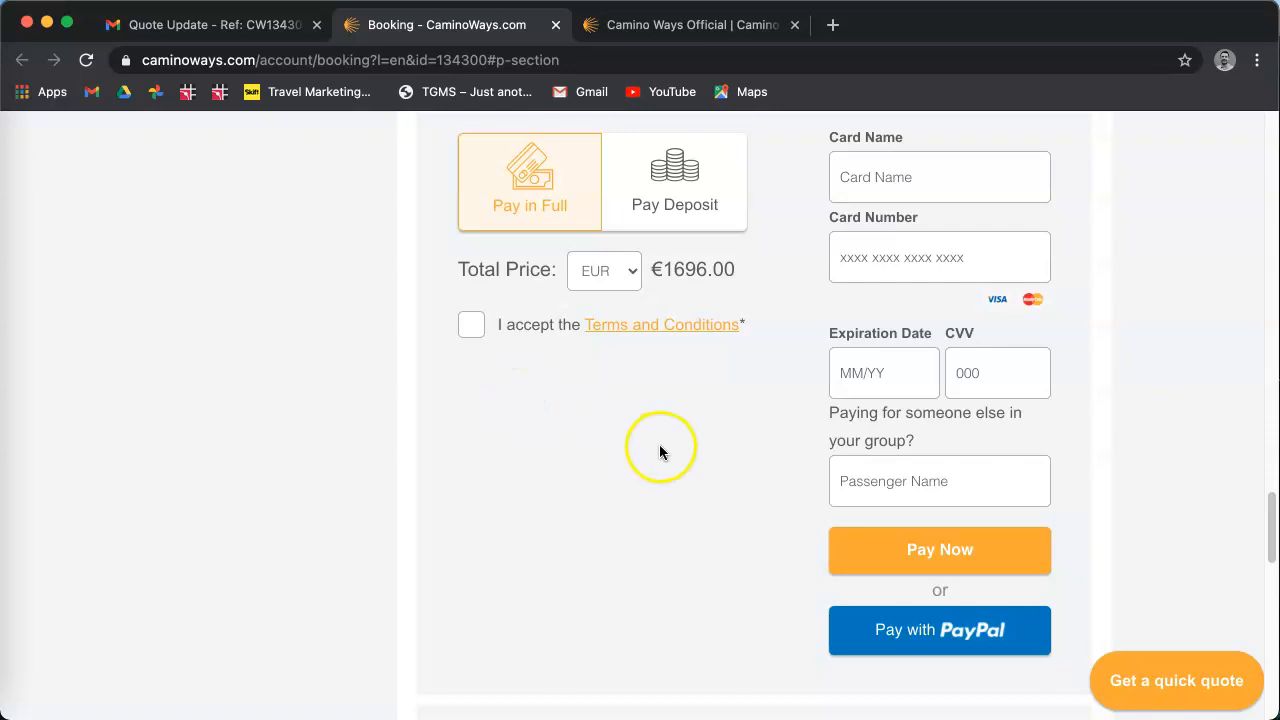
click(210, 24)
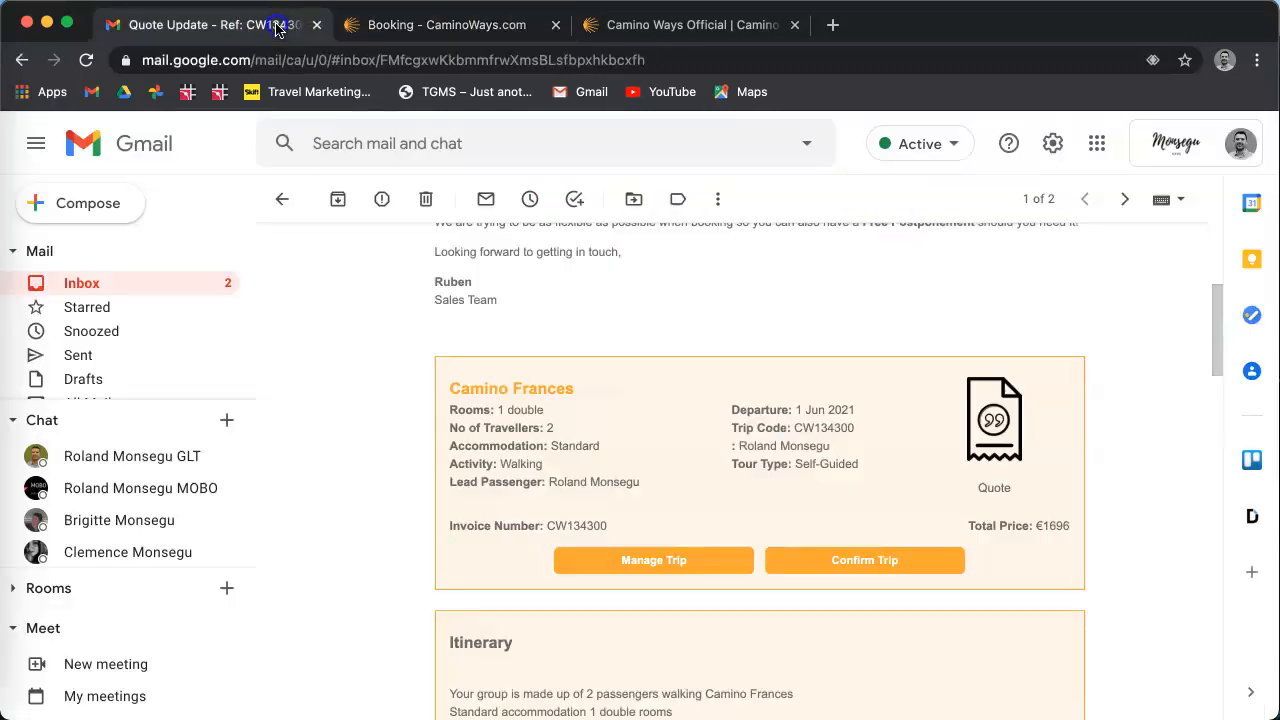
scroll(down, 3)
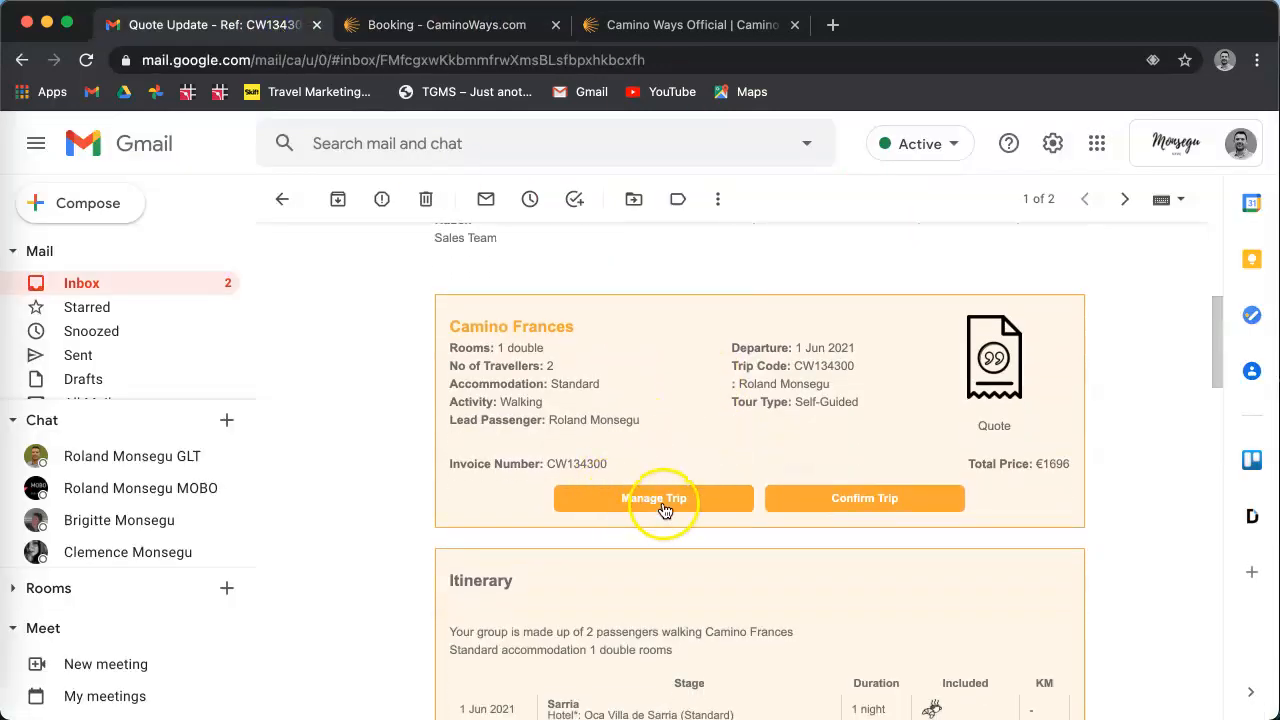
click(652, 498)
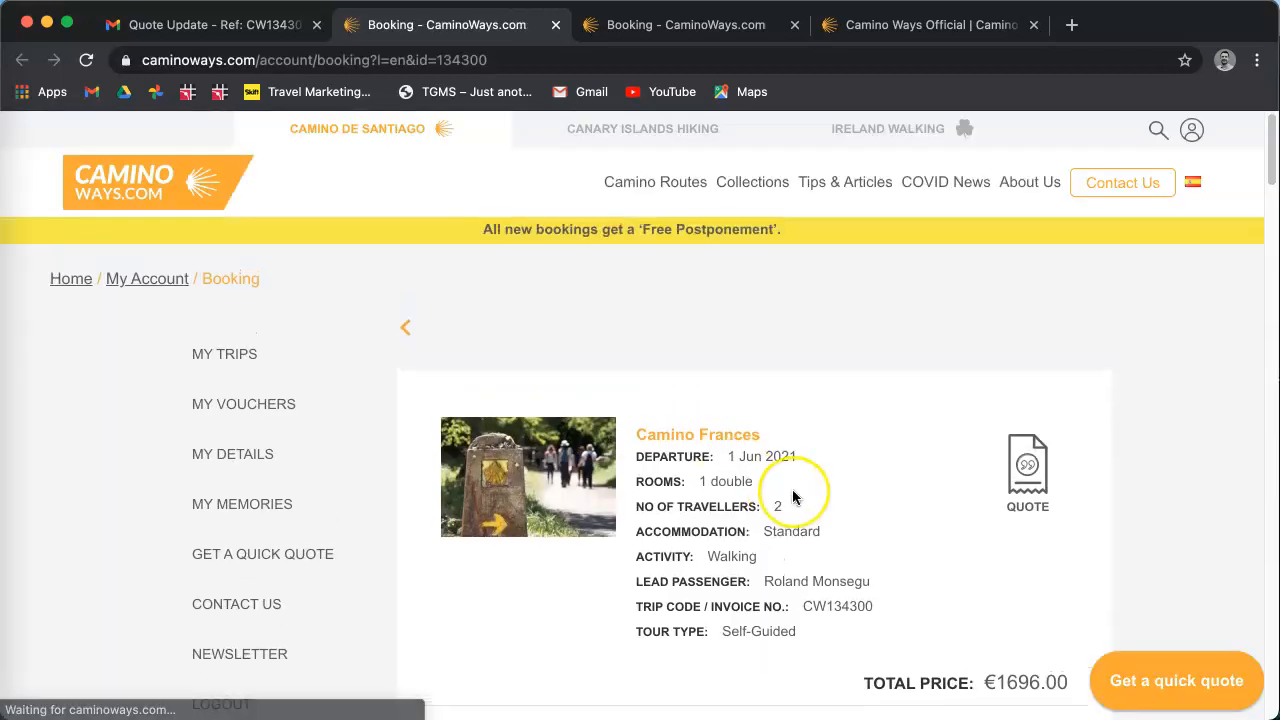
scroll(down, 3)
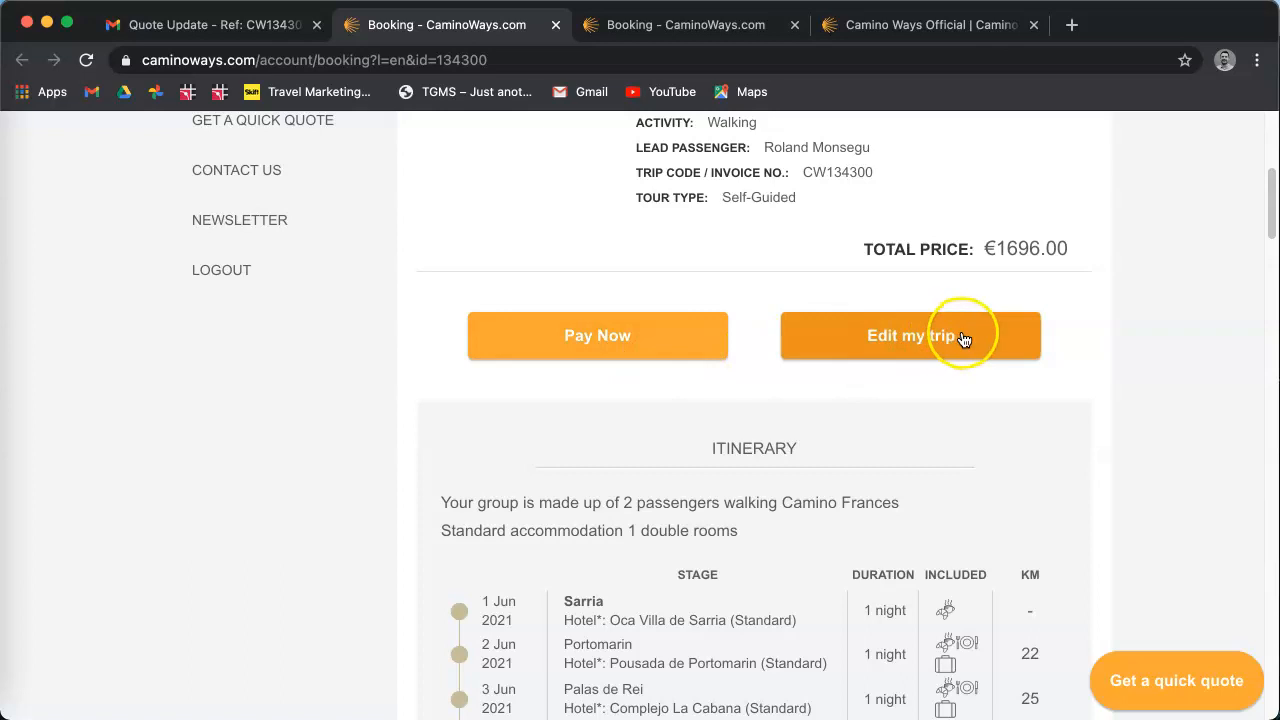
mouse_move(648, 36)
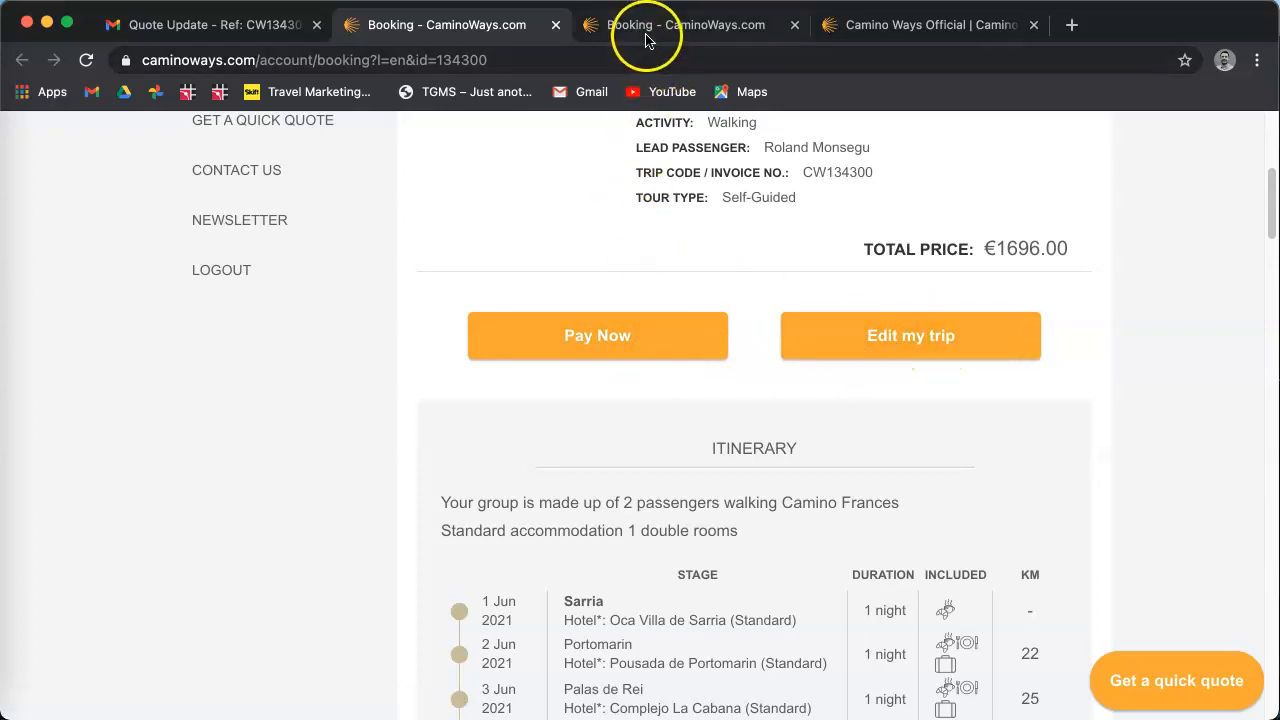
Step: Log in from the home page, find the 1 Jun 2021 Camino Frances trip in My Trips and view its details
click(930, 24)
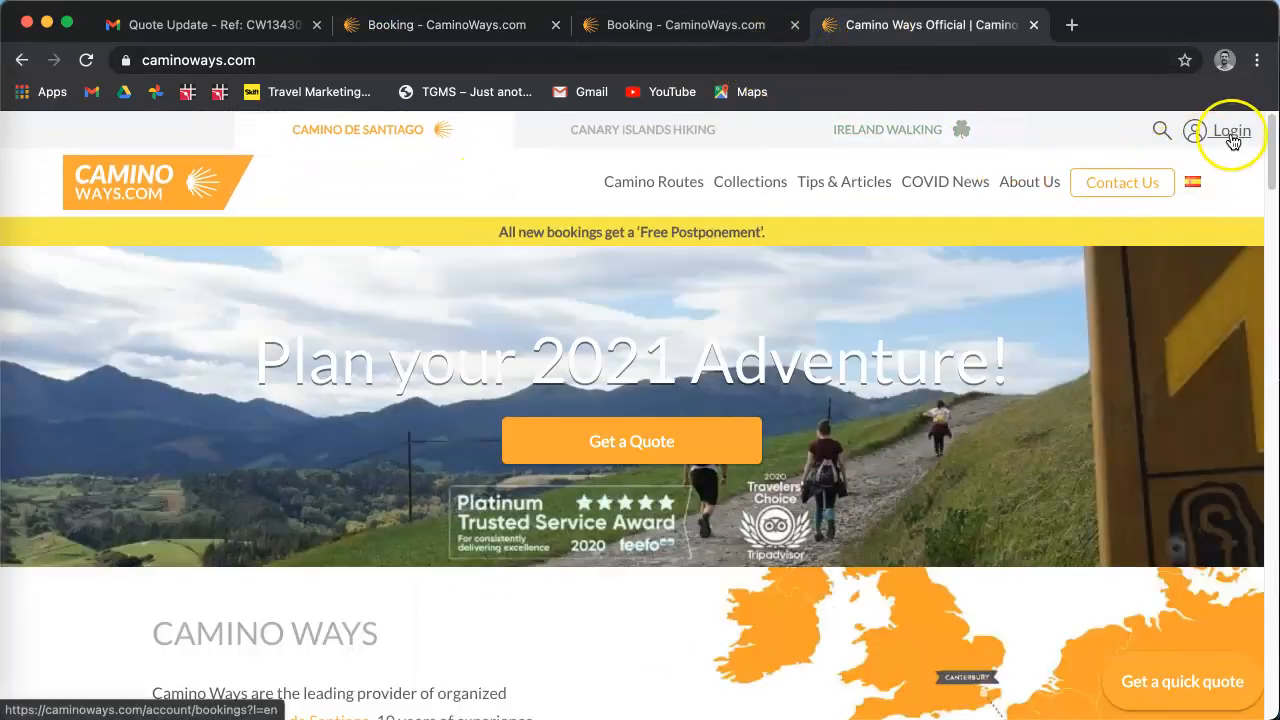
click(1232, 130)
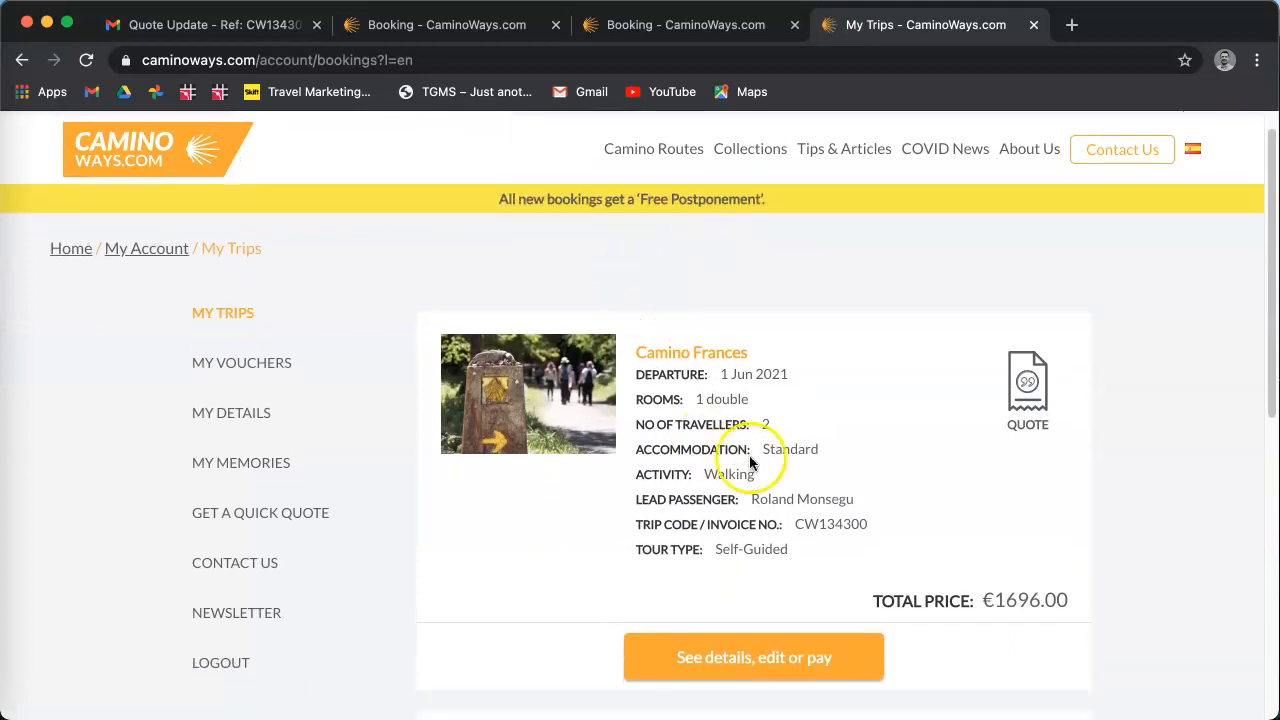
scroll(down, 3)
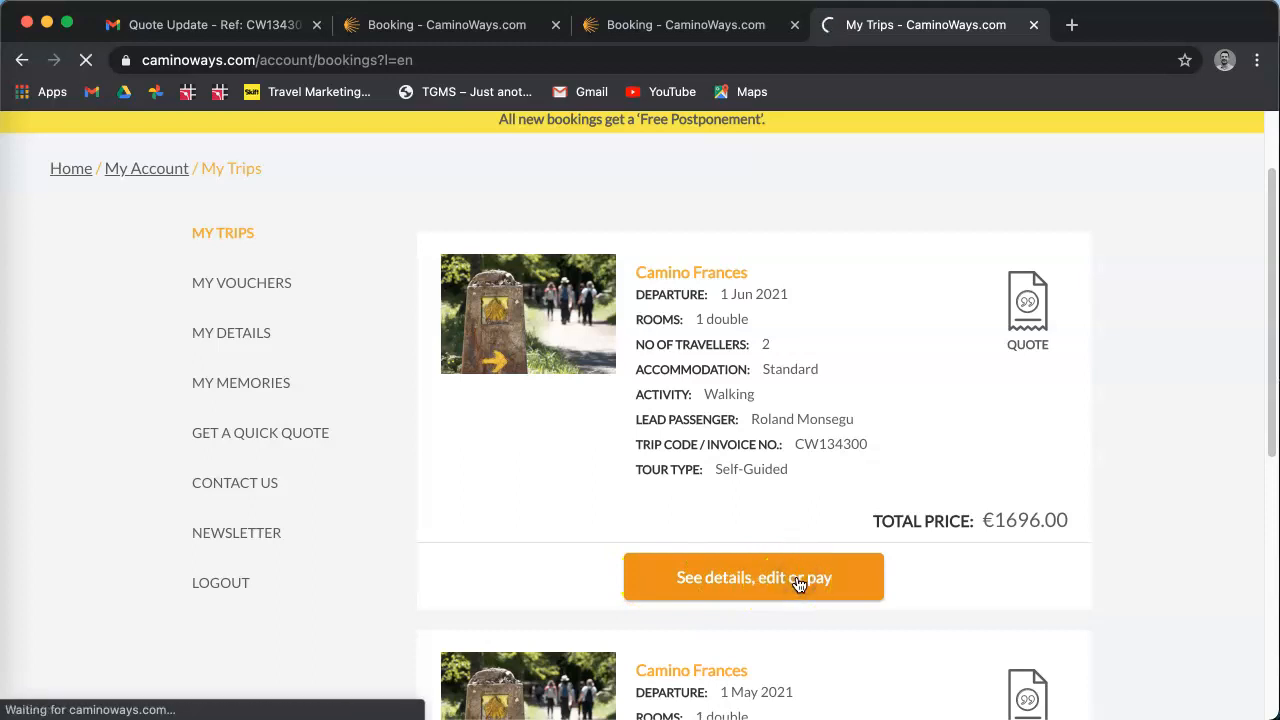
click(752, 576)
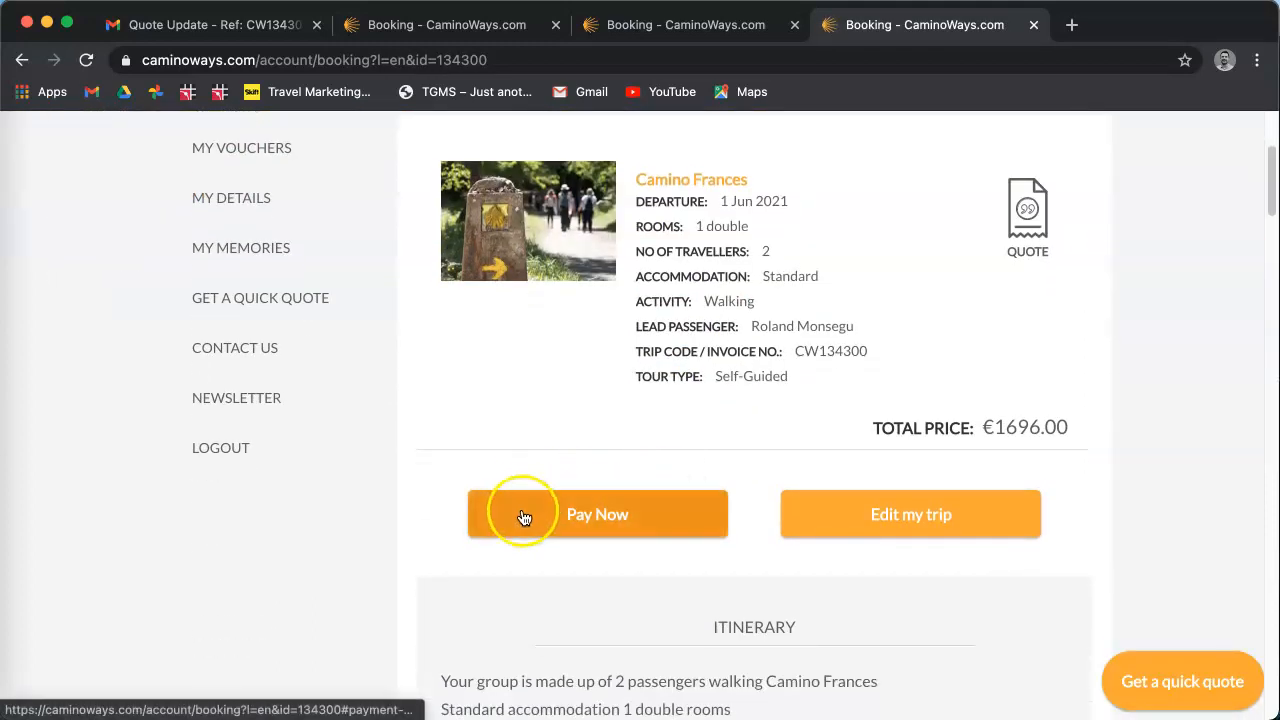
mouse_move(930, 516)
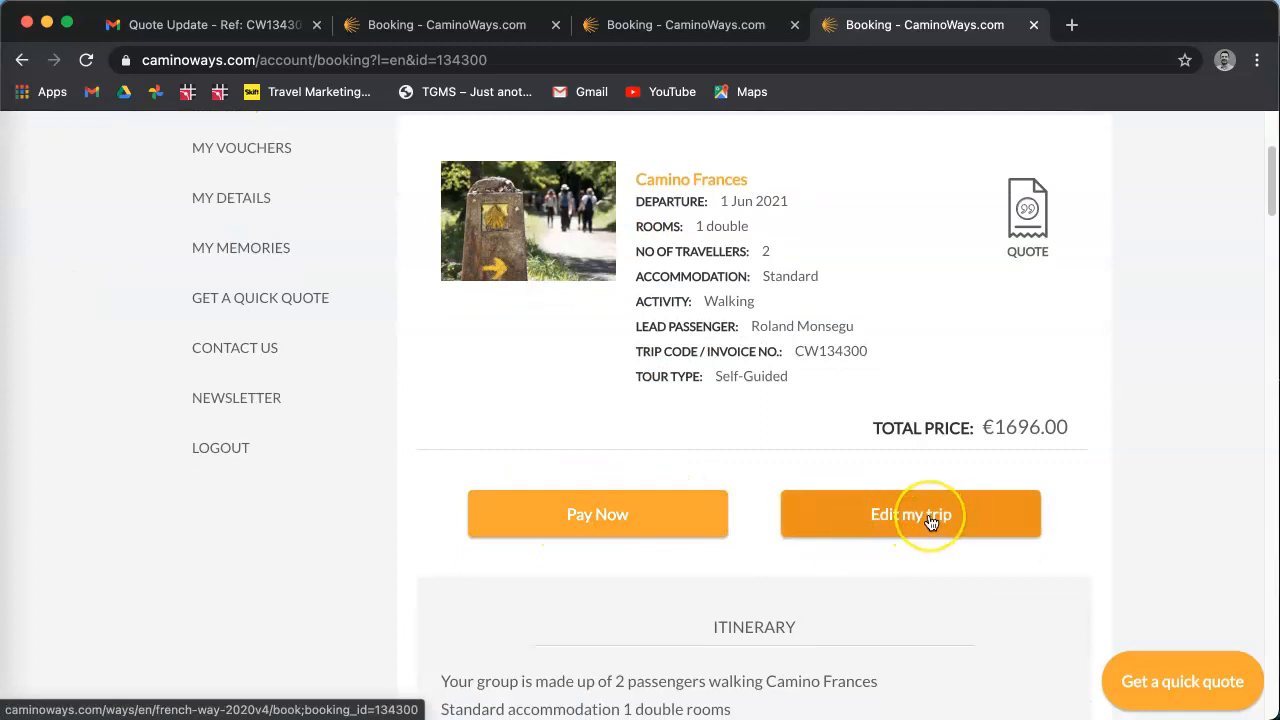
mouse_move(548, 532)
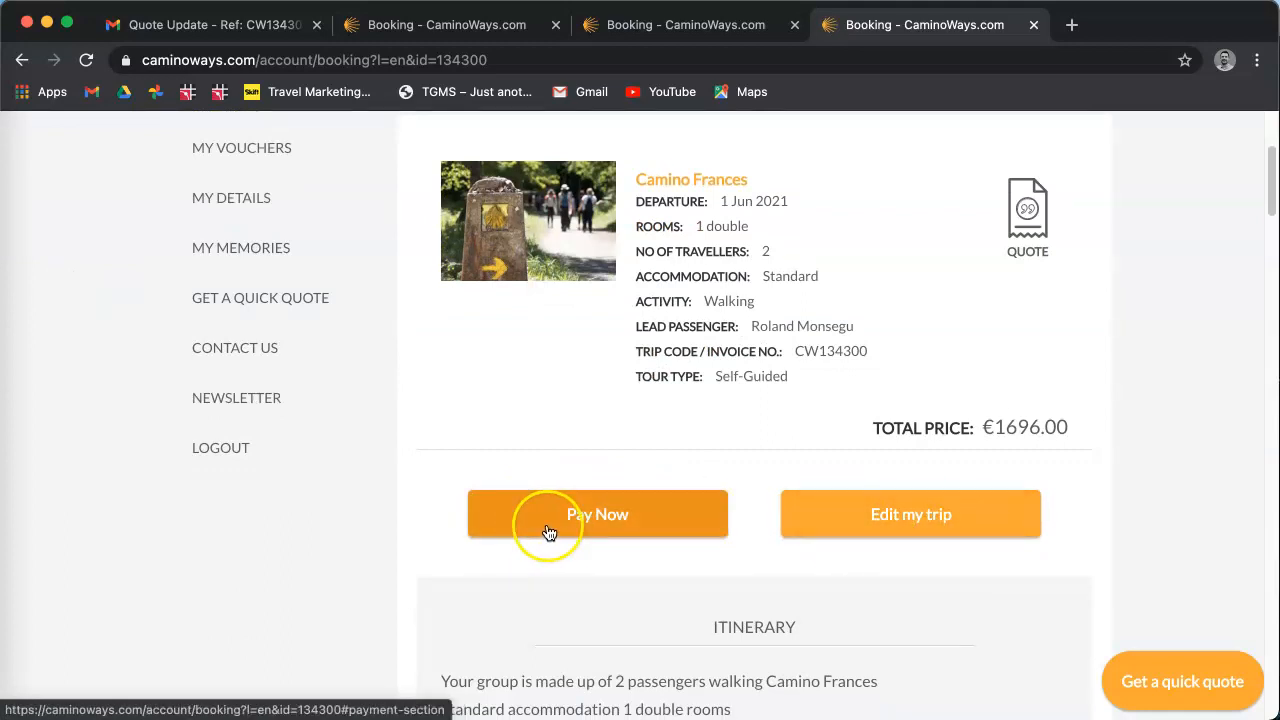